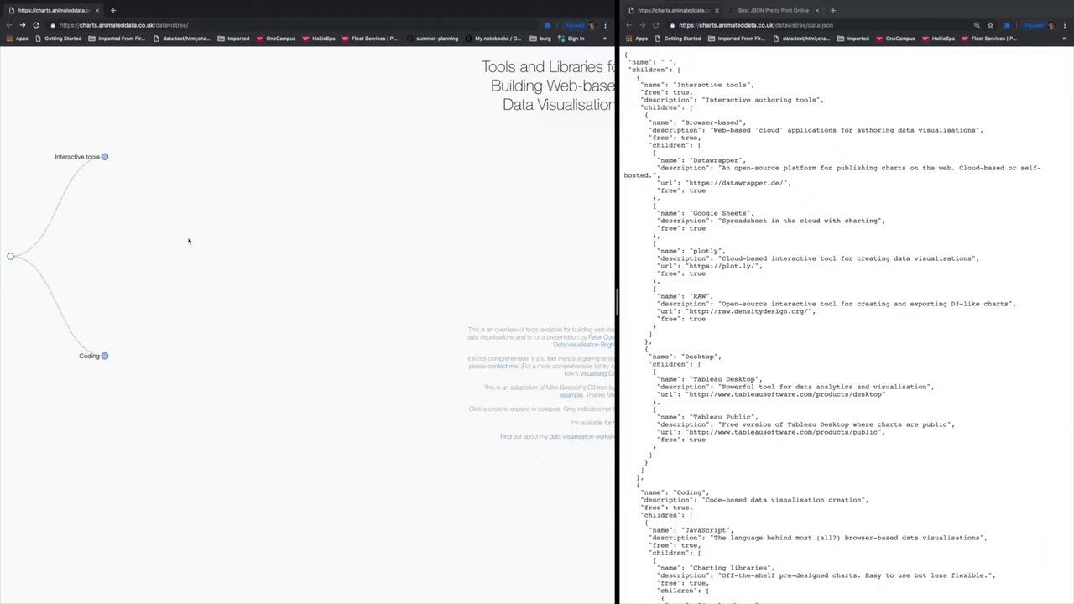
{"action": "mouse_move", "coordinate": [272, 275]}
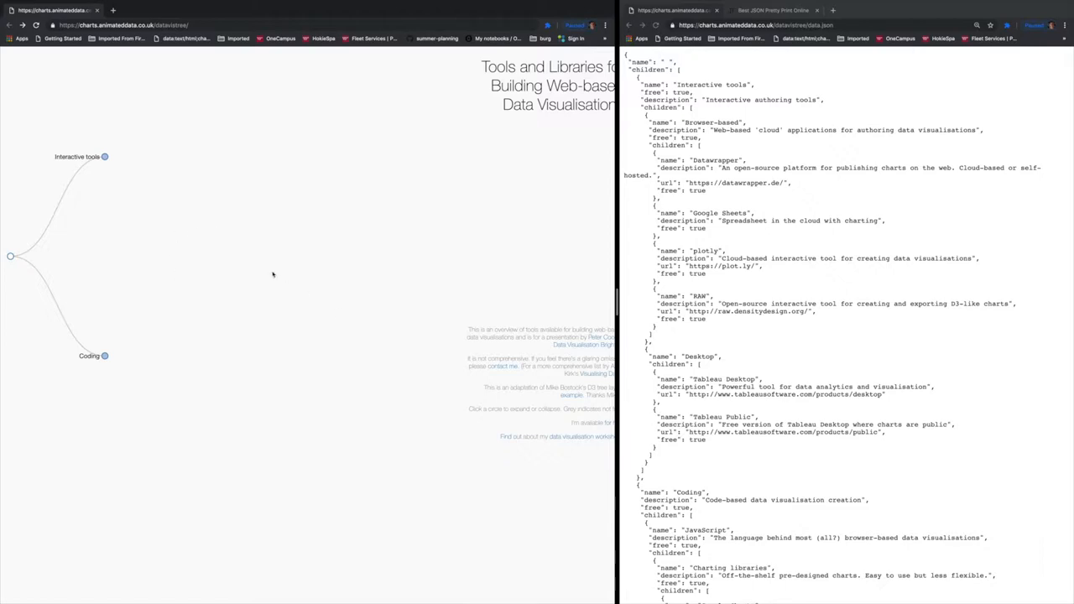
{"action": "mouse_move", "coordinate": [675, 234]}
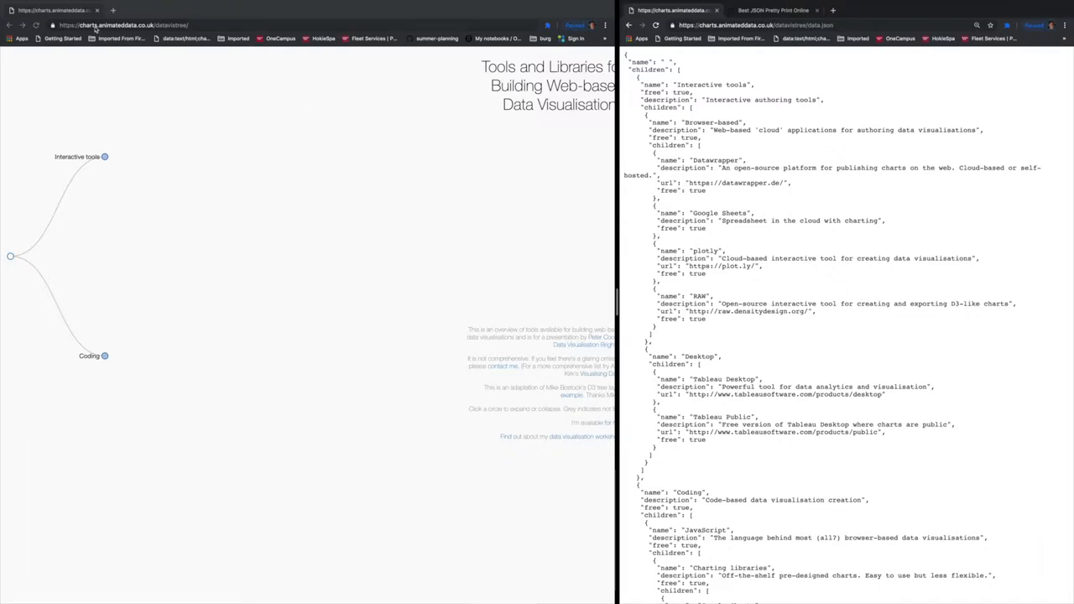
- View the tree page's HTML source and search 'json' to locate the d3.json data-file call
{"action": "left_click", "coordinate": [121, 26]}
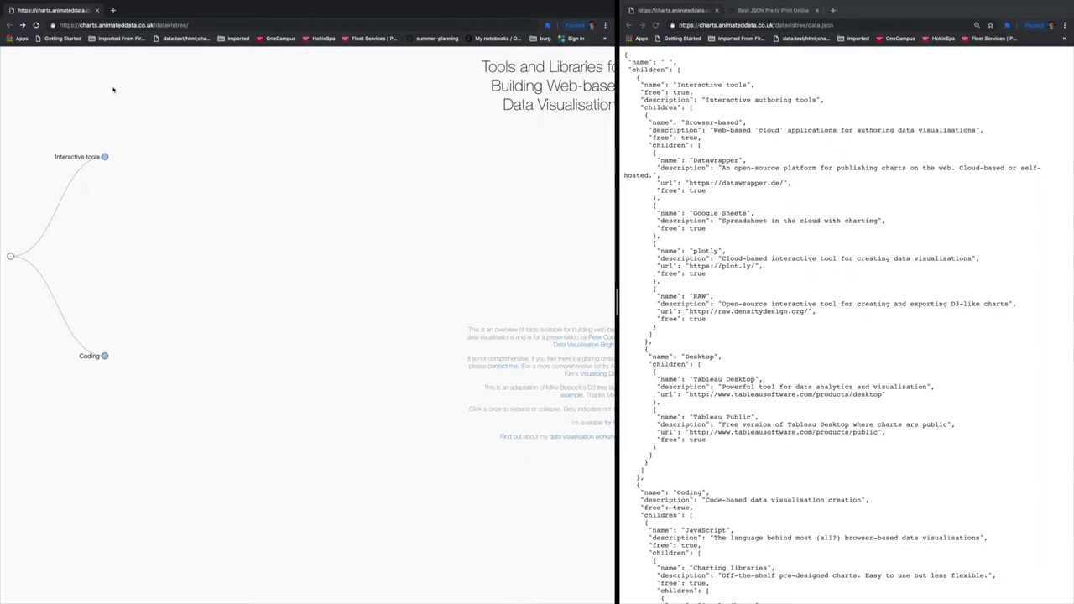
{"action": "right_click", "coordinate": [114, 90]}
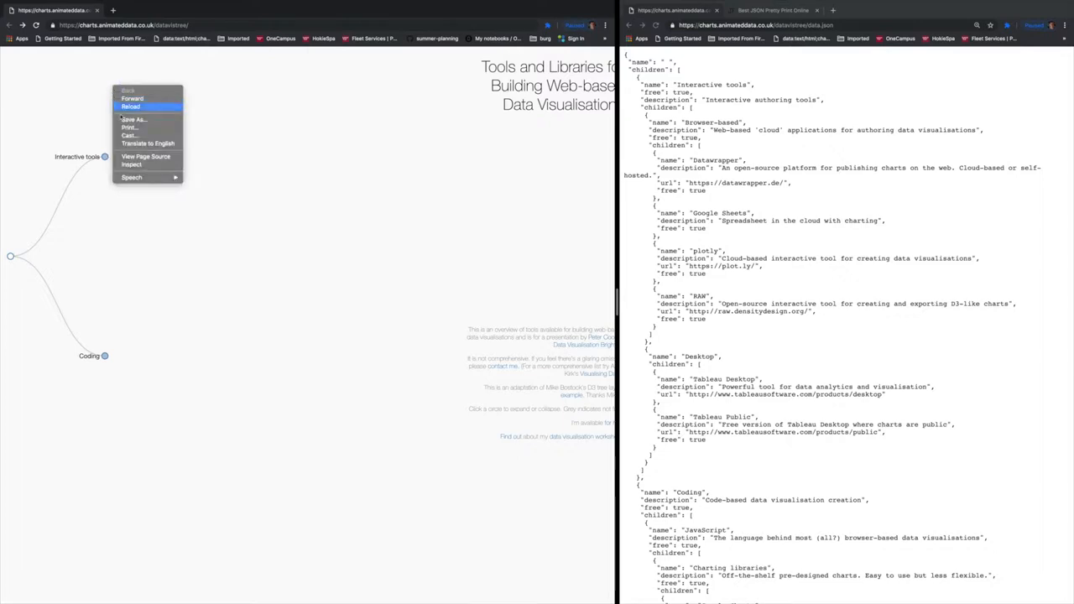
{"action": "mouse_move", "coordinate": [146, 158]}
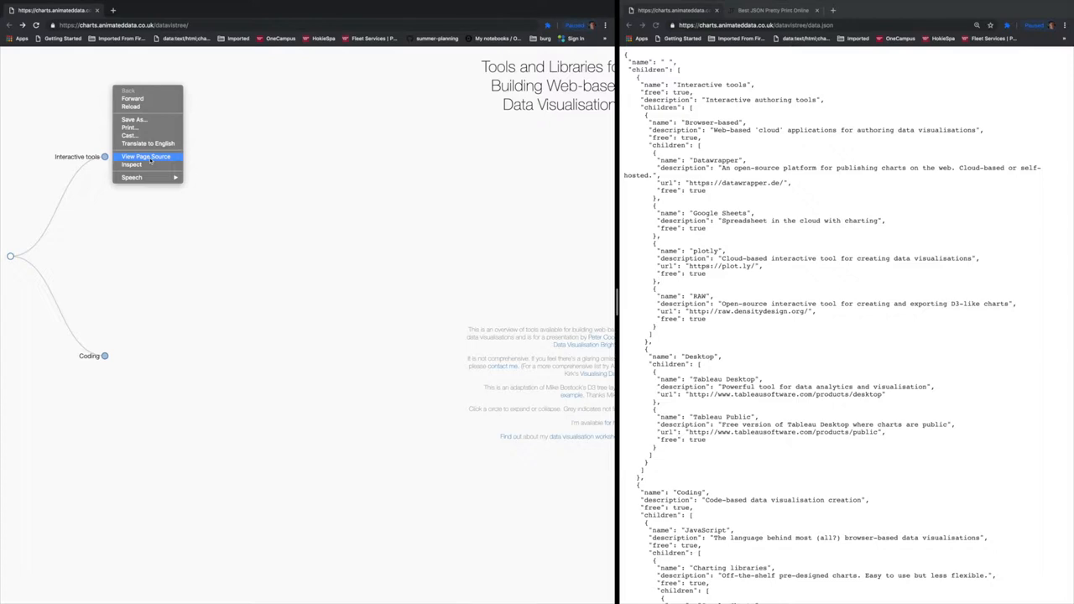
{"action": "left_click", "coordinate": [145, 156]}
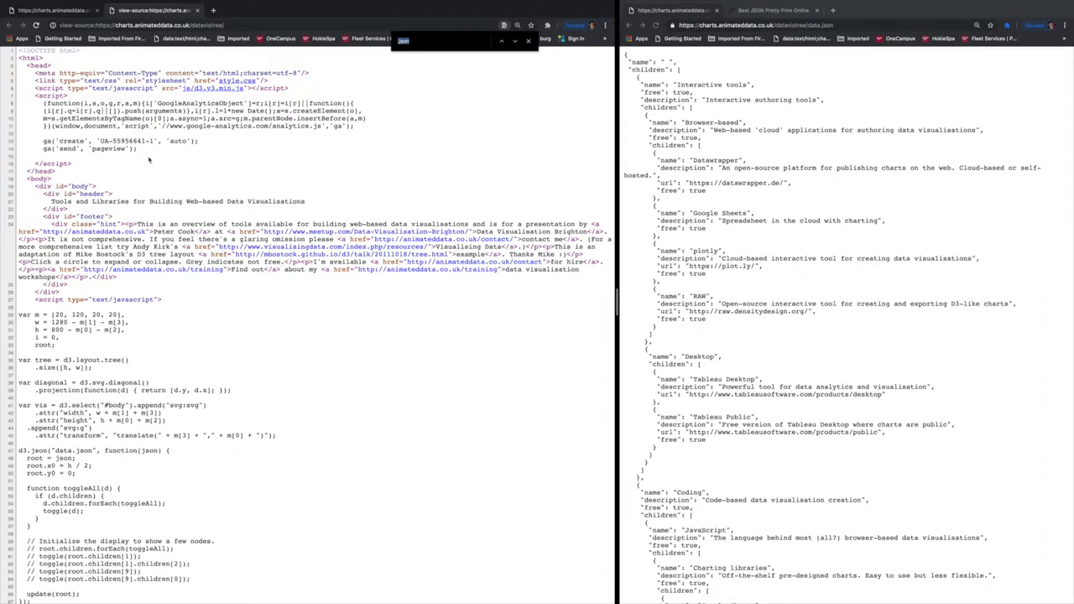
{"action": "type", "text": "json"}
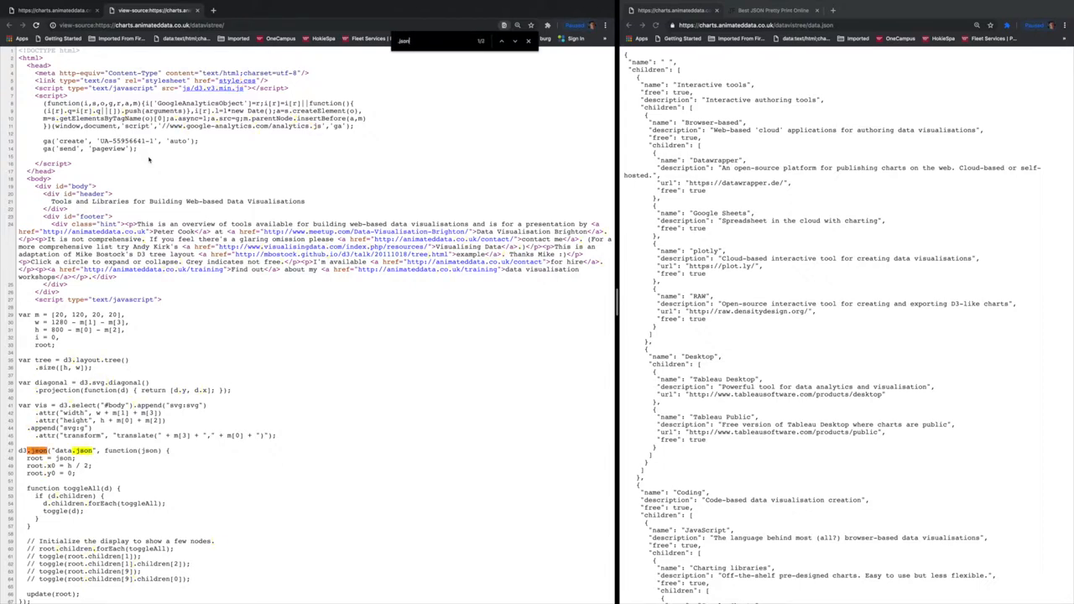
{"action": "left_click", "coordinate": [502, 40]}
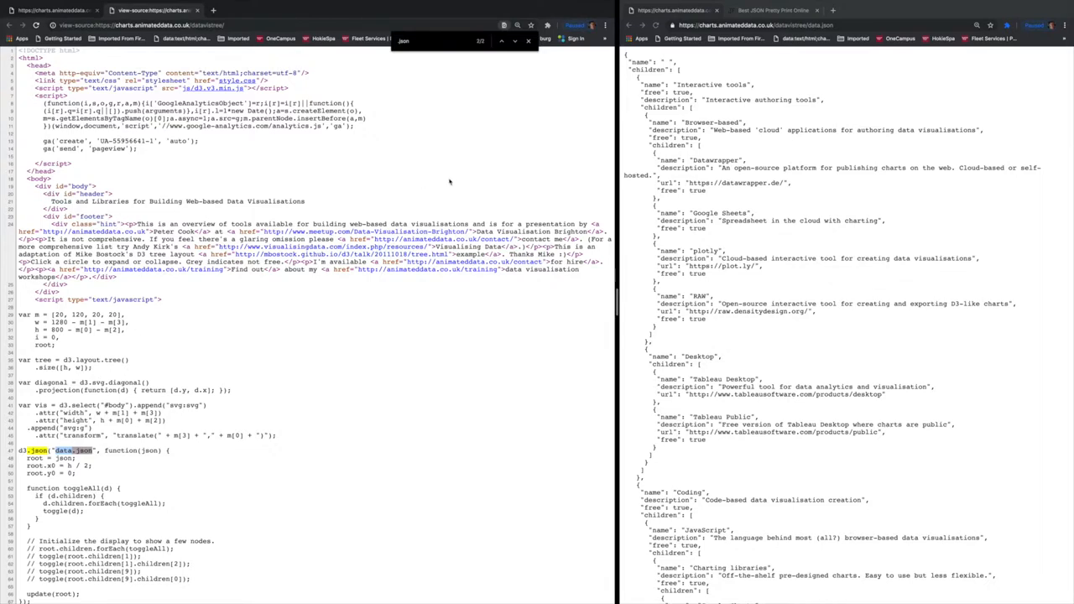
{"action": "mouse_move", "coordinate": [840, 148]}
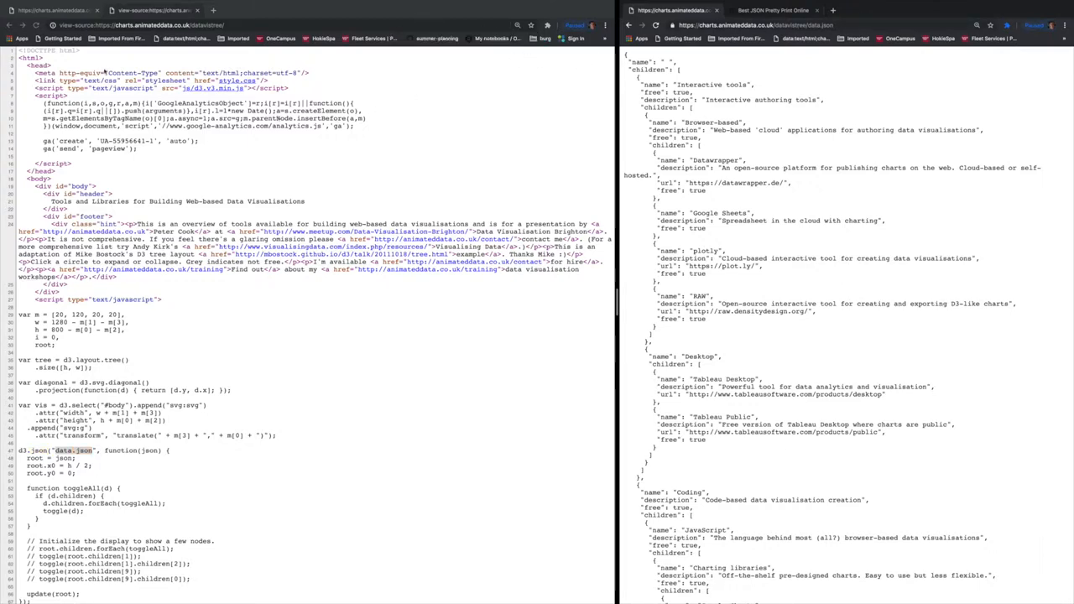
- Return to the tree page's raw JSON, then switch to the JSON Pretty Print formatter tab
{"action": "left_click", "coordinate": [53, 10]}
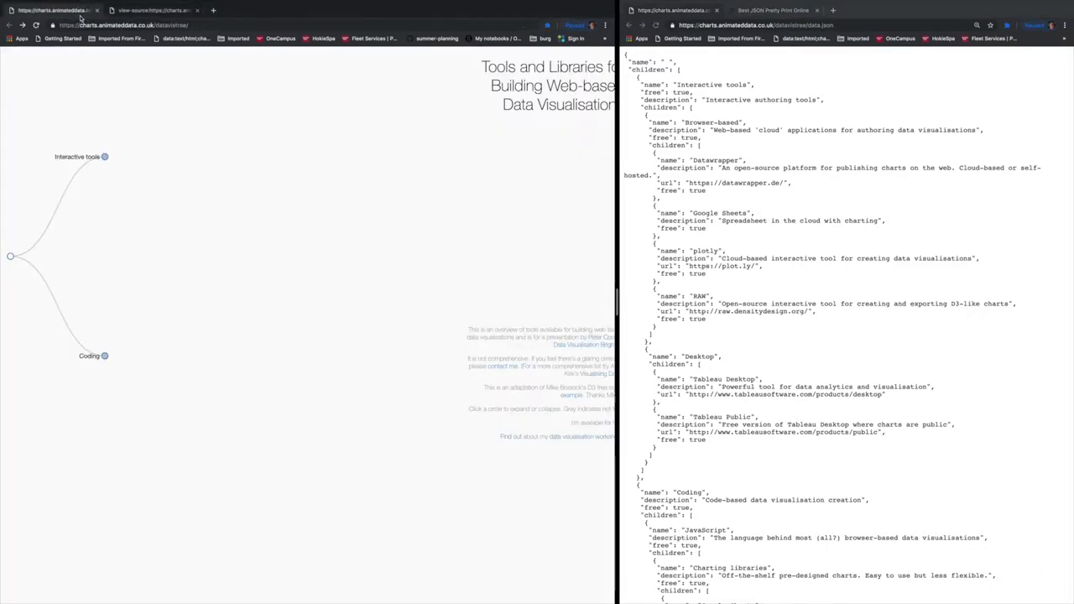
{"action": "mouse_move", "coordinate": [117, 103]}
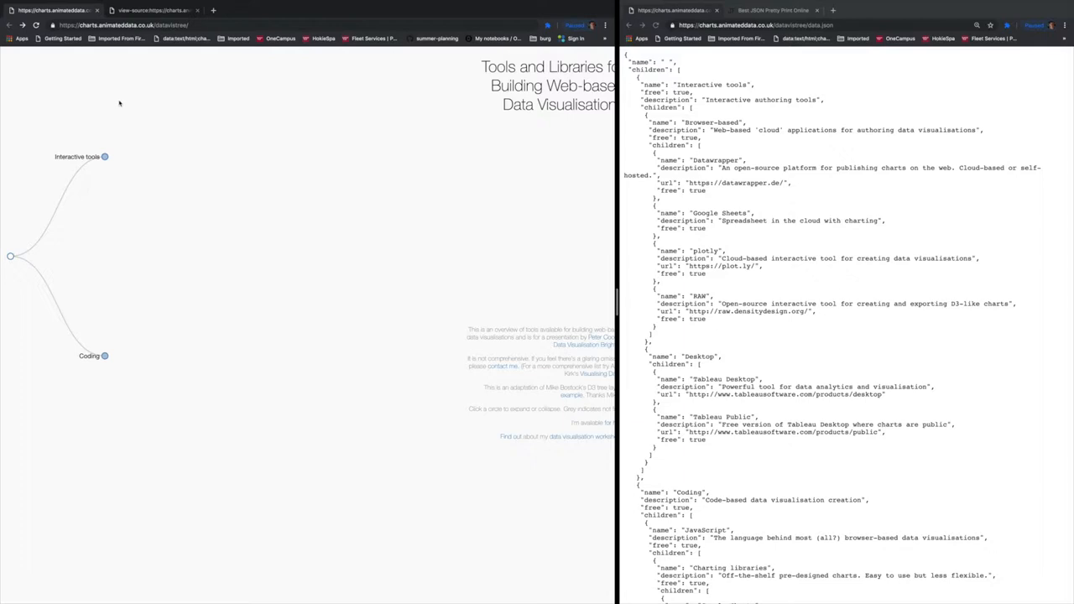
{"action": "mouse_move", "coordinate": [594, 141]}
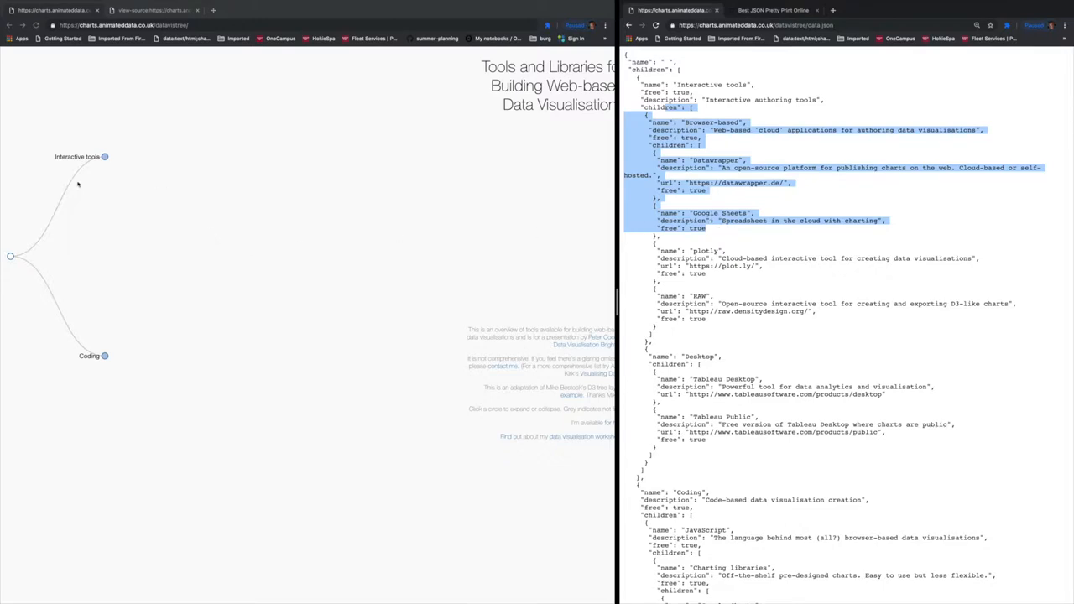
{"action": "mouse_move", "coordinate": [109, 212]}
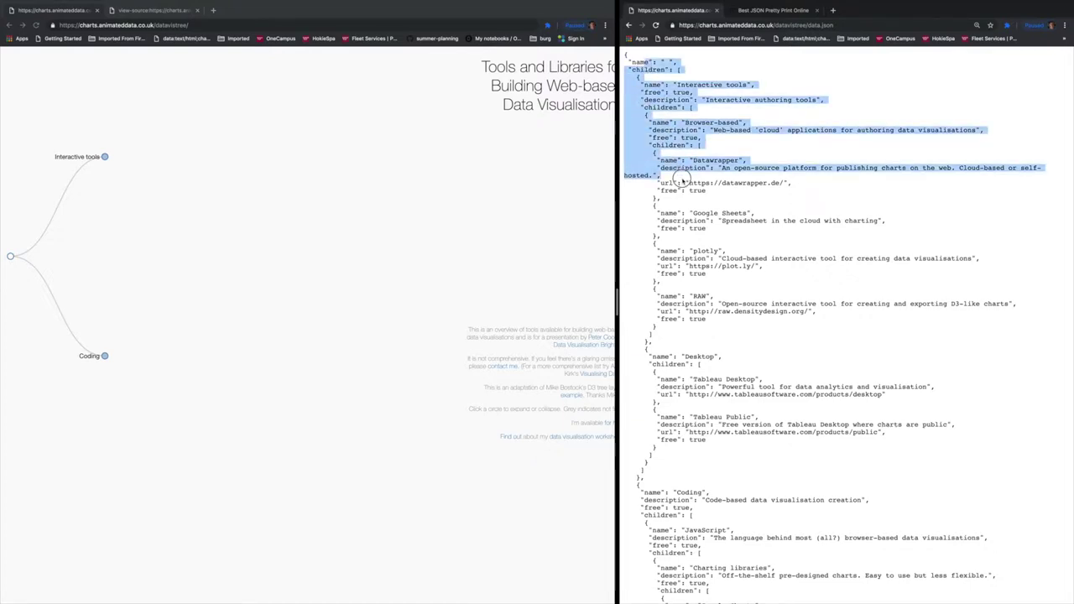
{"action": "mouse_move", "coordinate": [682, 178]}
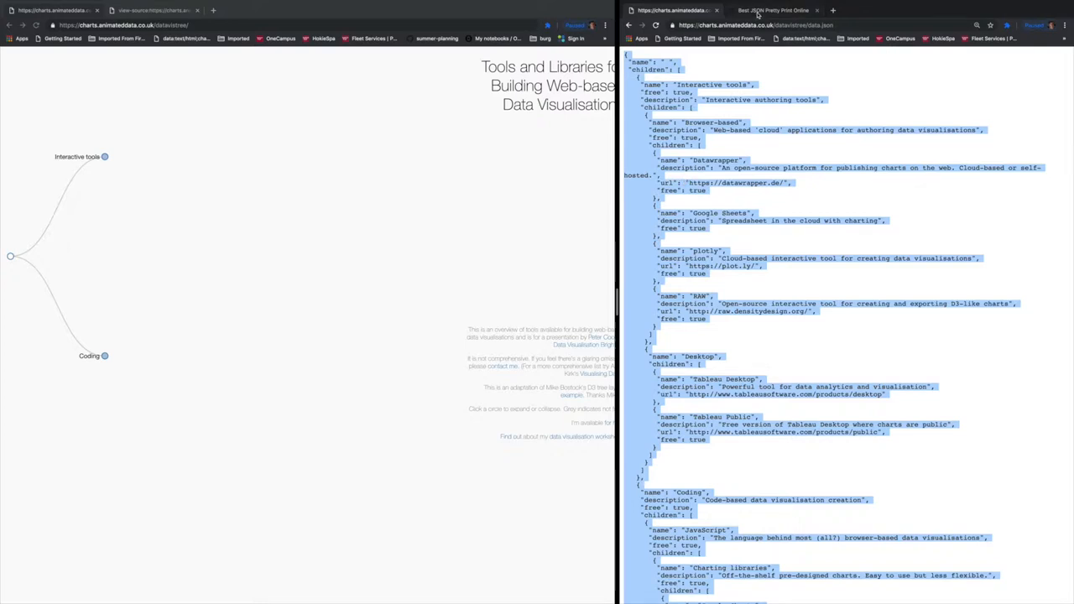
{"action": "left_click", "coordinate": [772, 10]}
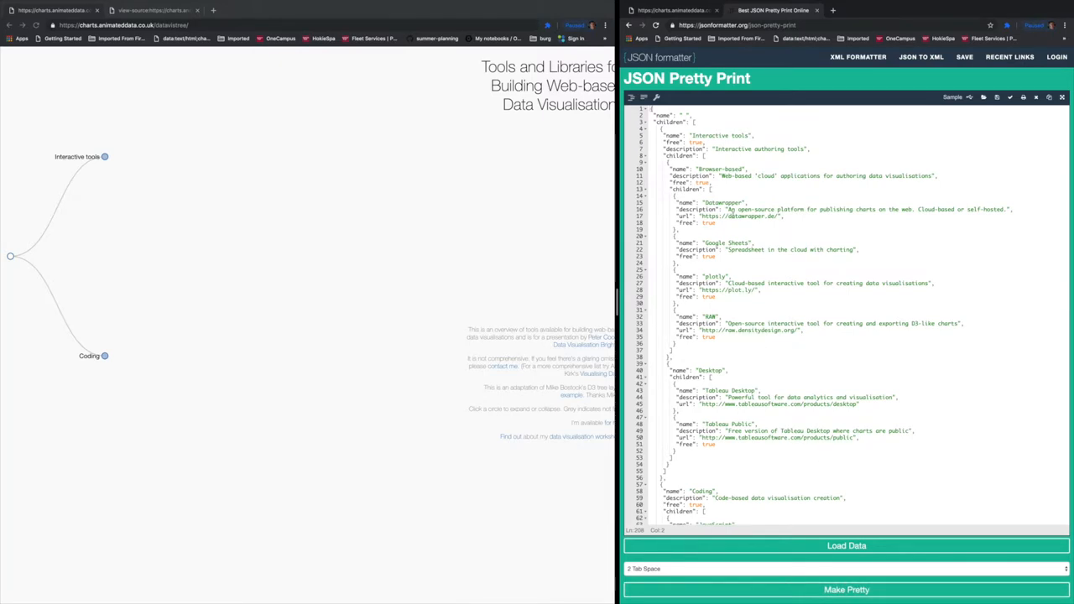
- Clear the formatter editor and paste the tree's JSON so it appears as indented, numbered lines
{"action": "left_click", "coordinate": [696, 121]}
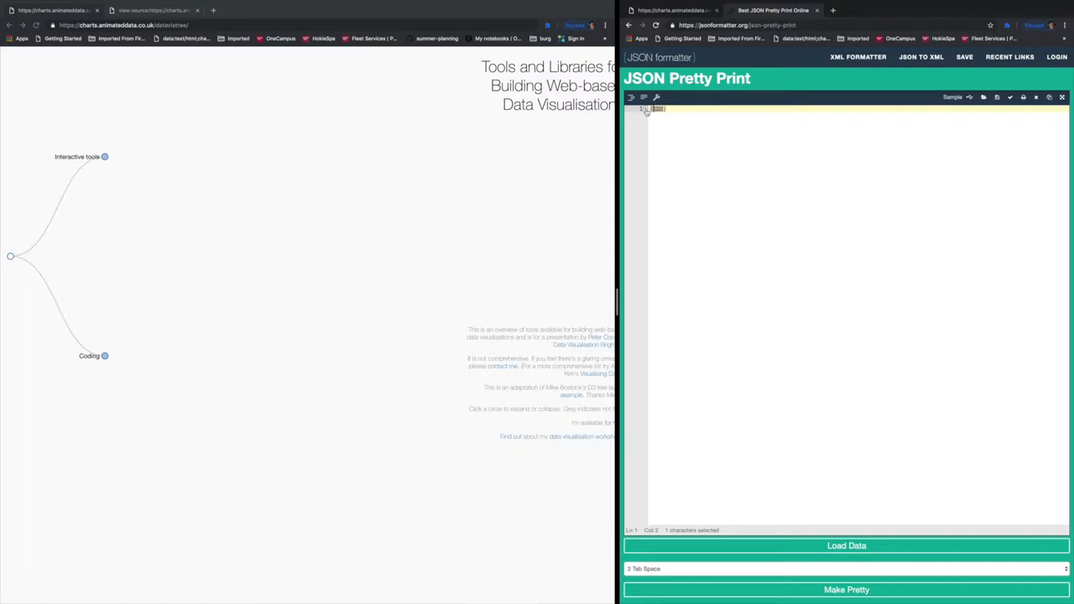
{"action": "left_click", "coordinate": [846, 546]}
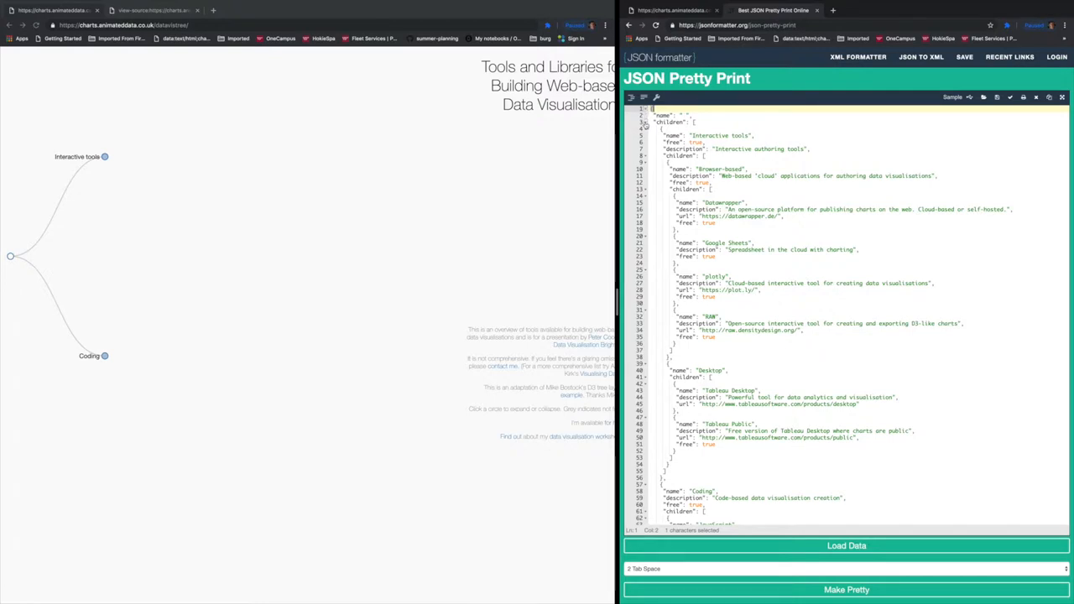
{"action": "left_click", "coordinate": [644, 123]}
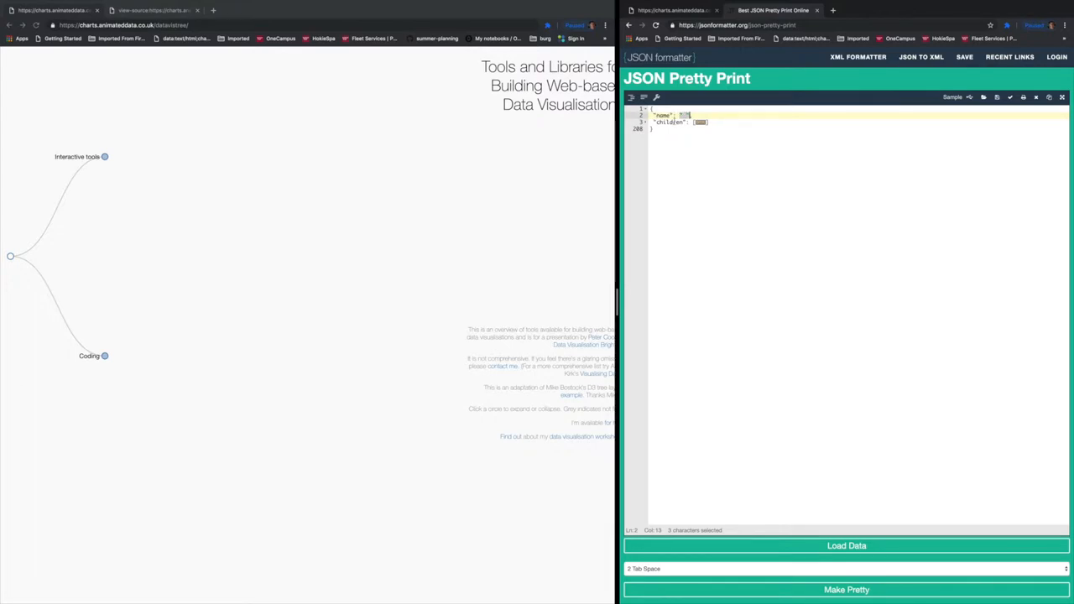
{"action": "mouse_move", "coordinate": [69, 245]}
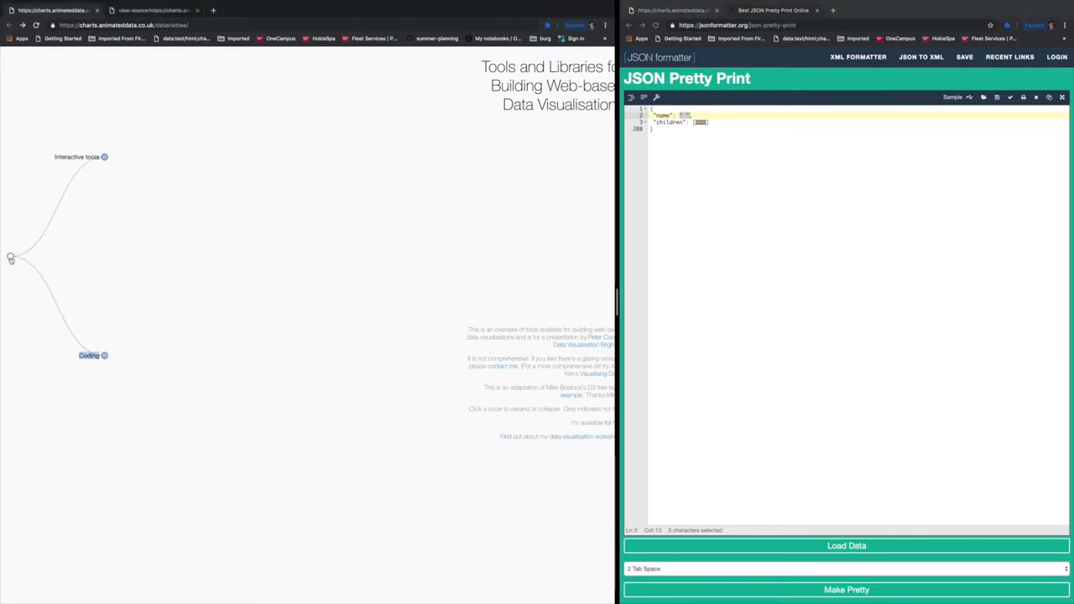
- Collapse the D3 tree down to its lone root node
{"action": "left_click", "coordinate": [10, 258]}
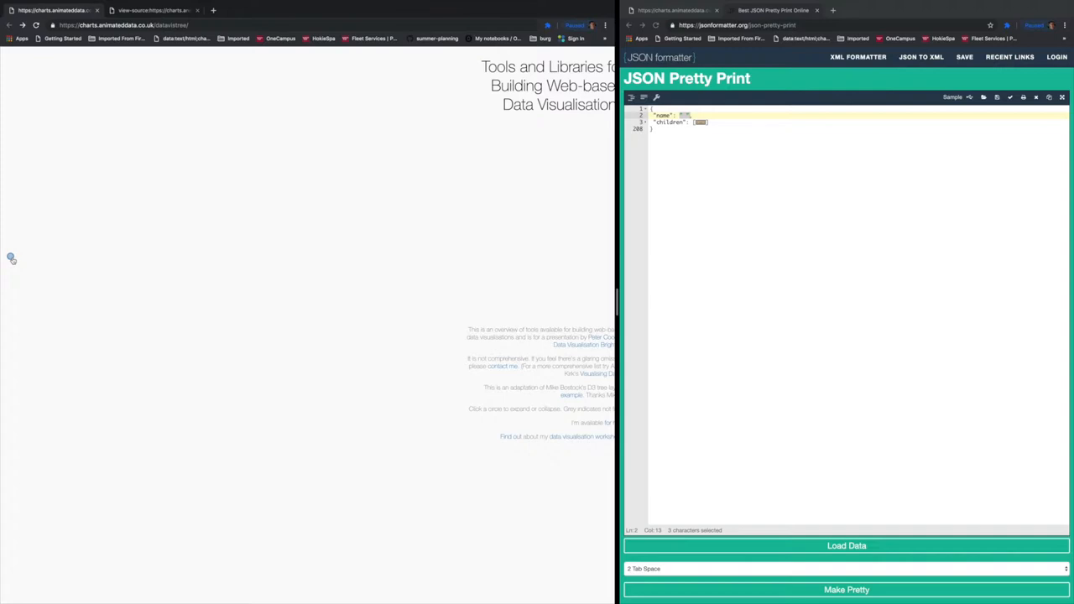
{"action": "mouse_move", "coordinate": [665, 126]}
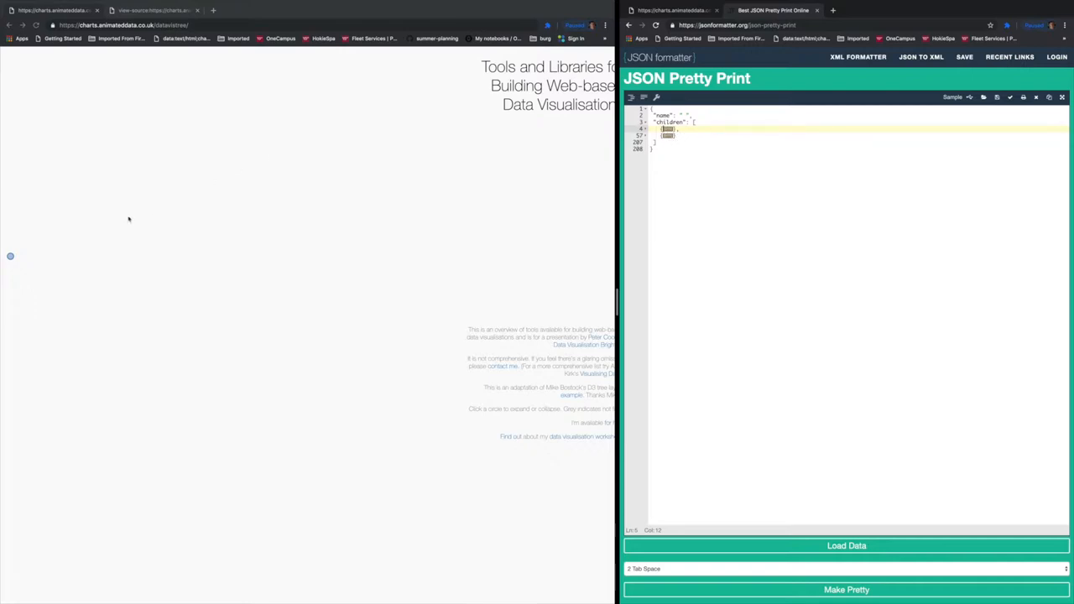
- Re-expand the root node into its Interactive tools and Coding branches
{"action": "left_click", "coordinate": [10, 255]}
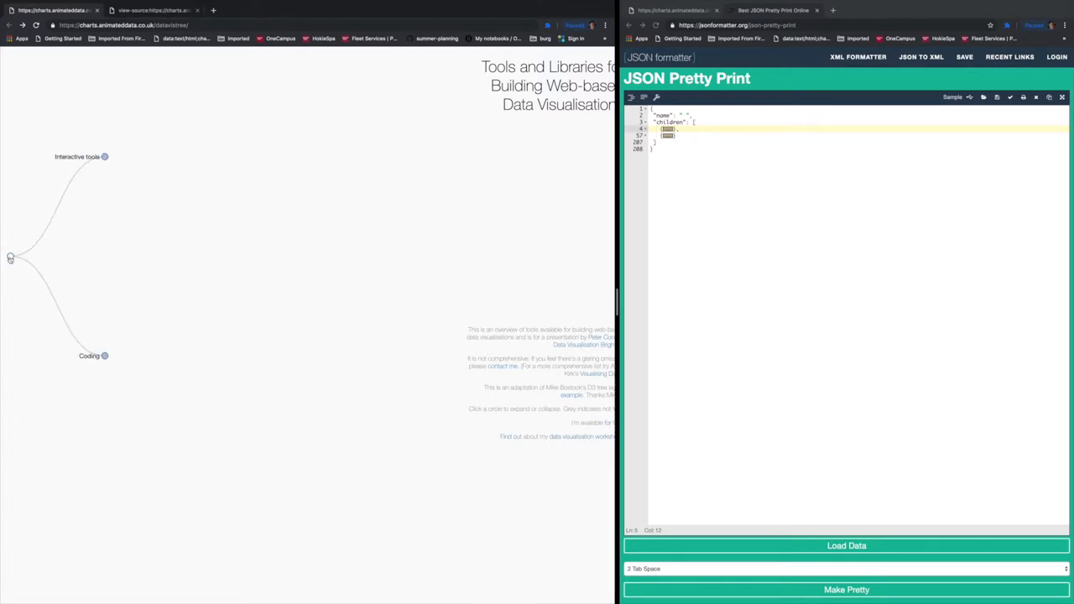
{"action": "mouse_move", "coordinate": [94, 178]}
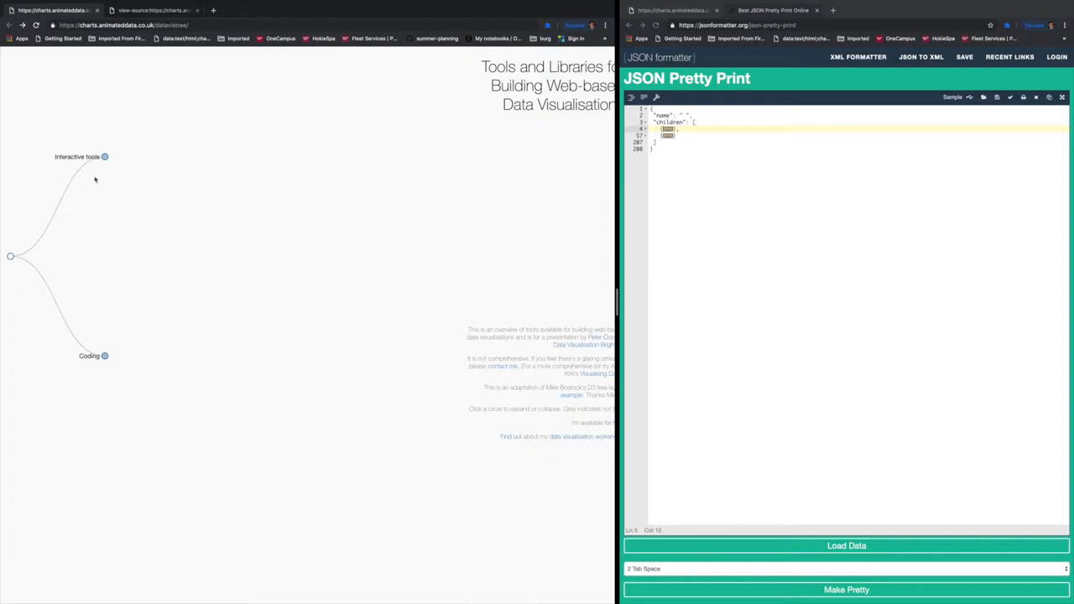
{"action": "mouse_move", "coordinate": [128, 374]}
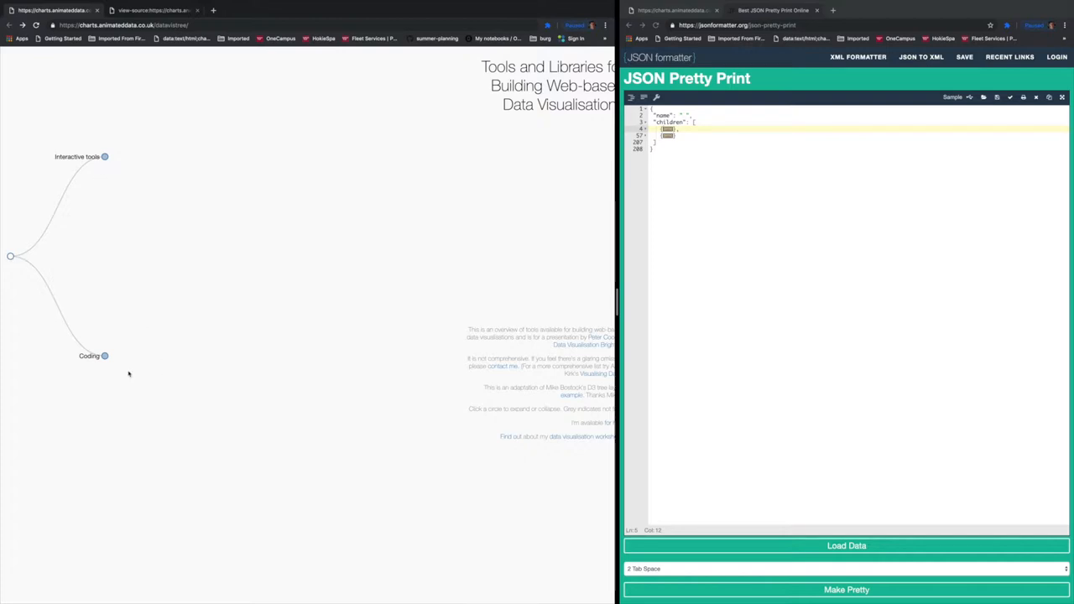
{"action": "mouse_move", "coordinate": [218, 324]}
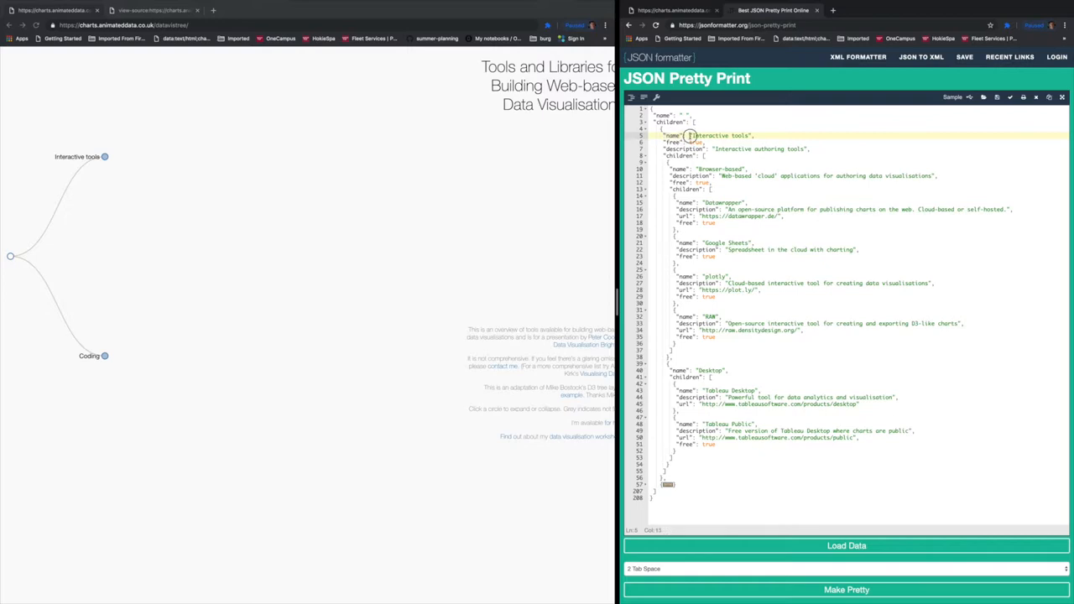
{"action": "double_click", "coordinate": [719, 134]}
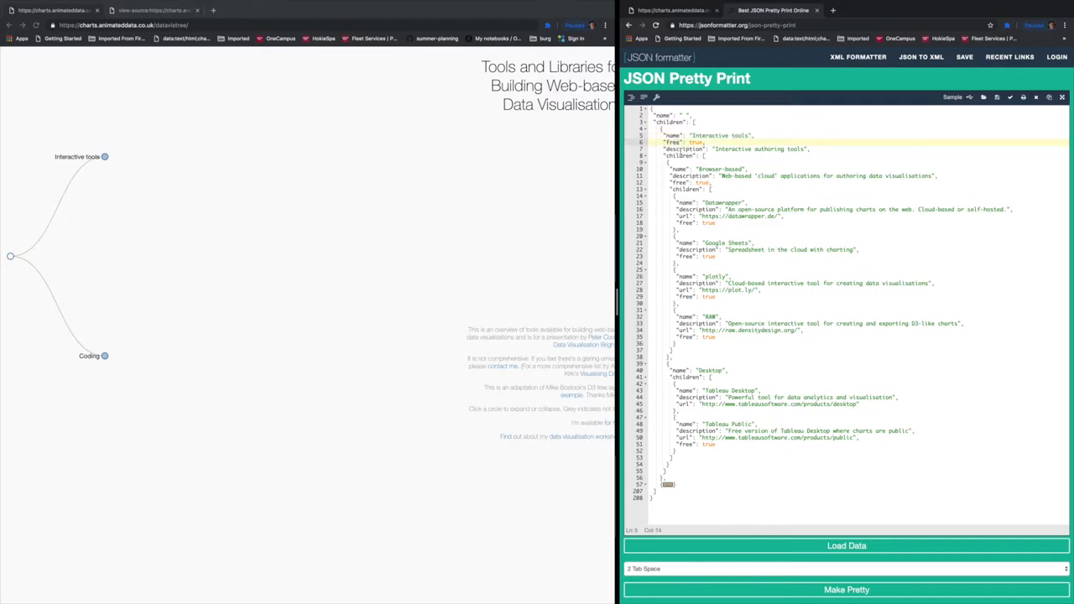
{"action": "double_click", "coordinate": [683, 148]}
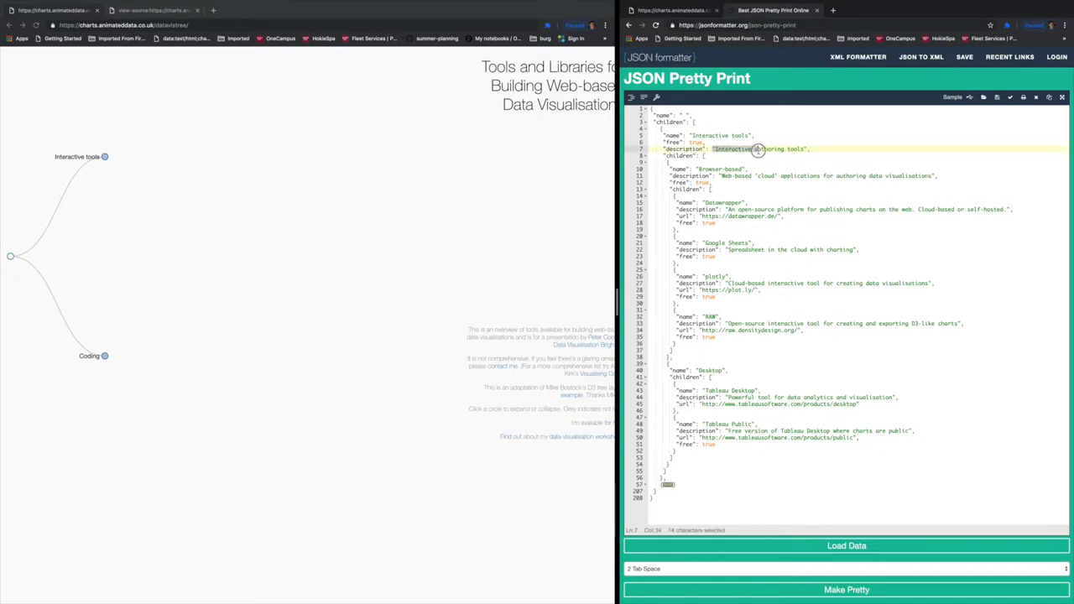
{"action": "mouse_move", "coordinate": [396, 171]}
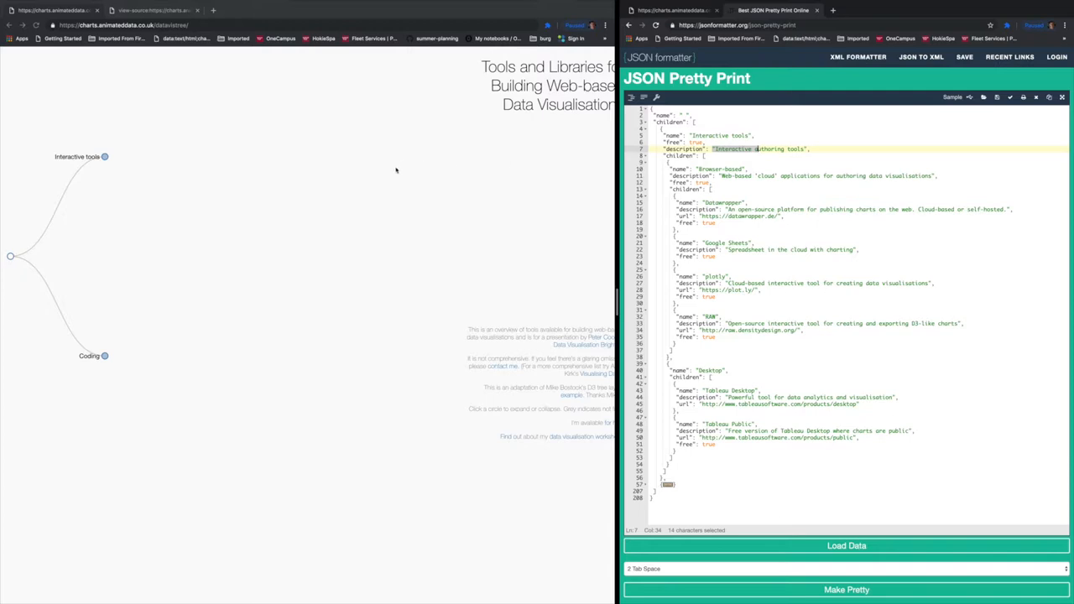
{"action": "mouse_move", "coordinate": [119, 160]}
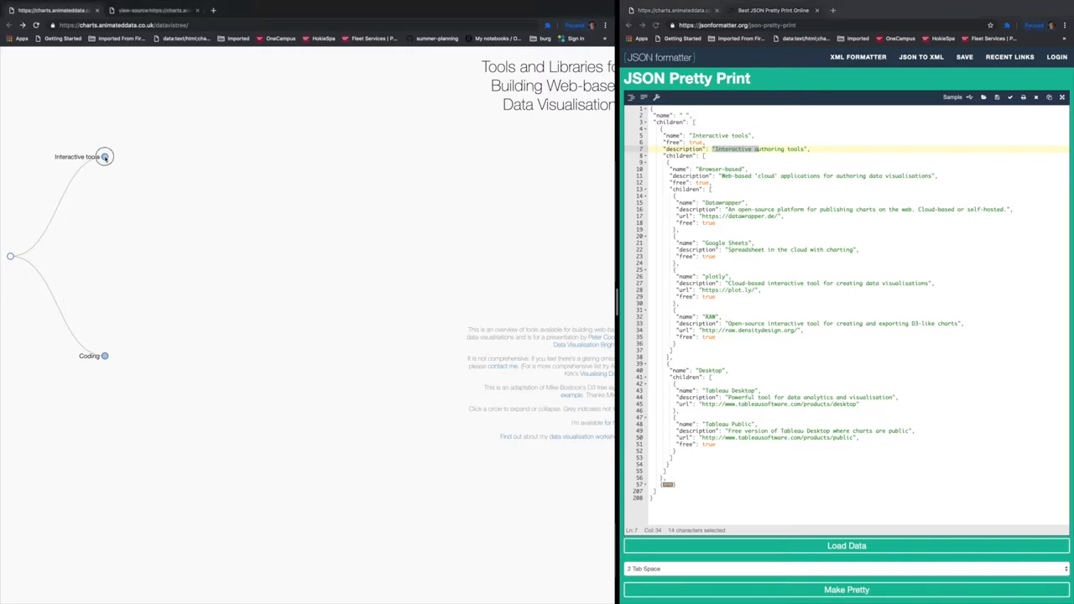
{"action": "mouse_move", "coordinate": [104, 158]}
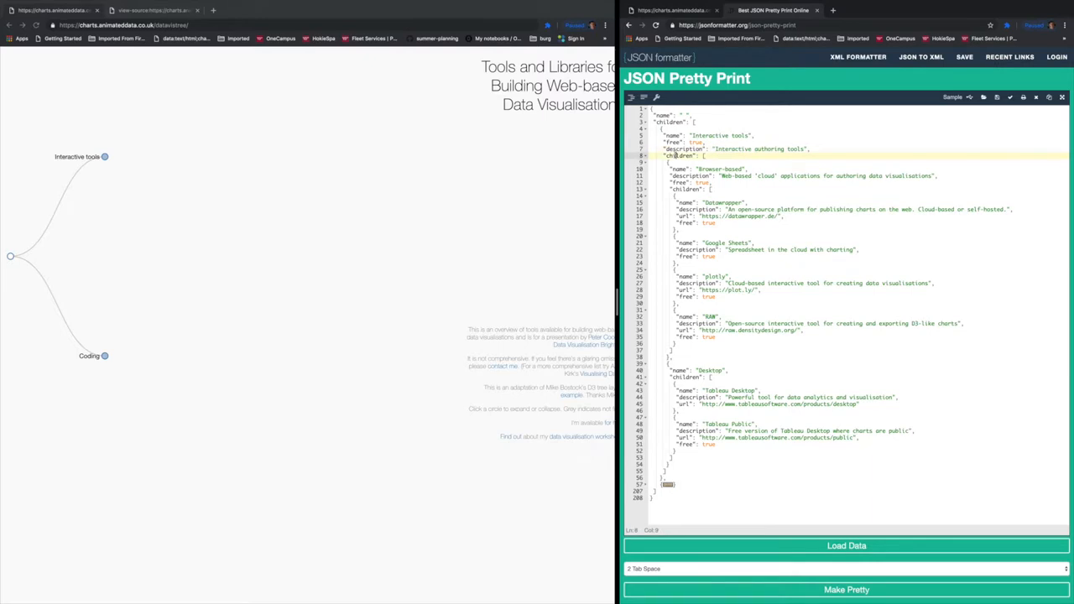
- Mark the Interactive tools children list and fold its Browser-based and Desktop entries
{"action": "double_click", "coordinate": [678, 156]}
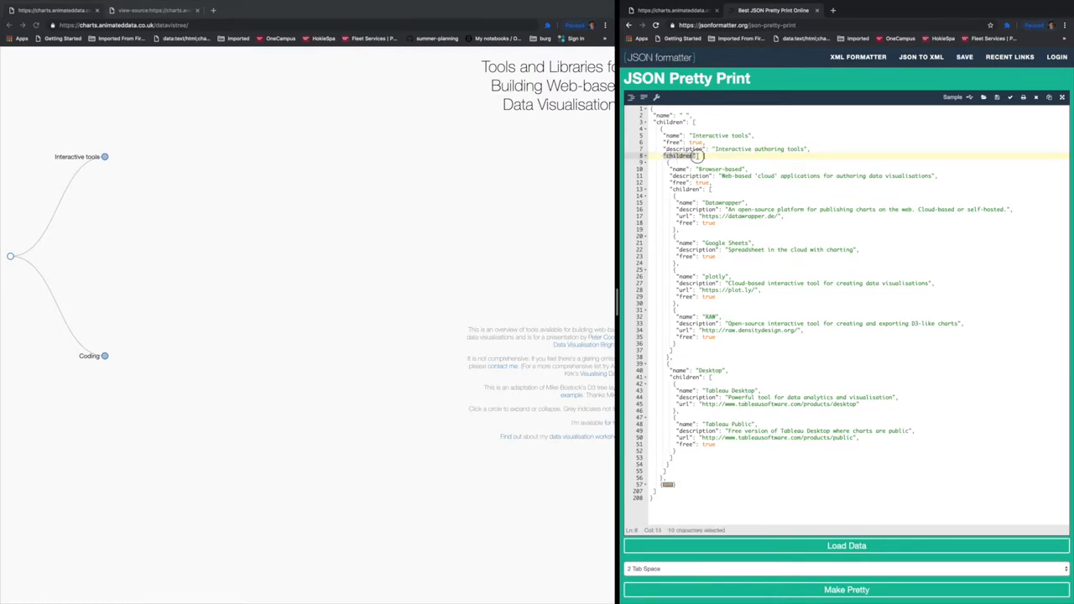
{"action": "left_click", "coordinate": [701, 156]}
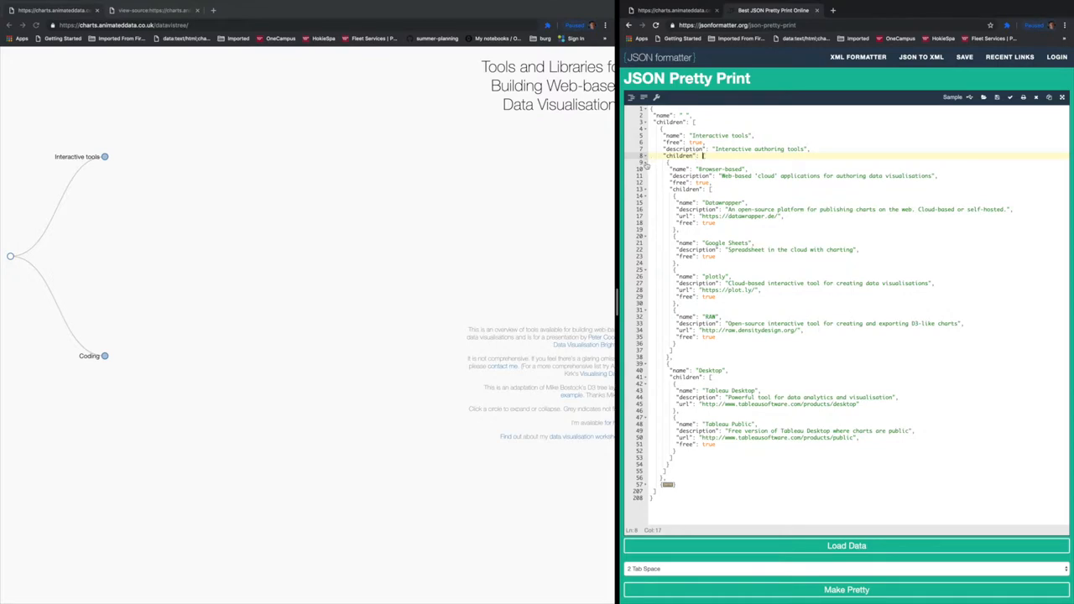
{"action": "left_click", "coordinate": [668, 161]}
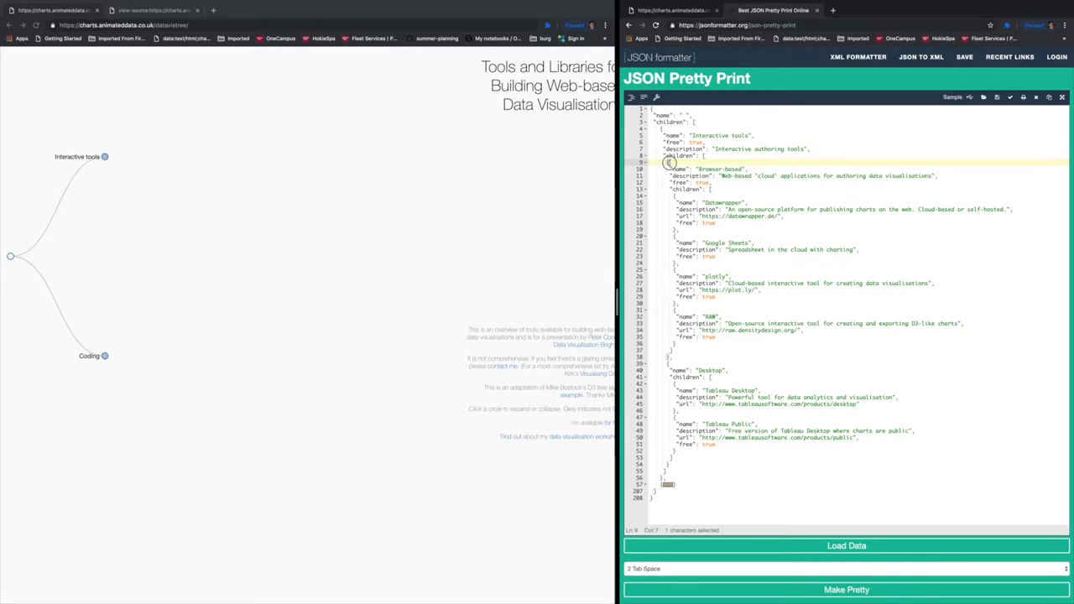
{"action": "left_click", "coordinate": [647, 163]}
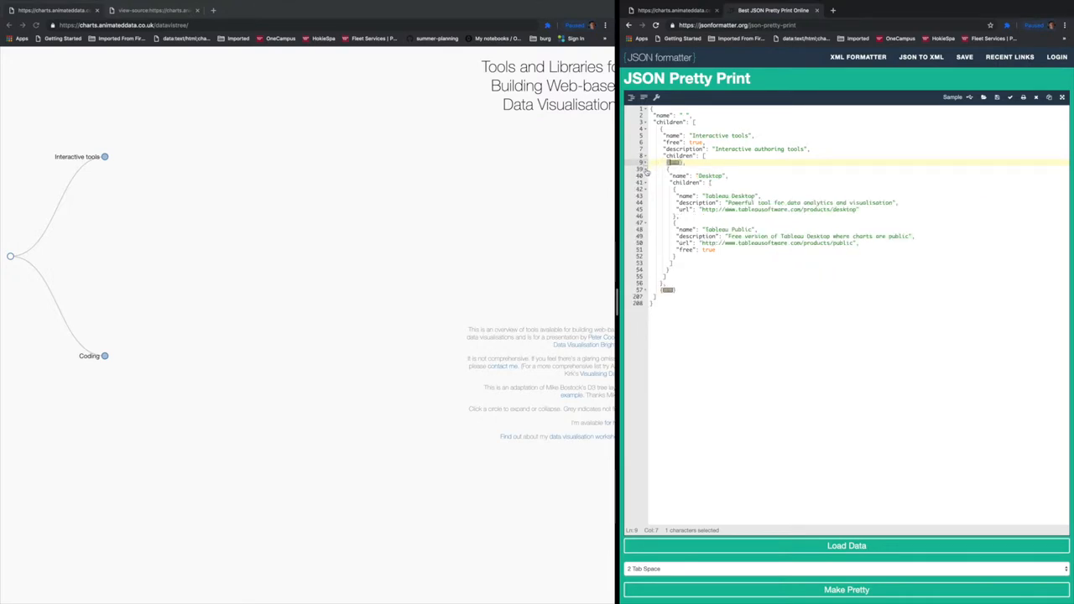
{"action": "left_click", "coordinate": [645, 163]}
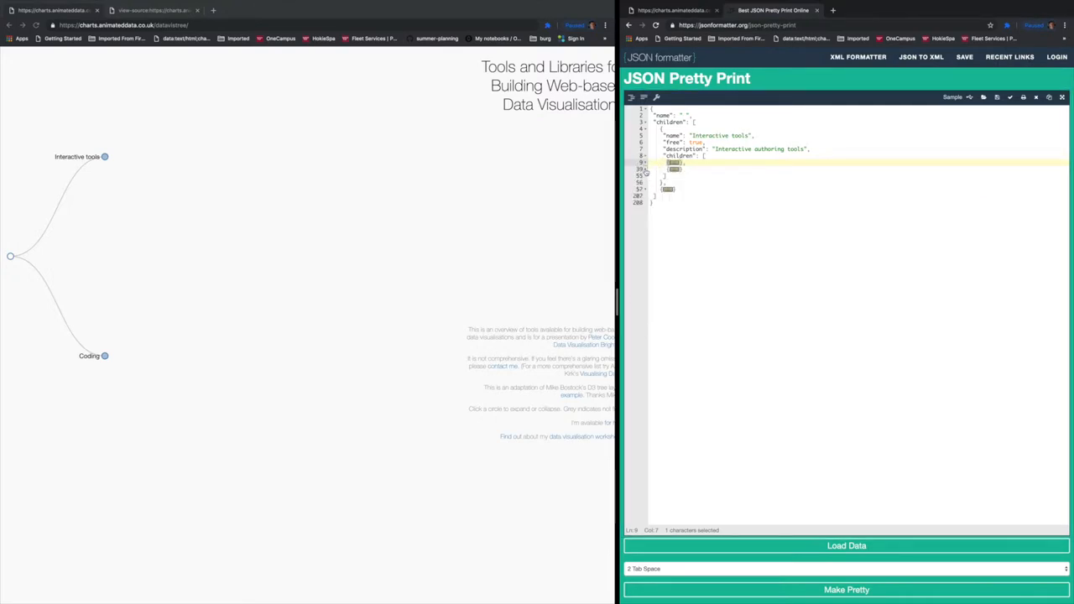
{"action": "mouse_move", "coordinate": [396, 161]}
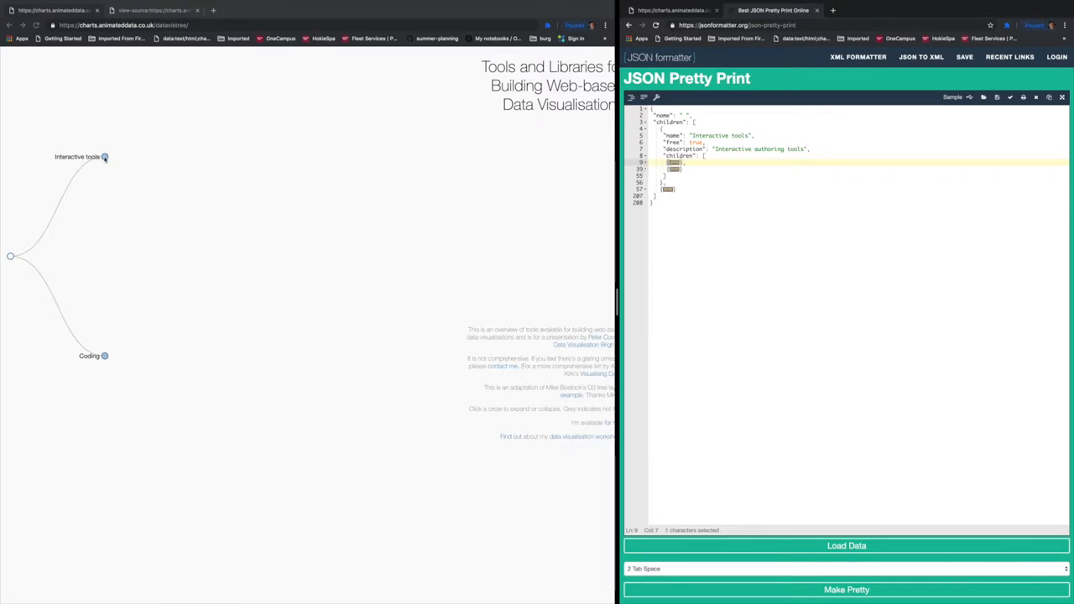
- Expand Interactive tools in the D3 tree and collapse its Desktop branch
{"action": "left_click", "coordinate": [104, 158]}
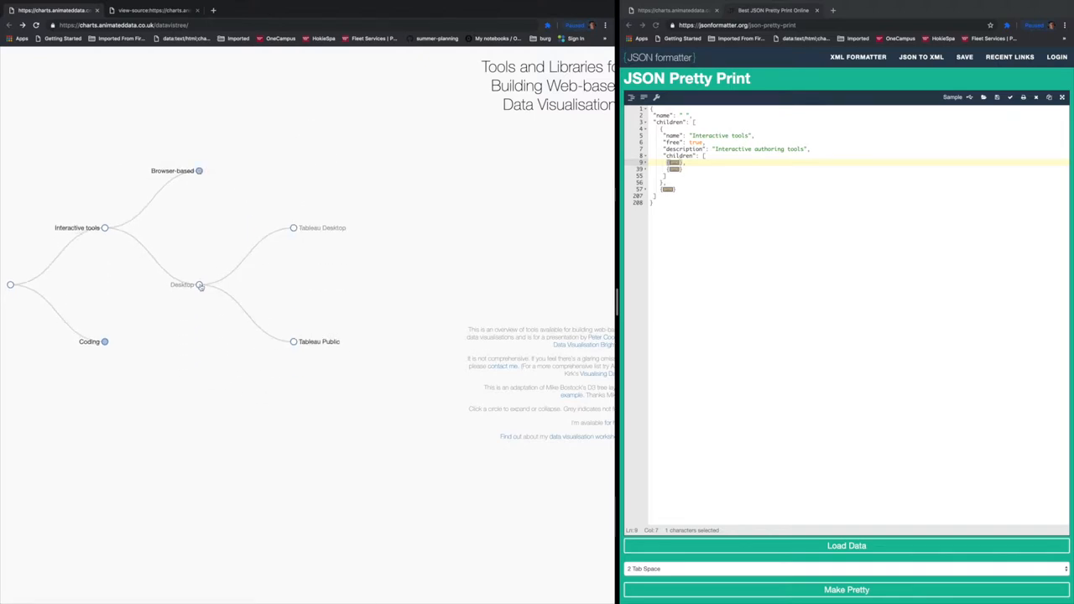
{"action": "left_click", "coordinate": [198, 286]}
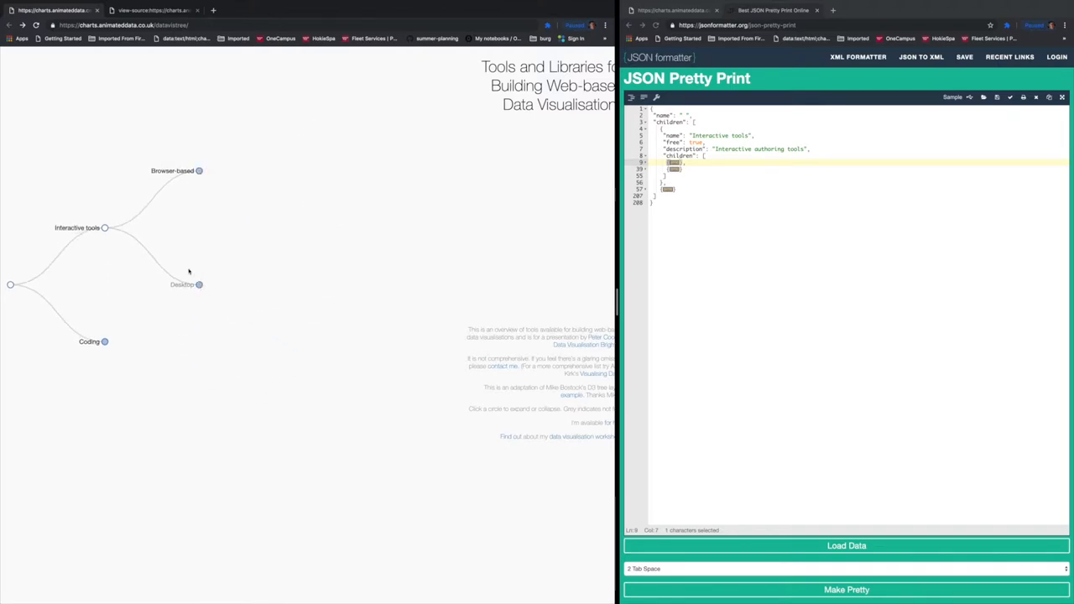
{"action": "mouse_move", "coordinate": [348, 275]}
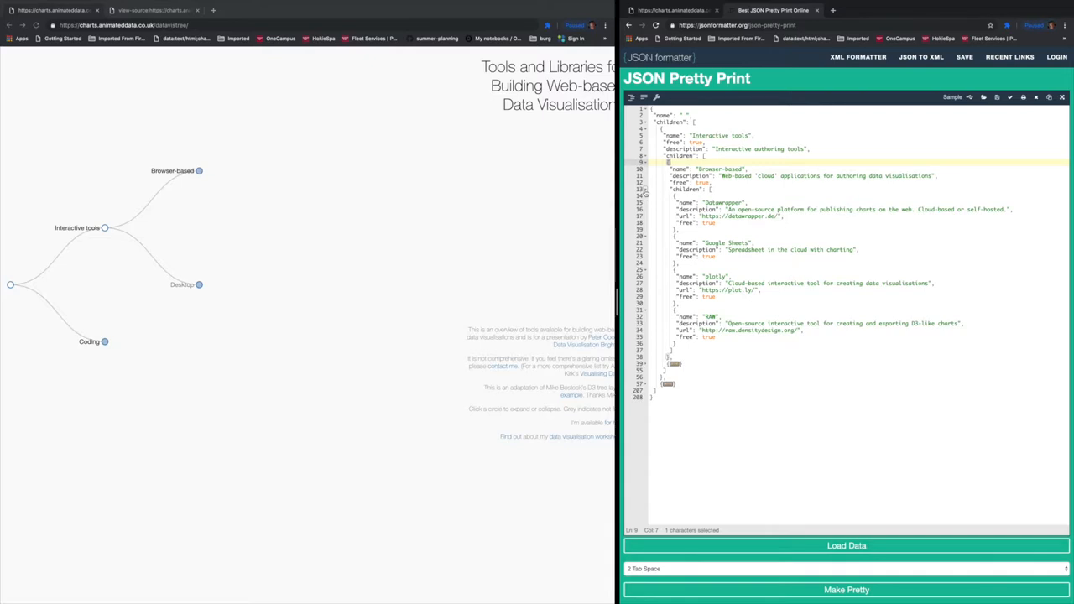
- Fold the Browser-based and Desktop tool lists, leaving Browser-based showing folded tool entries
{"action": "left_click", "coordinate": [645, 188]}
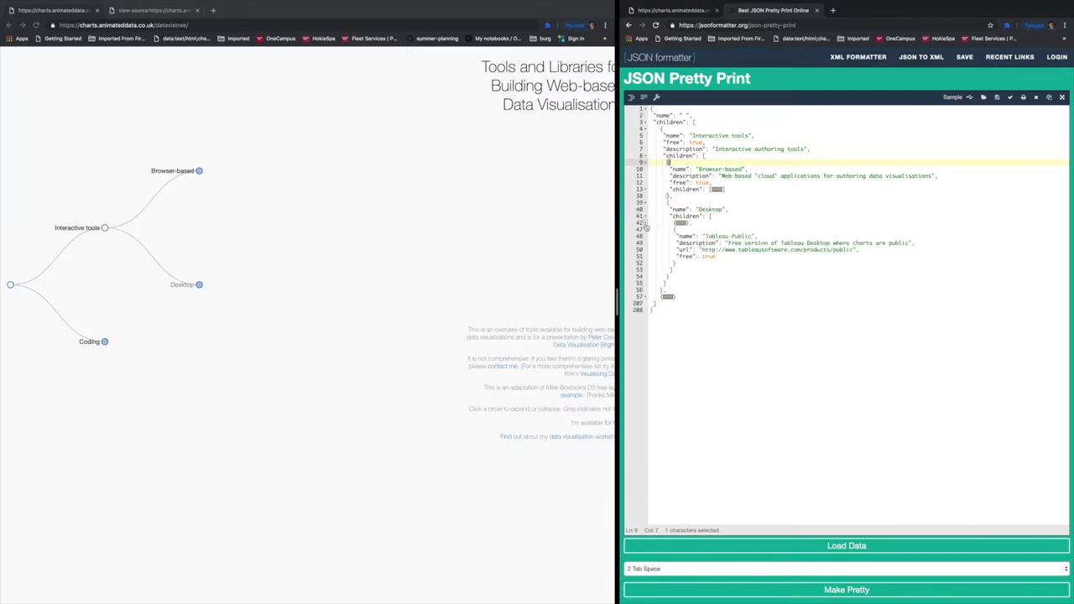
{"action": "left_click", "coordinate": [644, 228]}
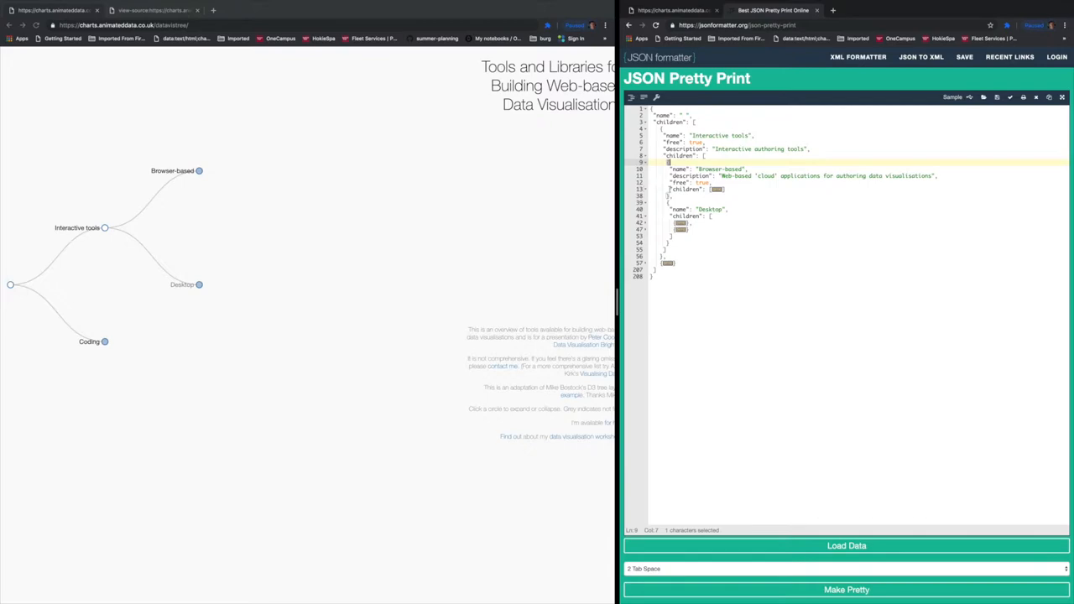
{"action": "left_click", "coordinate": [641, 188]}
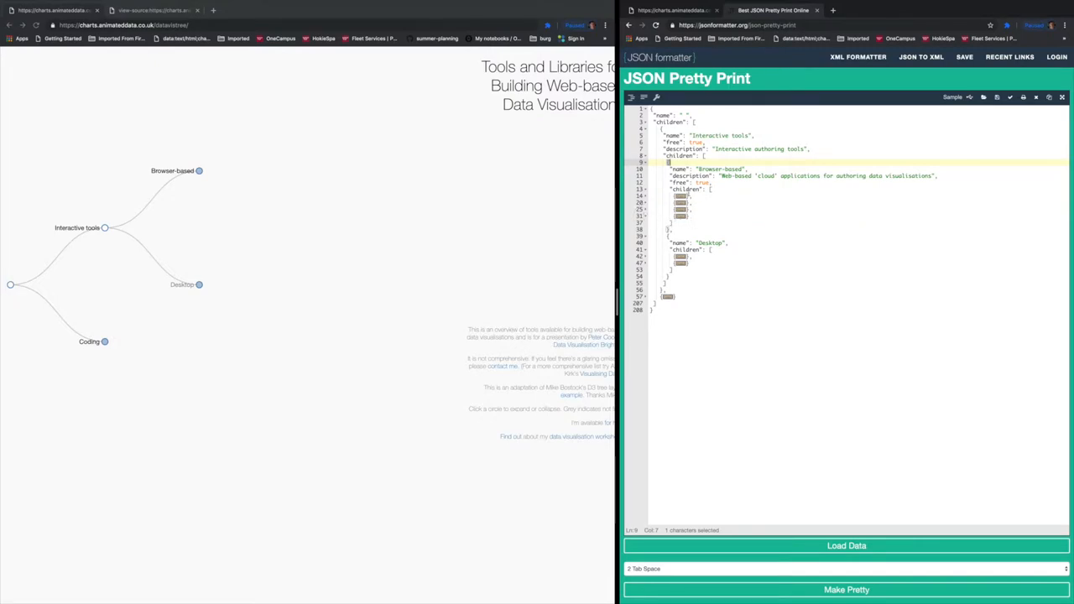
{"action": "mouse_move", "coordinate": [507, 205]}
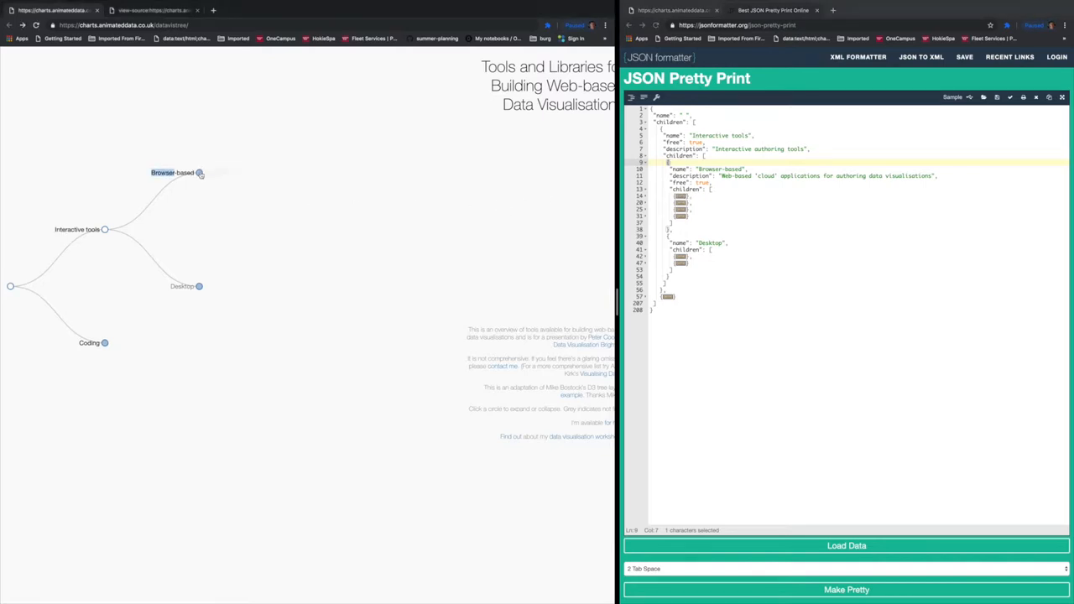
- Expand Browser-based and Desktop in the D3 tree to reveal their individual tools
{"action": "left_click", "coordinate": [198, 173]}
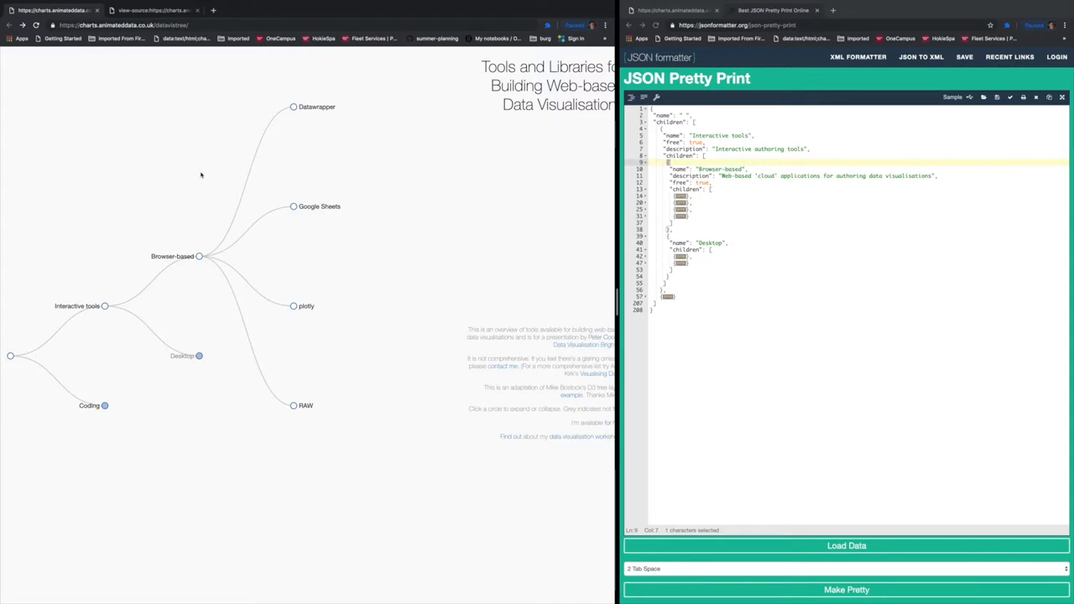
{"action": "left_click", "coordinate": [199, 356]}
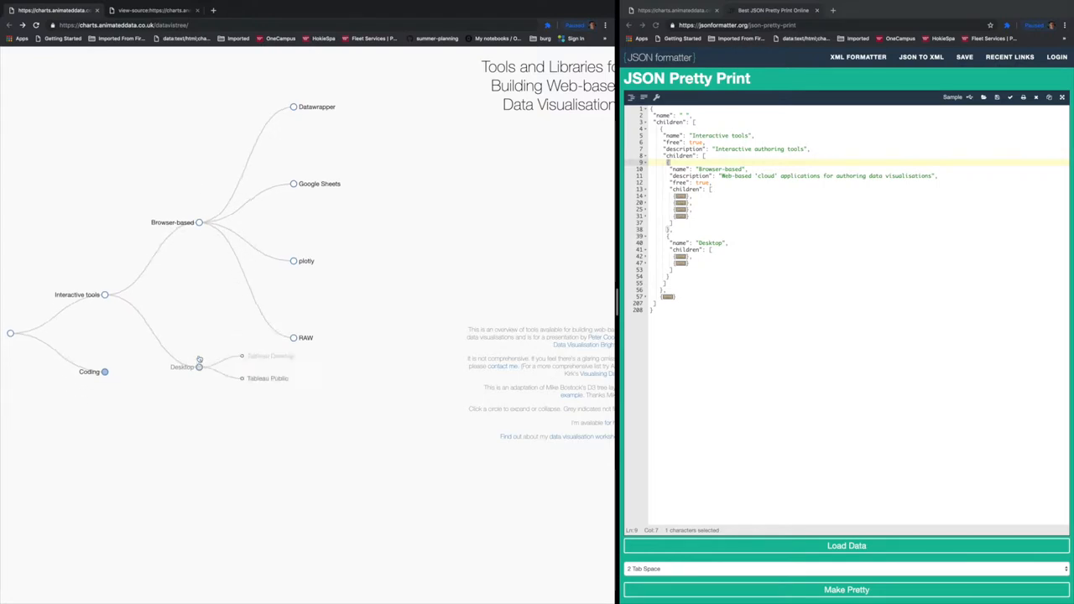
{"action": "left_click", "coordinate": [198, 366]}
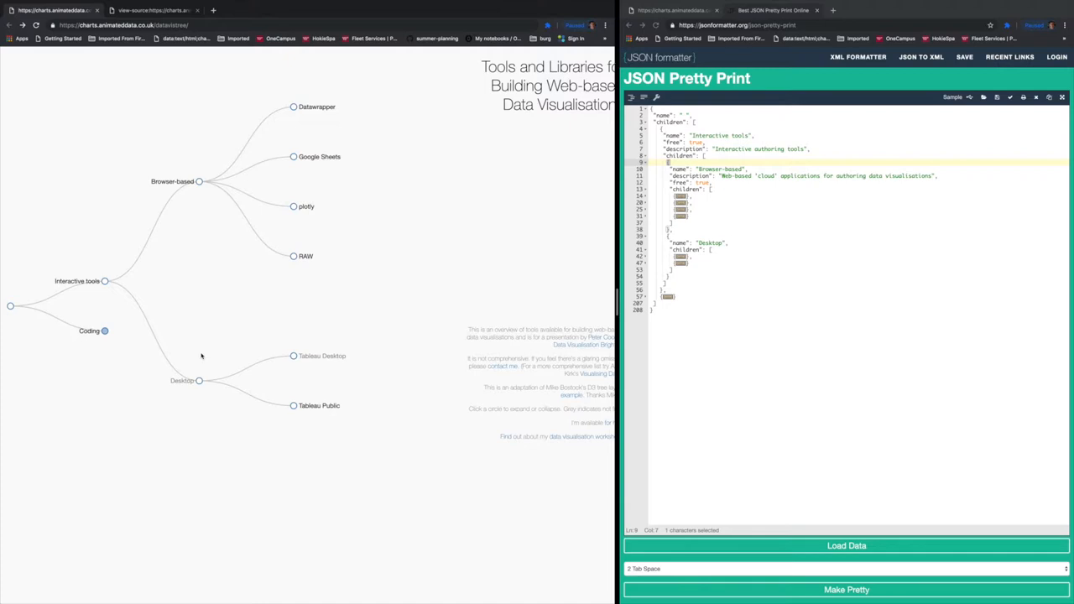
{"action": "mouse_move", "coordinate": [201, 348]}
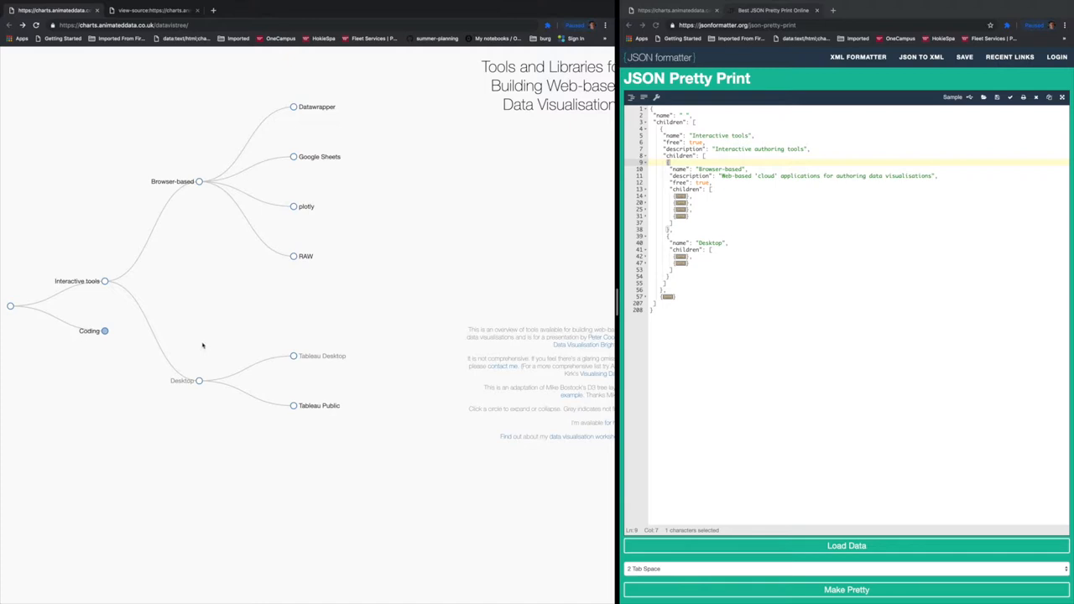
{"action": "mouse_move", "coordinate": [262, 329]}
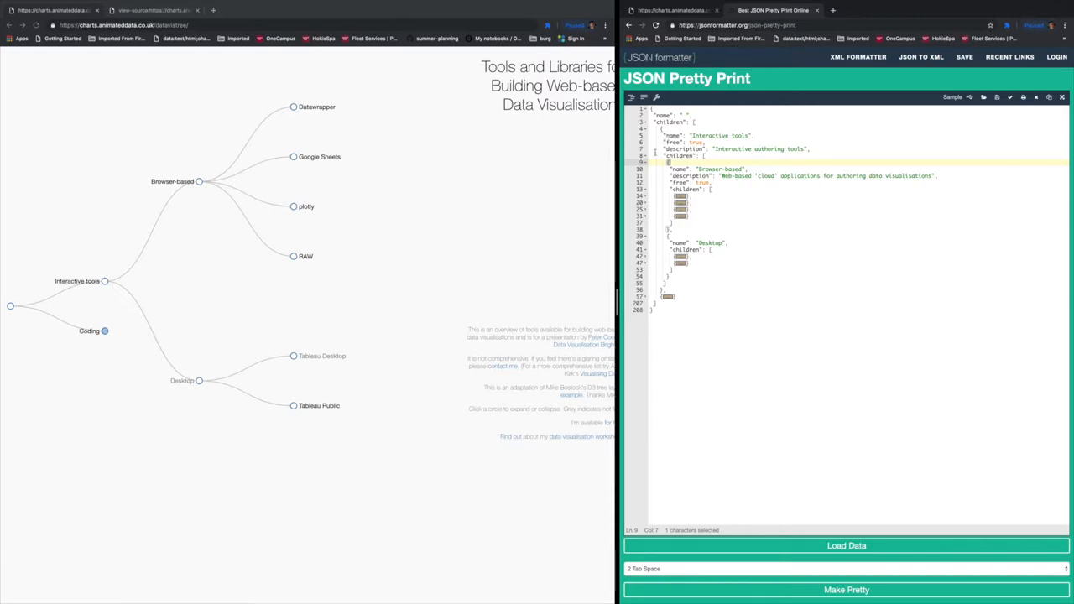
- Mark the Interactive tools children list and collapse the nested children blocks beneath it
{"action": "left_click", "coordinate": [657, 157]}
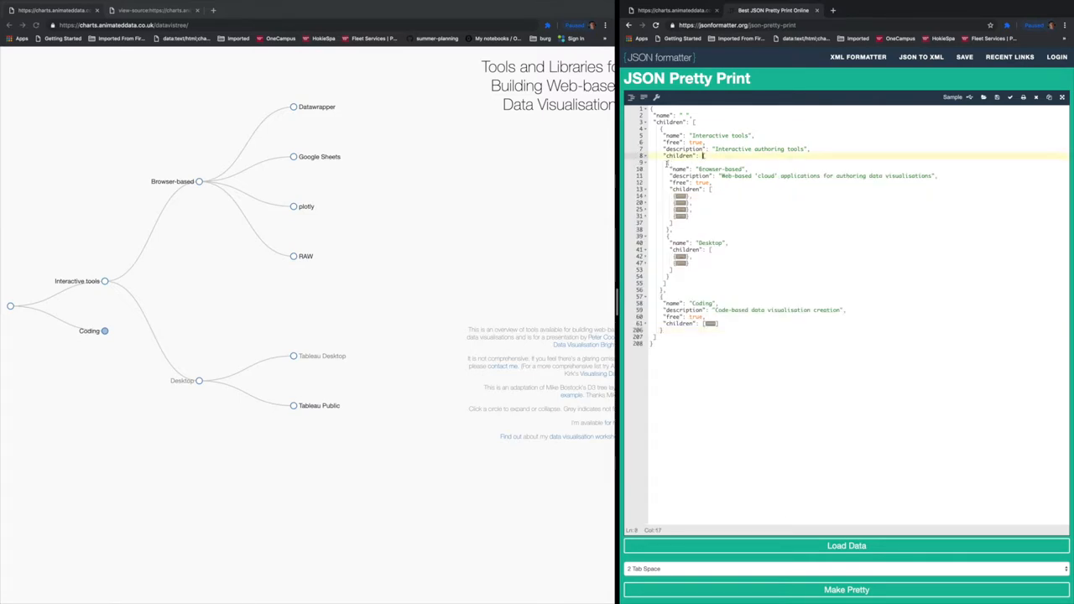
{"action": "left_click", "coordinate": [703, 161]}
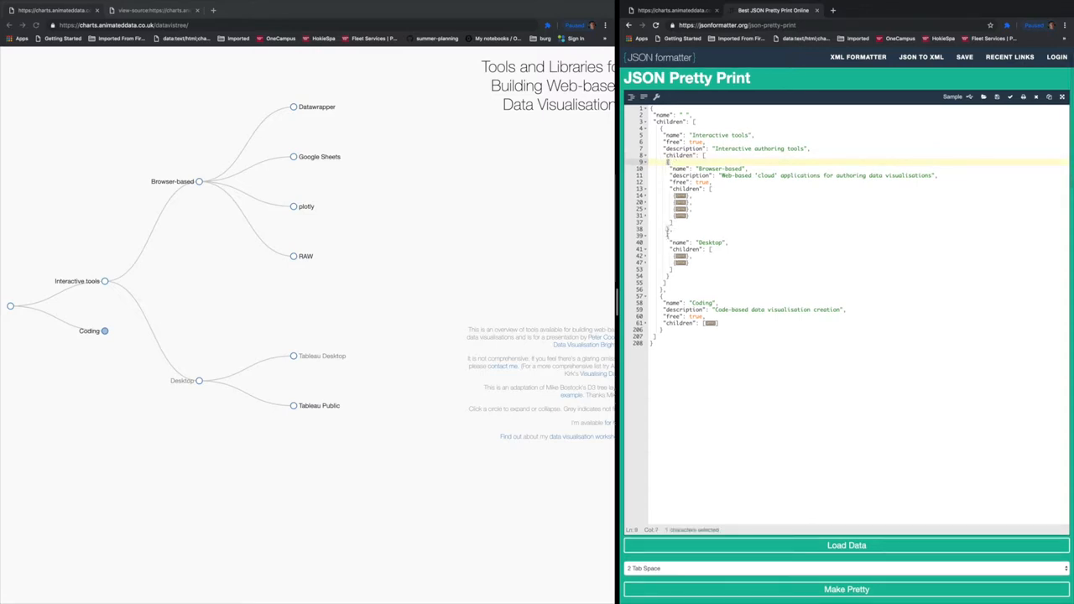
{"action": "left_click", "coordinate": [672, 228]}
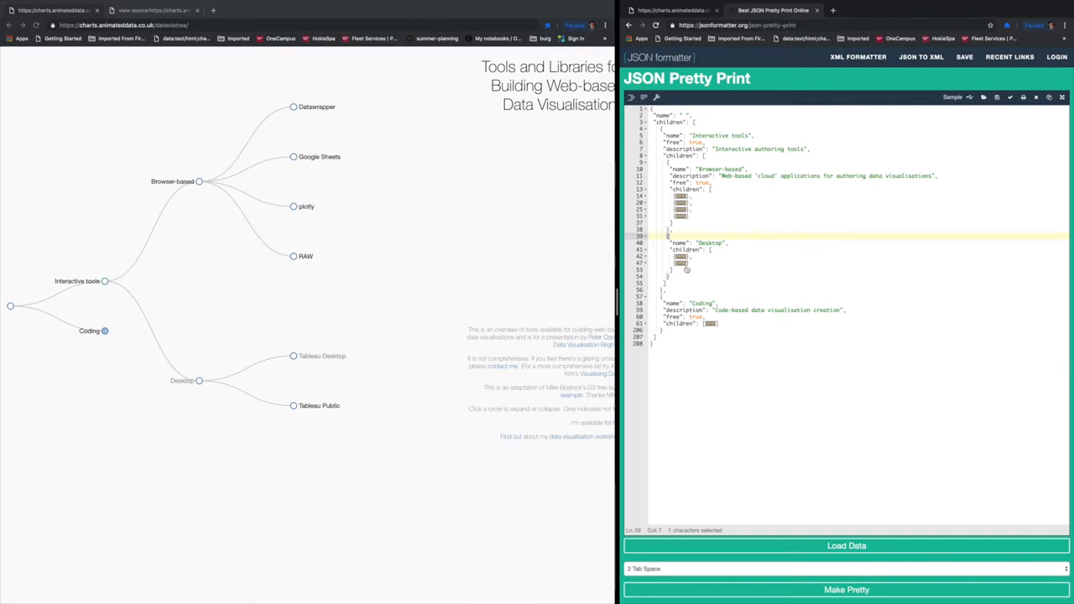
{"action": "left_click", "coordinate": [671, 276]}
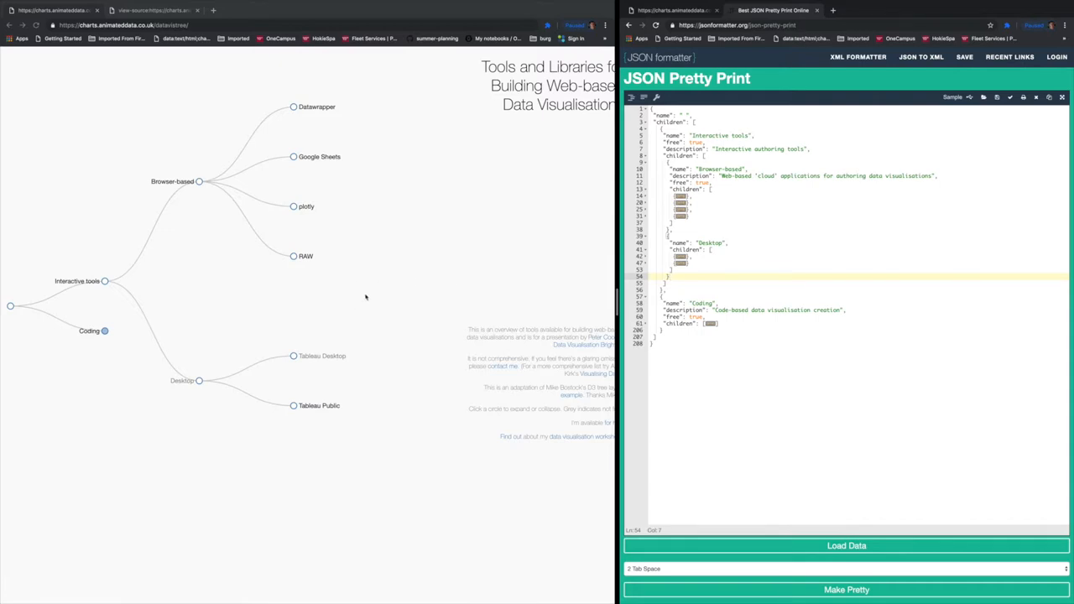
{"action": "mouse_move", "coordinate": [353, 292]}
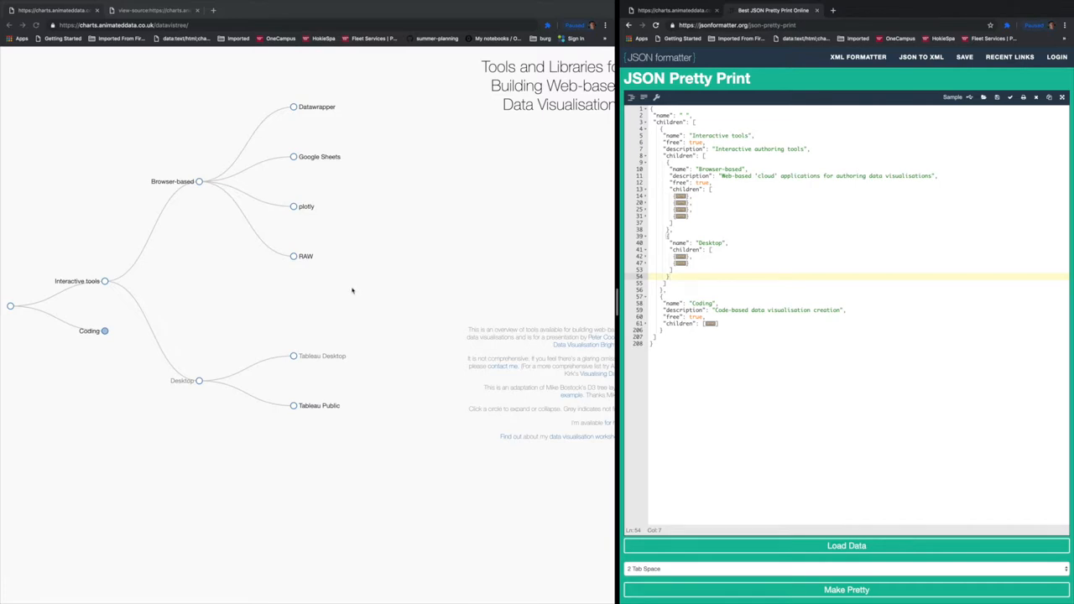
{"action": "mouse_move", "coordinate": [104, 182]}
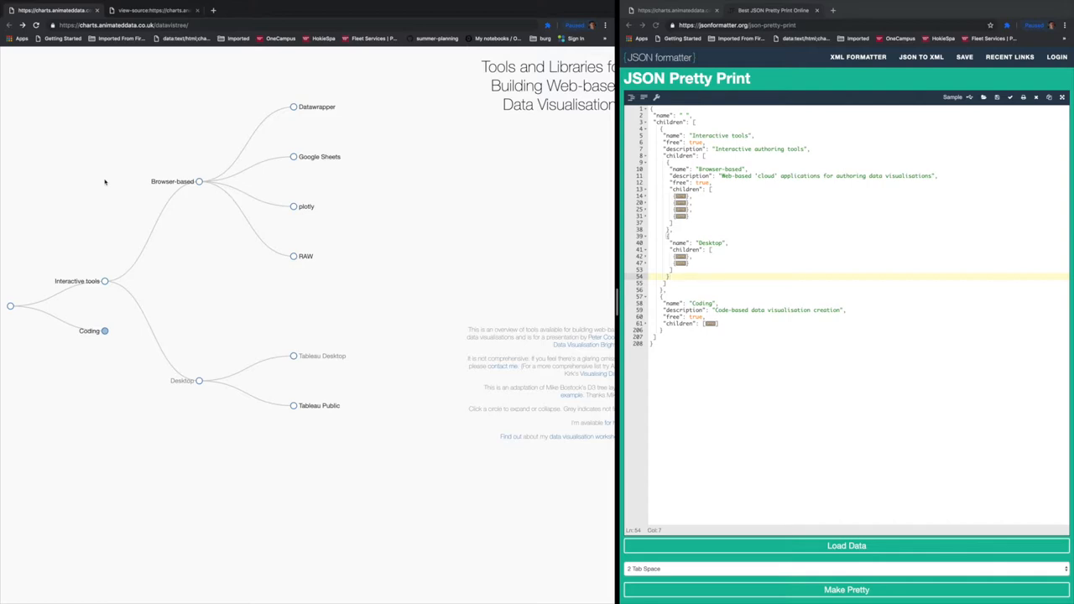
{"action": "mouse_move", "coordinate": [289, 198]}
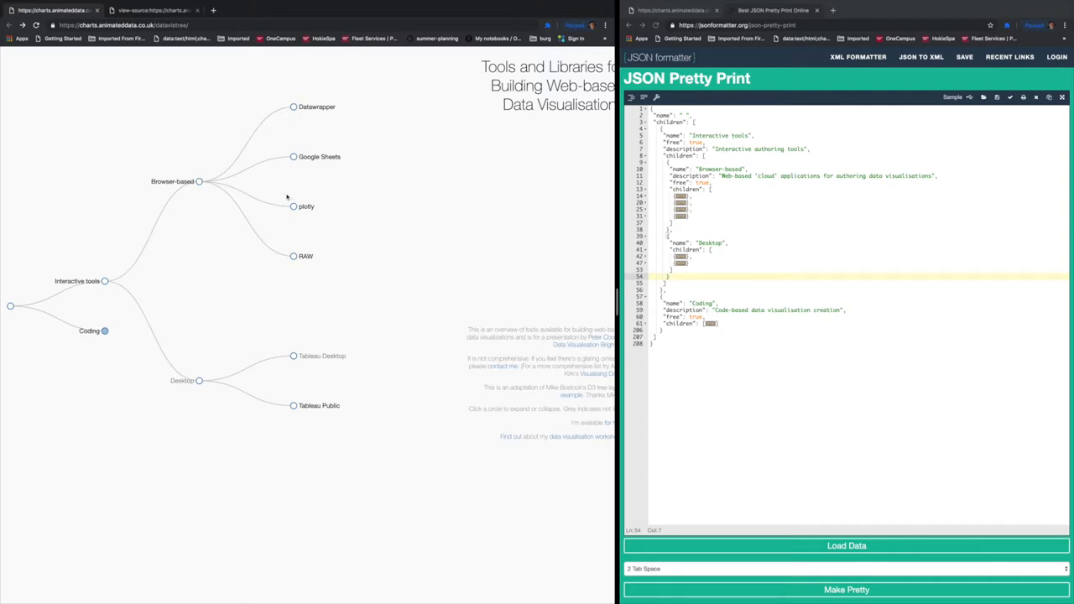
{"action": "mouse_move", "coordinate": [366, 200]}
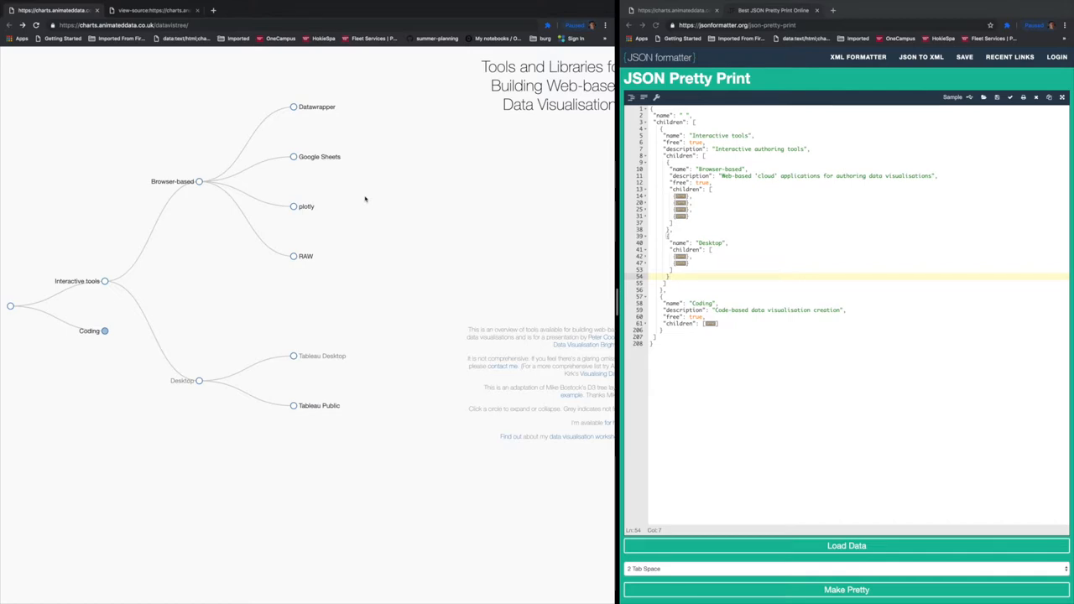
{"action": "mouse_move", "coordinate": [376, 193]}
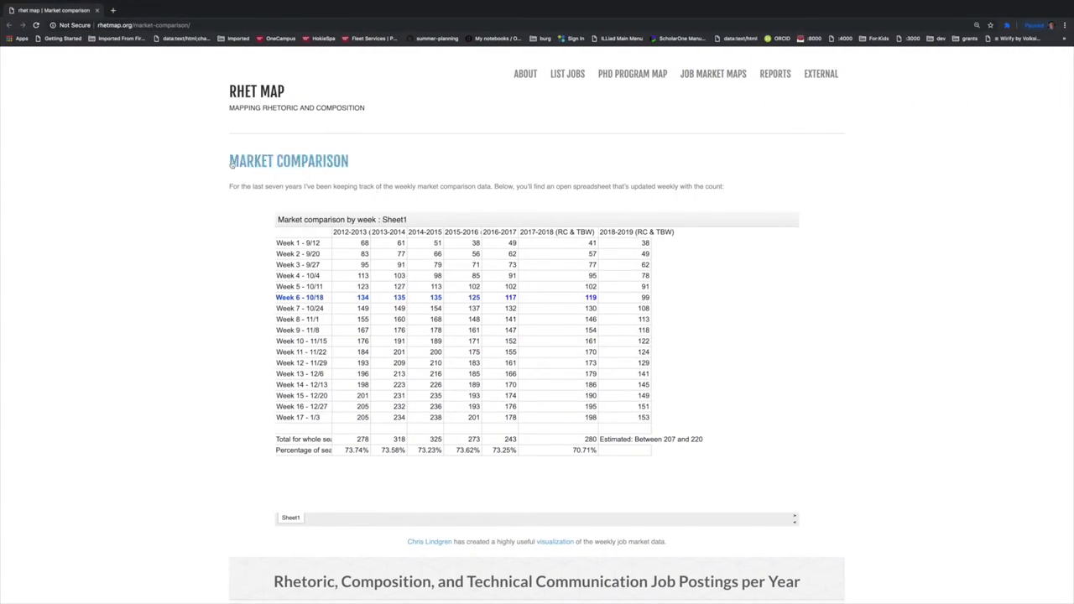
- Unfold the getData function in Atom's index.html, exposing its spreadsheet feed URL comment
{"action": "double_click", "coordinate": [289, 161]}
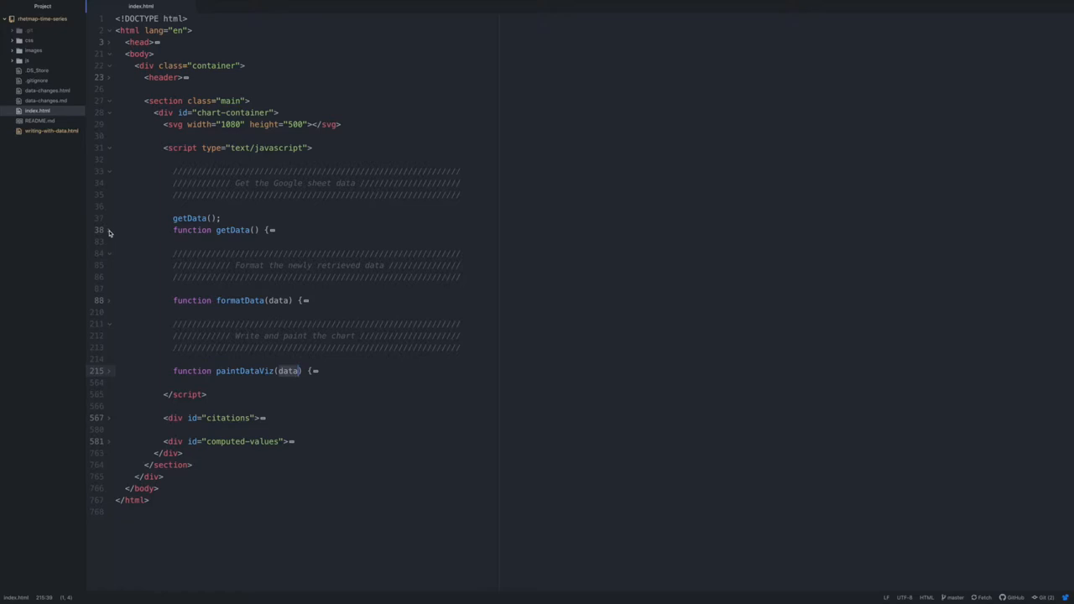
{"action": "left_click", "coordinate": [110, 230]}
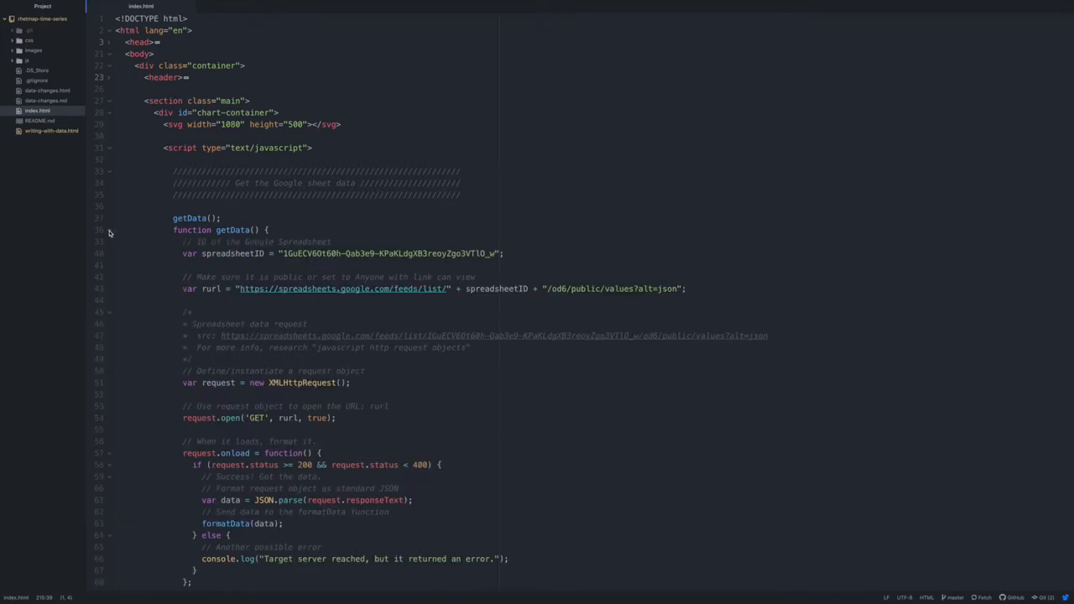
{"action": "mouse_move", "coordinate": [213, 262]}
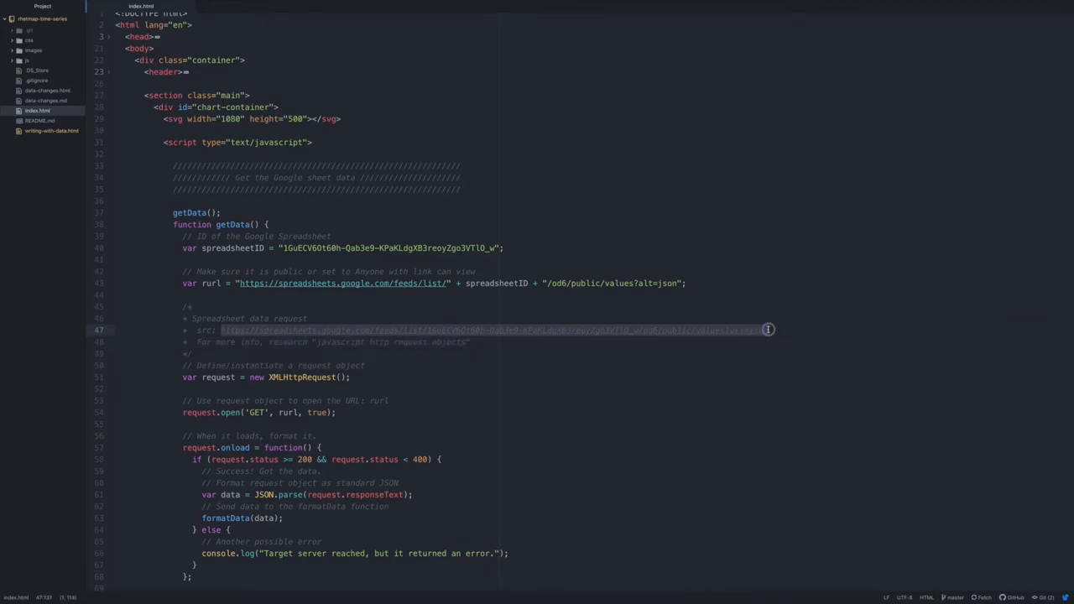
{"action": "mouse_move", "coordinate": [769, 329]}
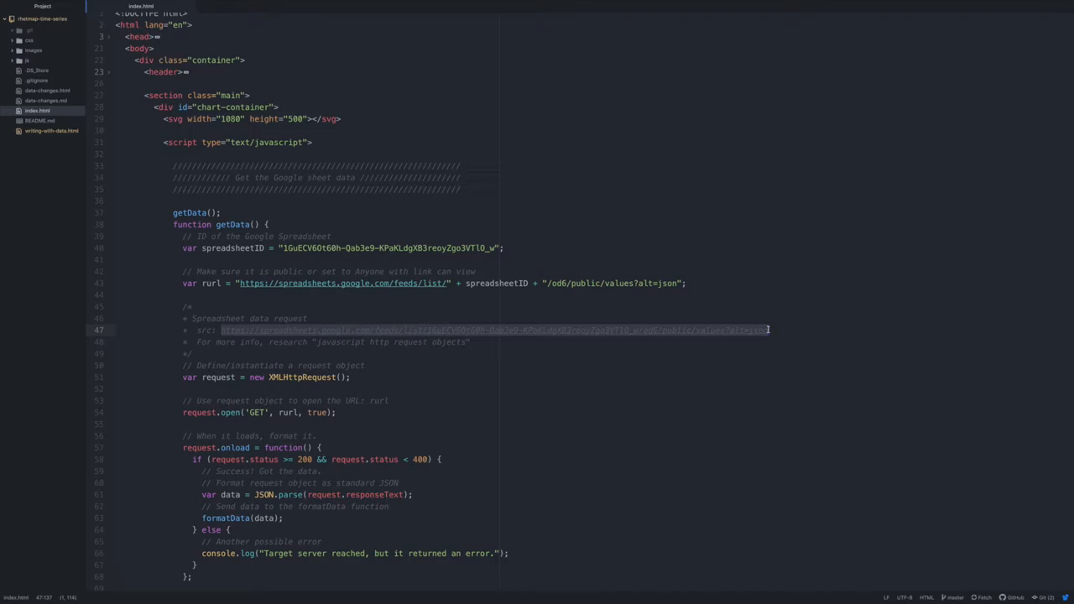
{"action": "mouse_move", "coordinate": [618, 314]}
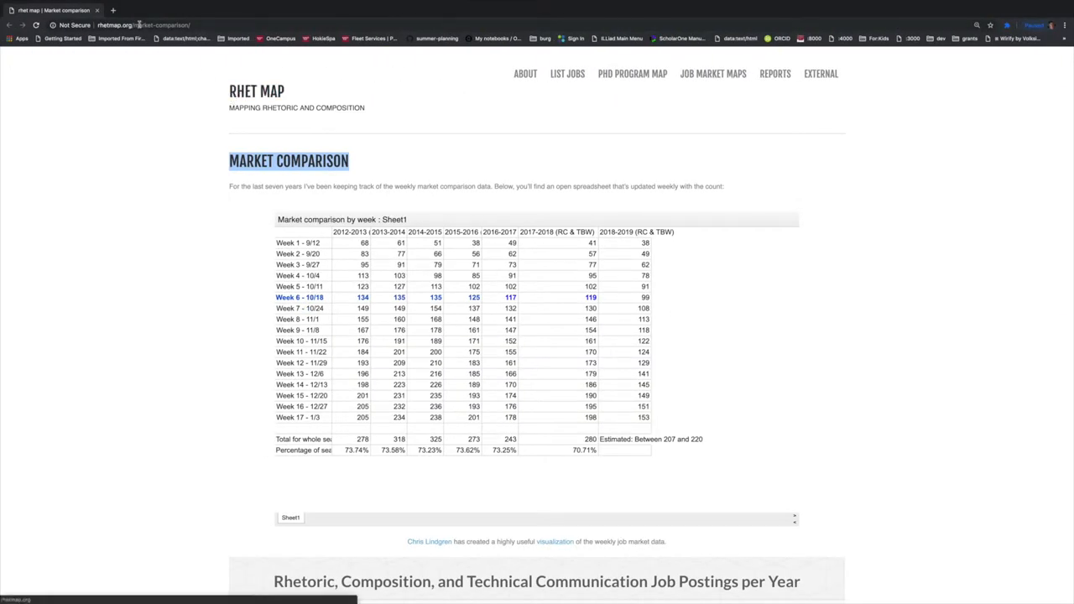
- Navigate Chrome to the Google Sheets feed URL showing the raw market-comparison JSON
{"action": "left_click", "coordinate": [213, 10]}
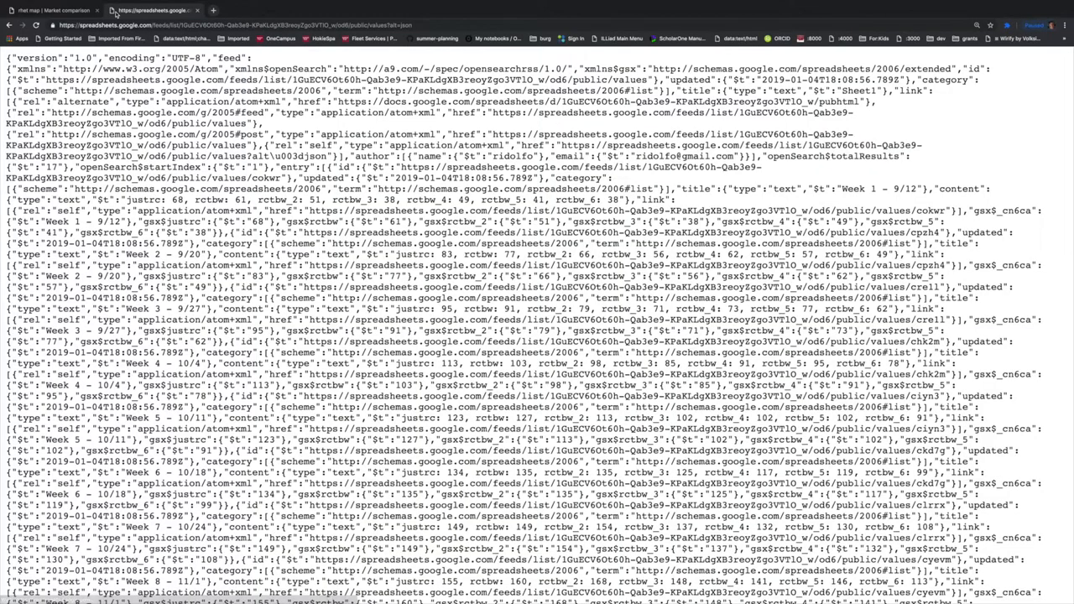
{"action": "mouse_move", "coordinate": [152, 10]}
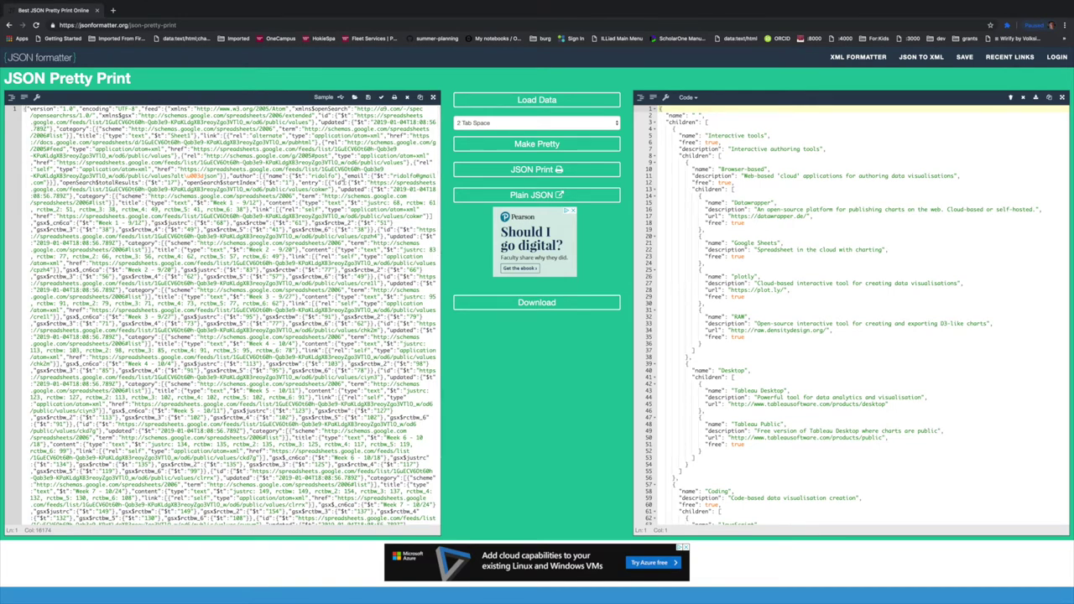
- Format the pasted spreadsheet feed with Make Pretty and expand the feed object's contents
{"action": "left_click", "coordinate": [537, 145]}
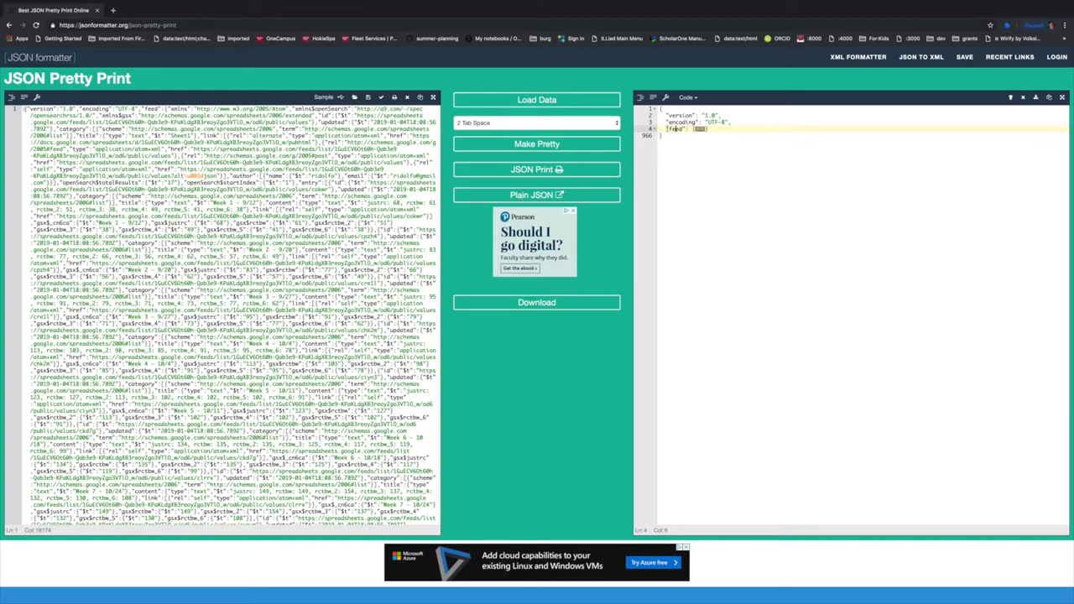
{"action": "left_click", "coordinate": [537, 145]}
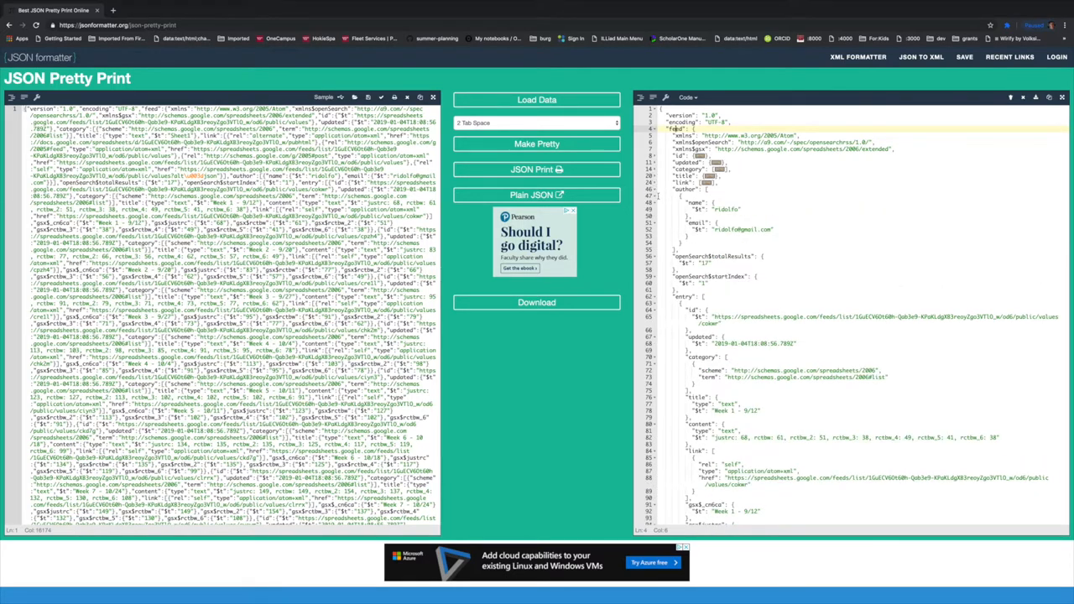
- Scroll through the feed's weekly entries until one entry's gsx$ spreadsheet column fields are in view
{"action": "scroll", "scroll_direction": "down", "scroll_amount": 3}
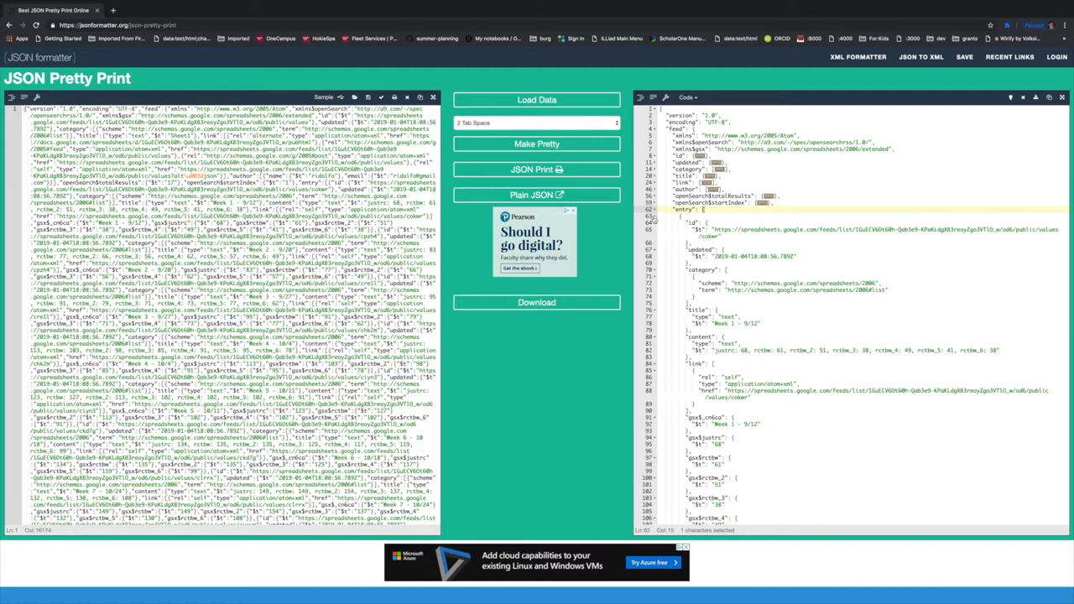
{"action": "scroll", "scroll_direction": "down", "scroll_amount": 3}
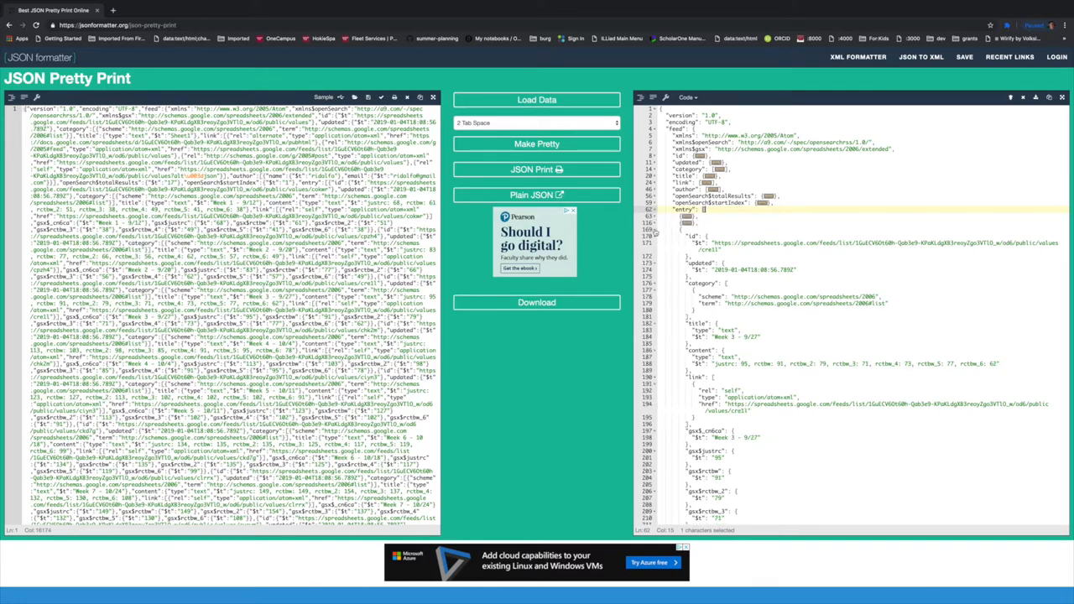
{"action": "scroll", "scroll_direction": "down", "scroll_amount": 3}
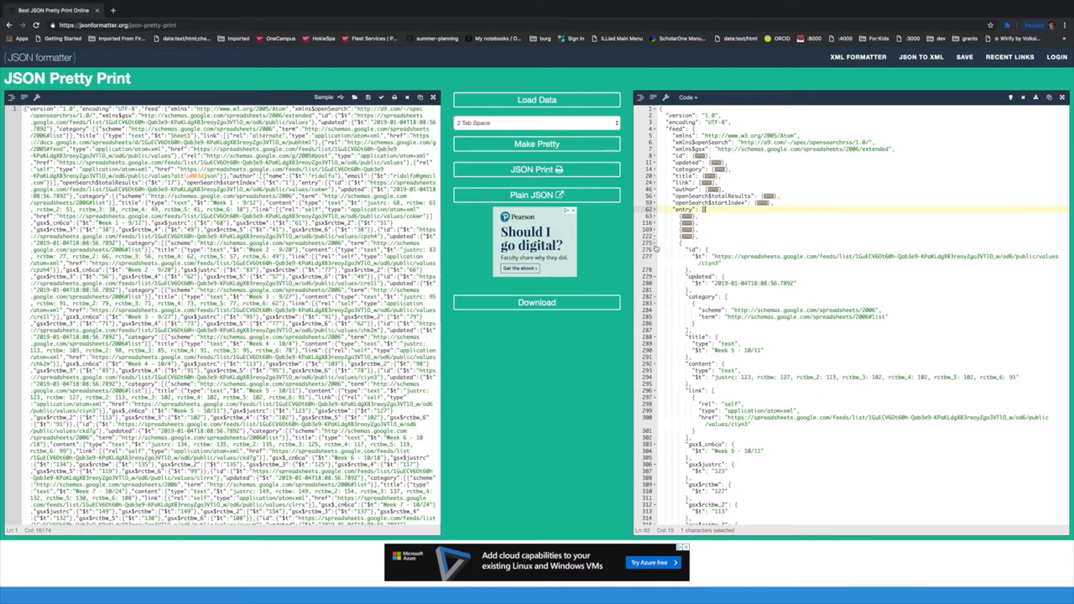
{"action": "scroll", "scroll_direction": "down", "scroll_amount": 3}
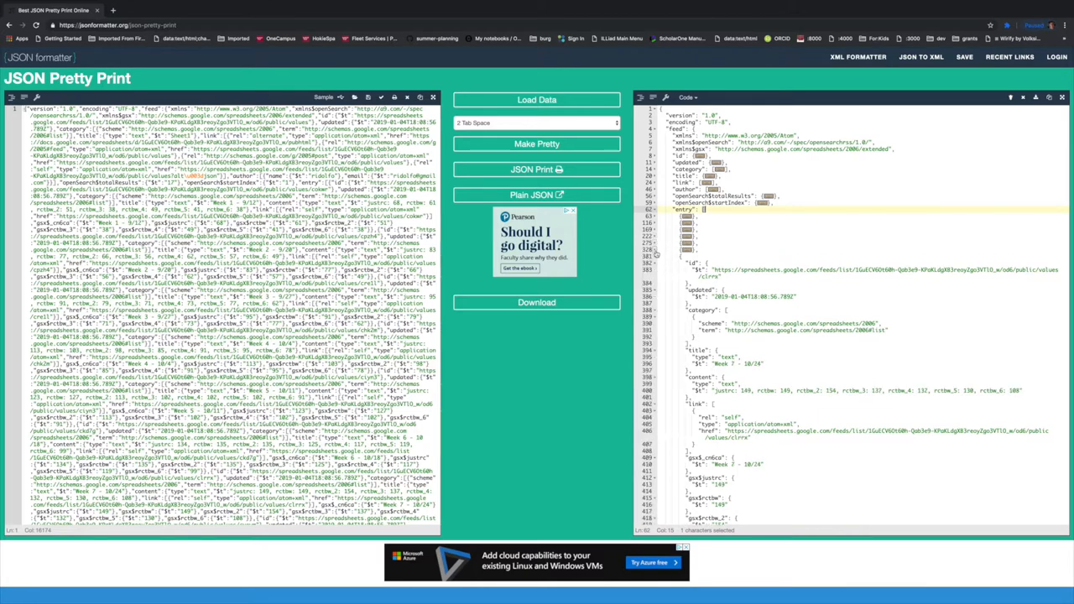
{"action": "scroll", "scroll_direction": "down", "scroll_amount": 3}
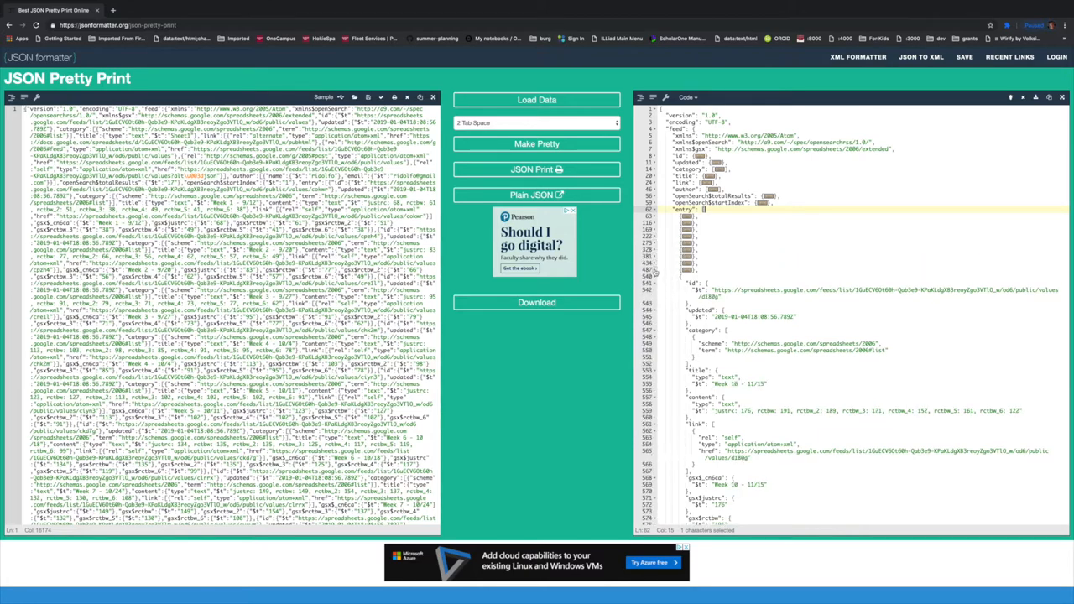
{"action": "scroll", "scroll_direction": "down", "scroll_amount": 3}
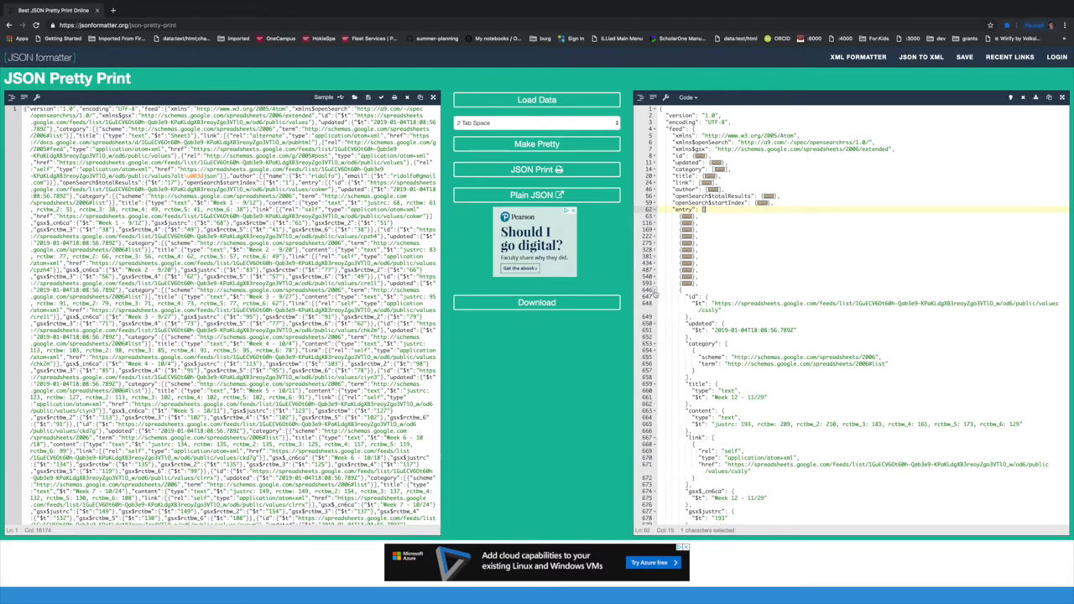
{"action": "scroll", "scroll_direction": "down", "scroll_amount": 3}
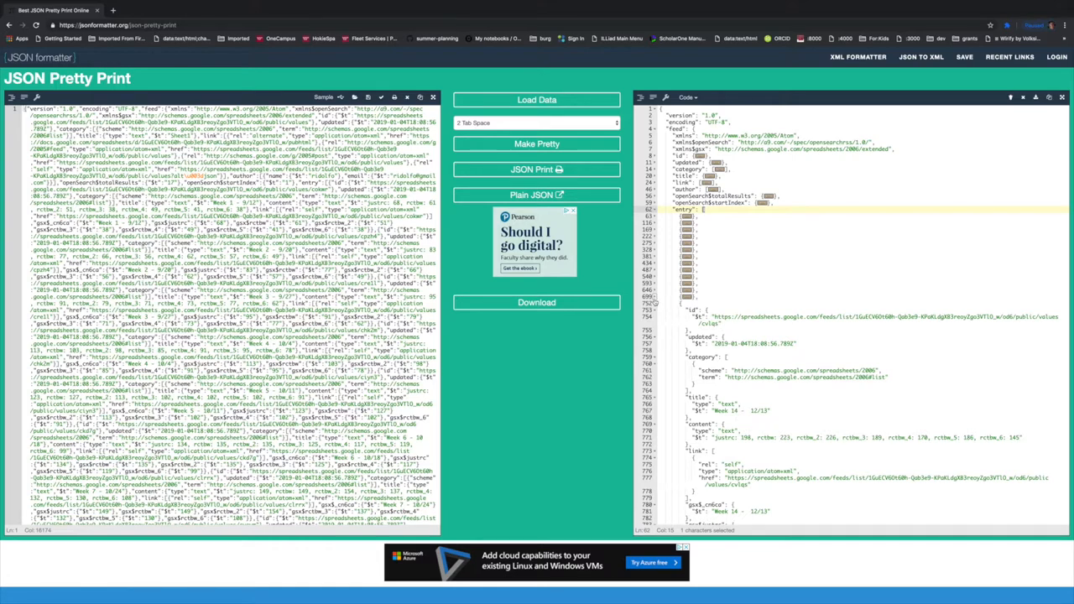
{"action": "scroll", "scroll_direction": "down", "scroll_amount": 3}
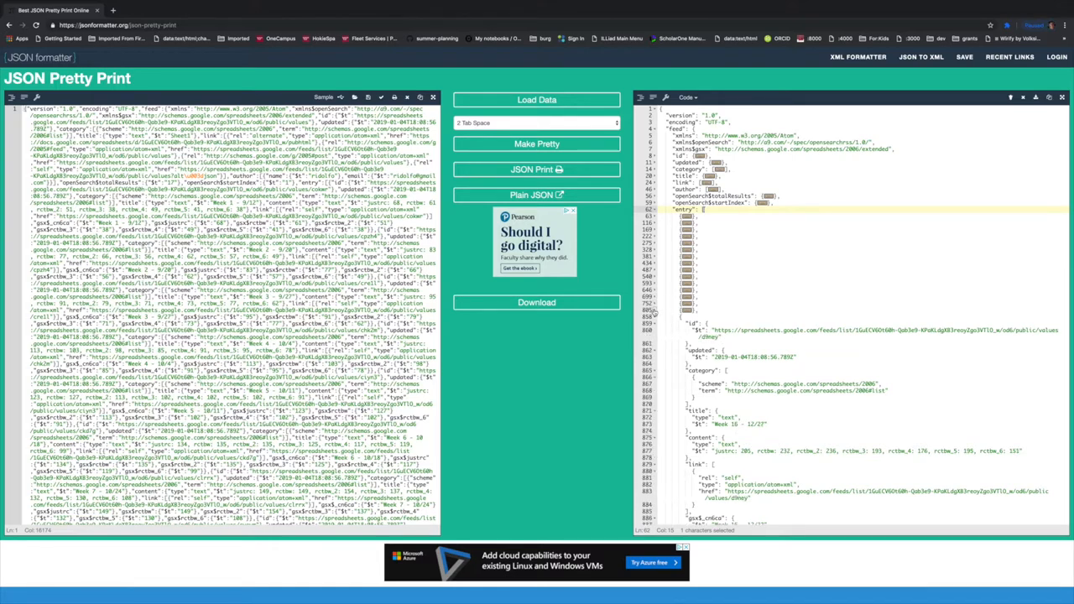
{"action": "scroll", "scroll_direction": "down", "scroll_amount": 3}
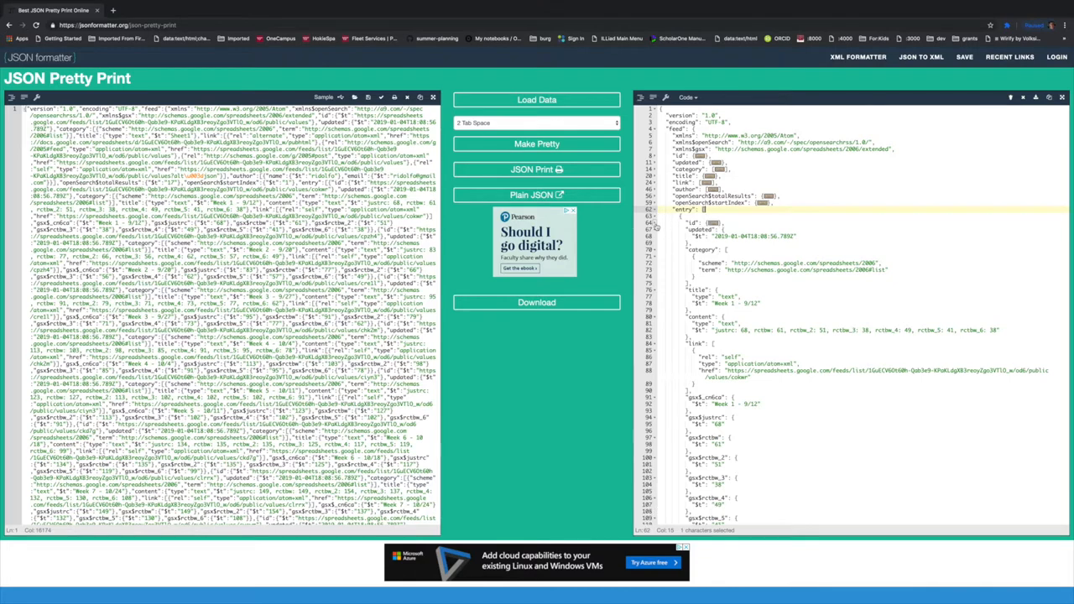
{"action": "scroll", "scroll_direction": "down", "scroll_amount": 3}
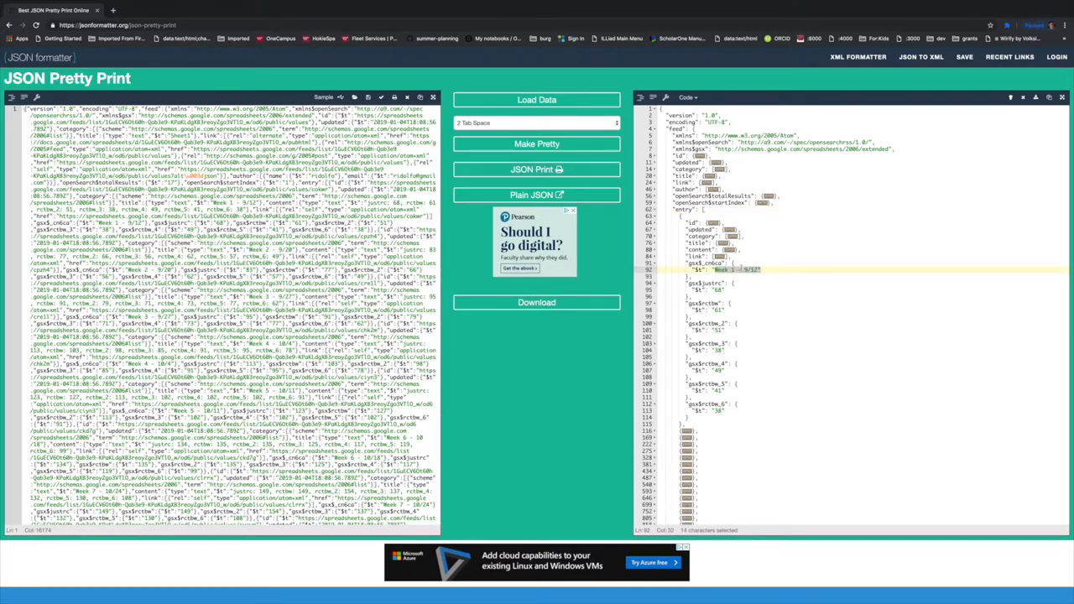
{"action": "left_click", "coordinate": [722, 264]}
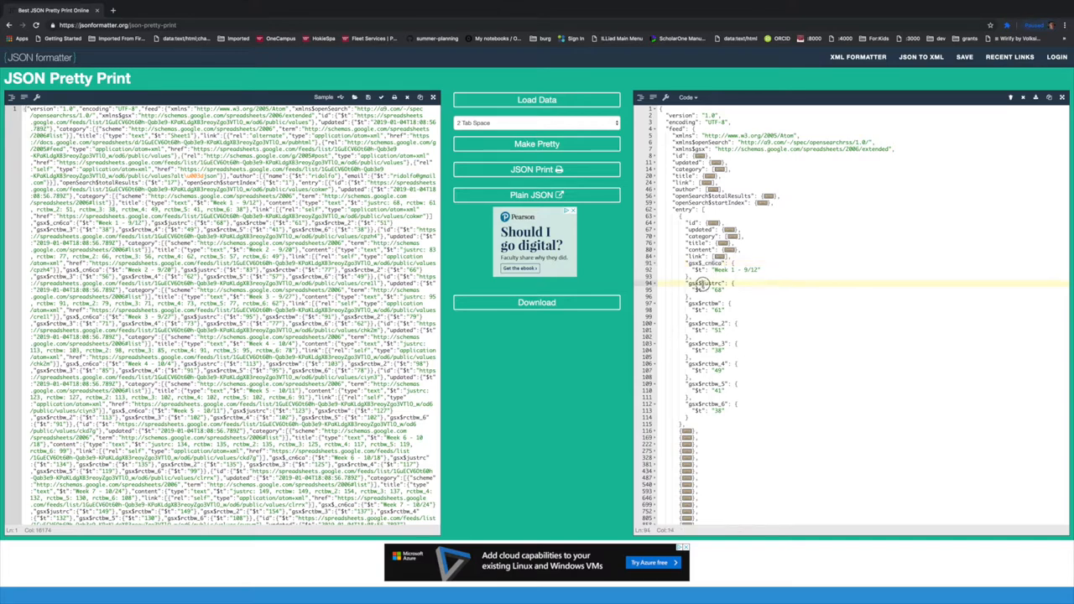
{"action": "double_click", "coordinate": [709, 282]}
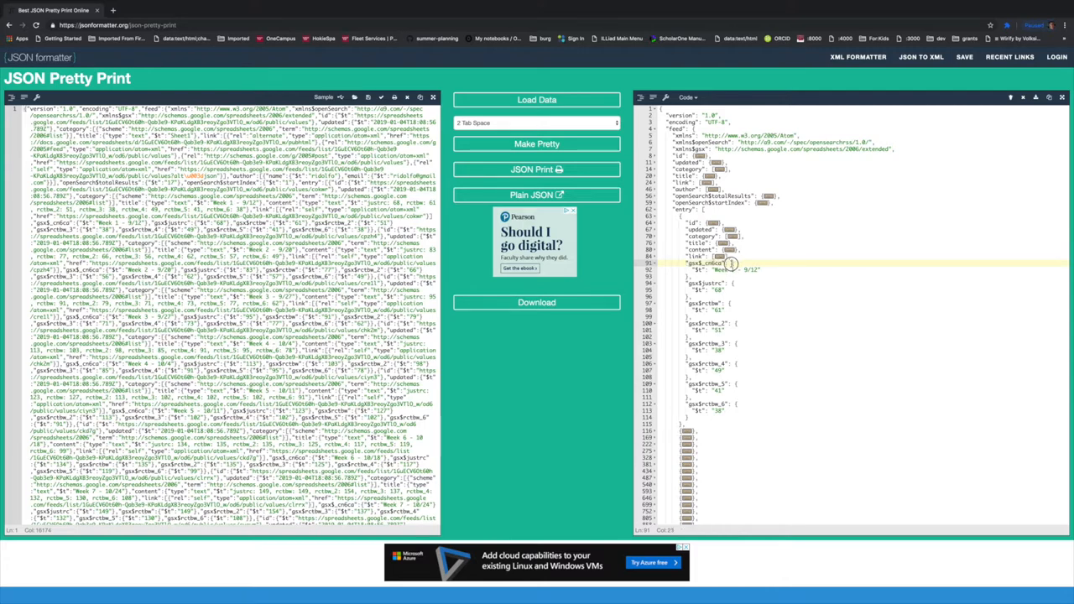
{"action": "left_click_drag", "start_coordinate": [732, 262], "coordinate": [709, 408]}
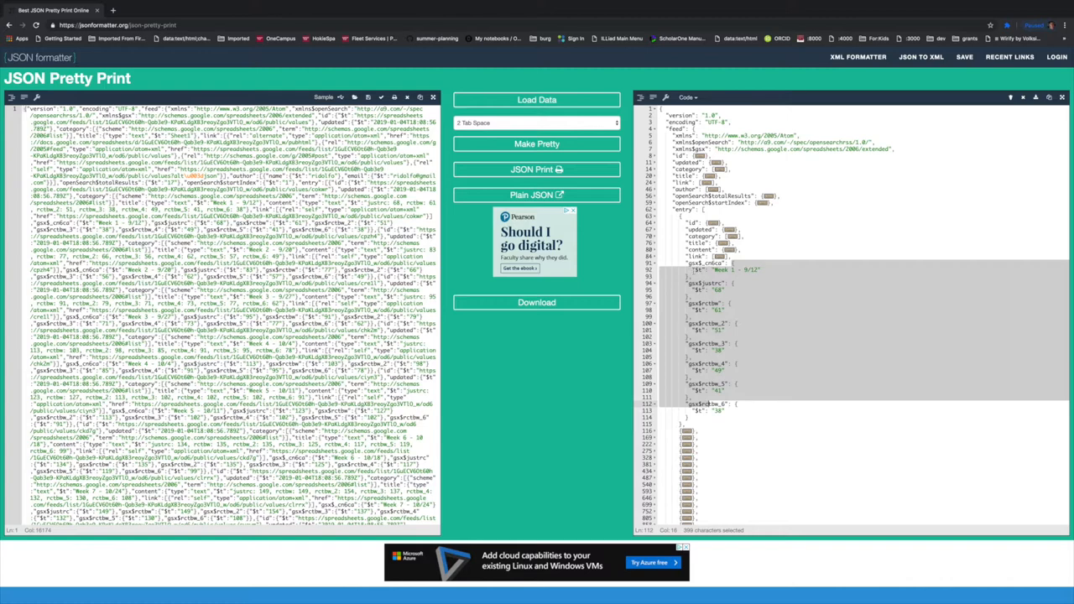
{"action": "left_click", "coordinate": [695, 269]}
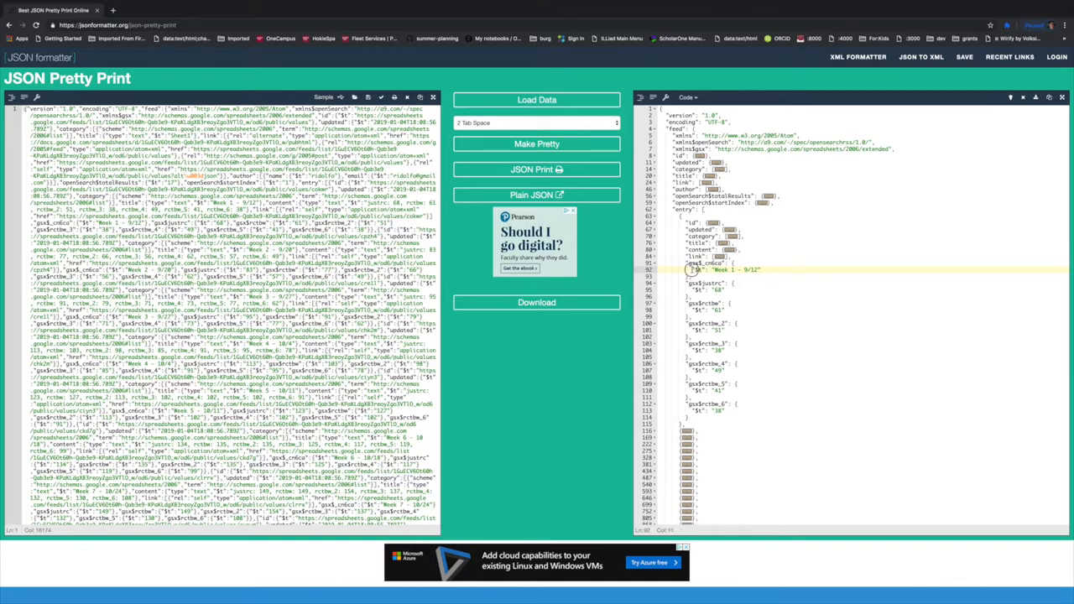
{"action": "double_click", "coordinate": [698, 268]}
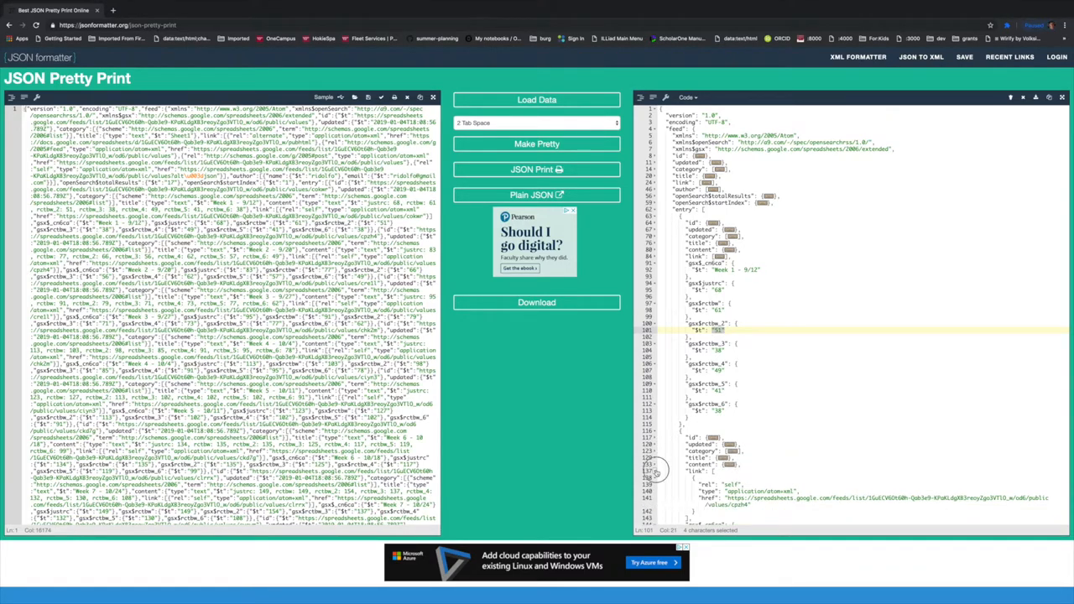
{"action": "scroll", "scroll_direction": "down", "scroll_amount": 3}
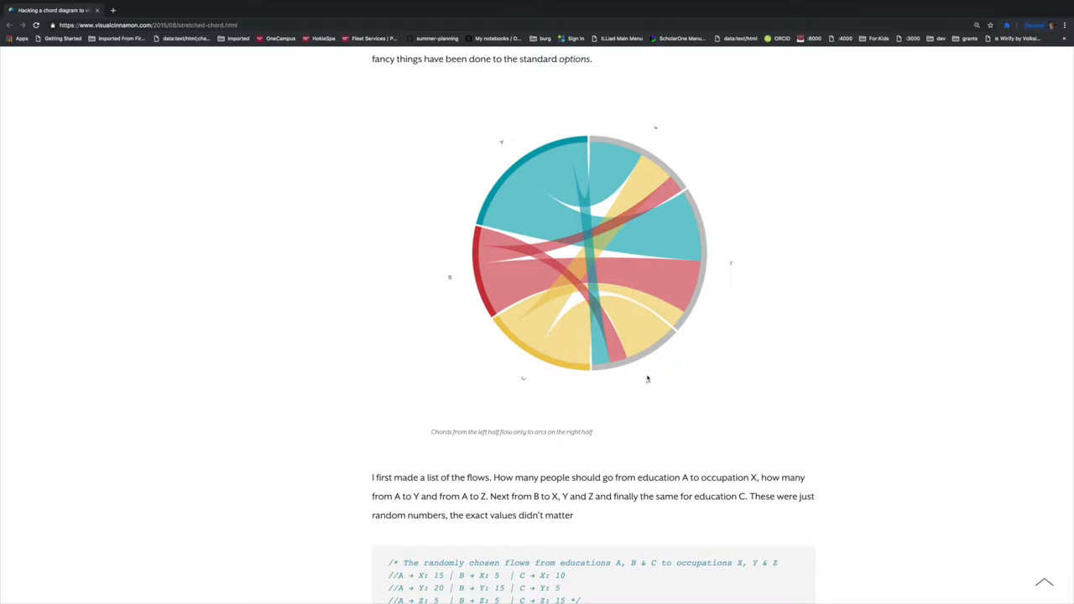
{"action": "mouse_move", "coordinate": [614, 287]}
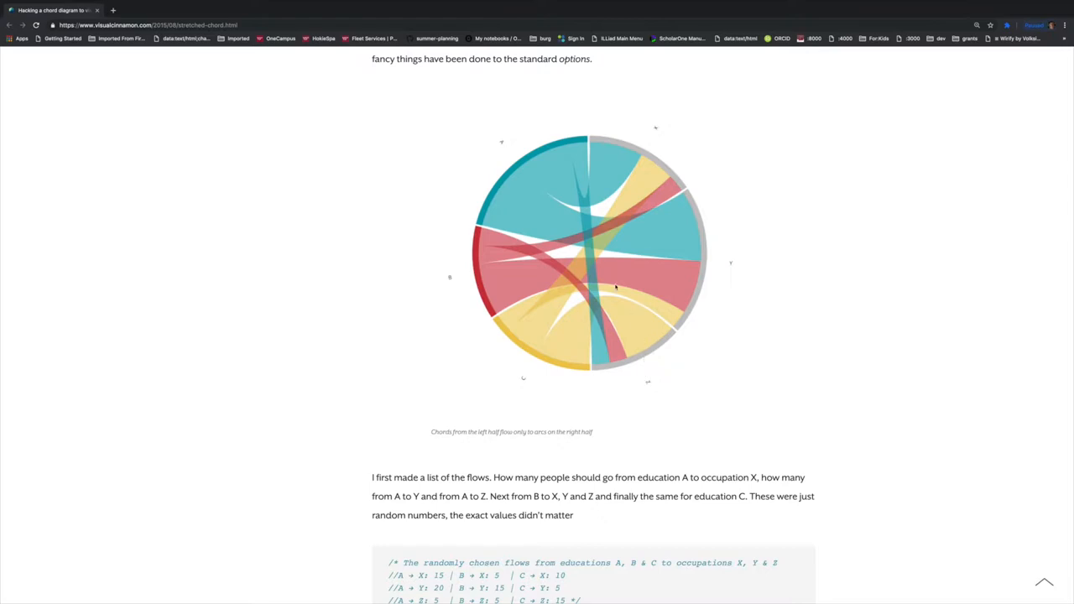
{"action": "mouse_move", "coordinate": [552, 219]}
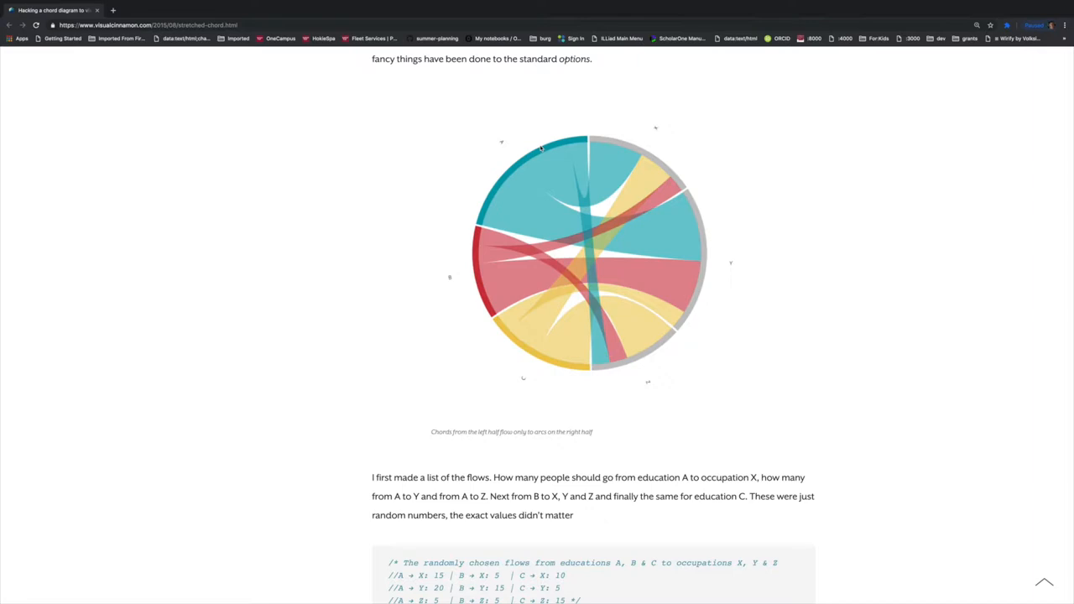
{"action": "mouse_move", "coordinate": [586, 150]}
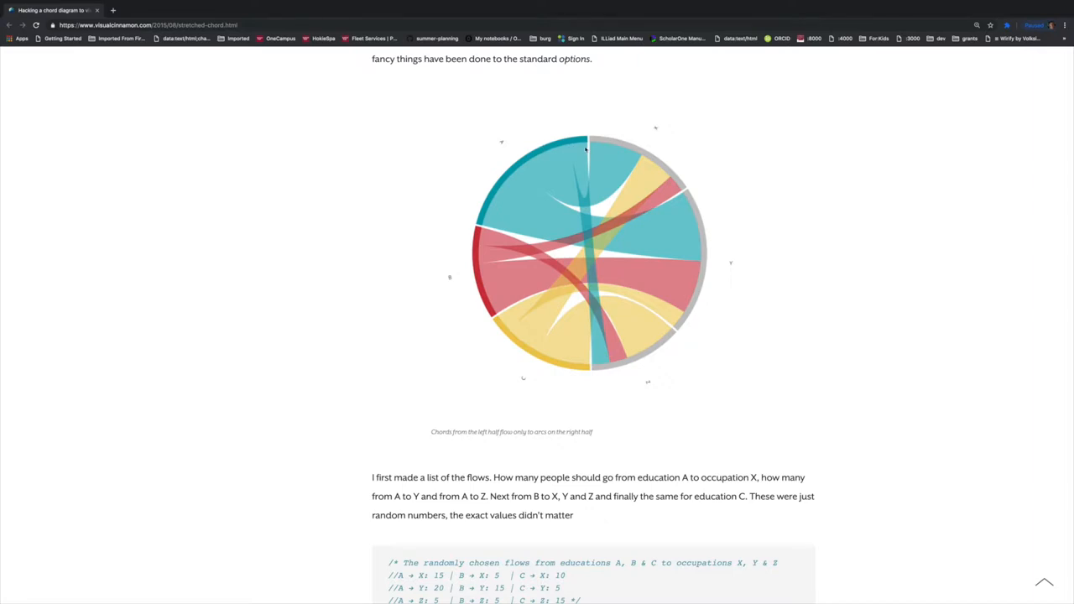
{"action": "mouse_move", "coordinate": [577, 150]}
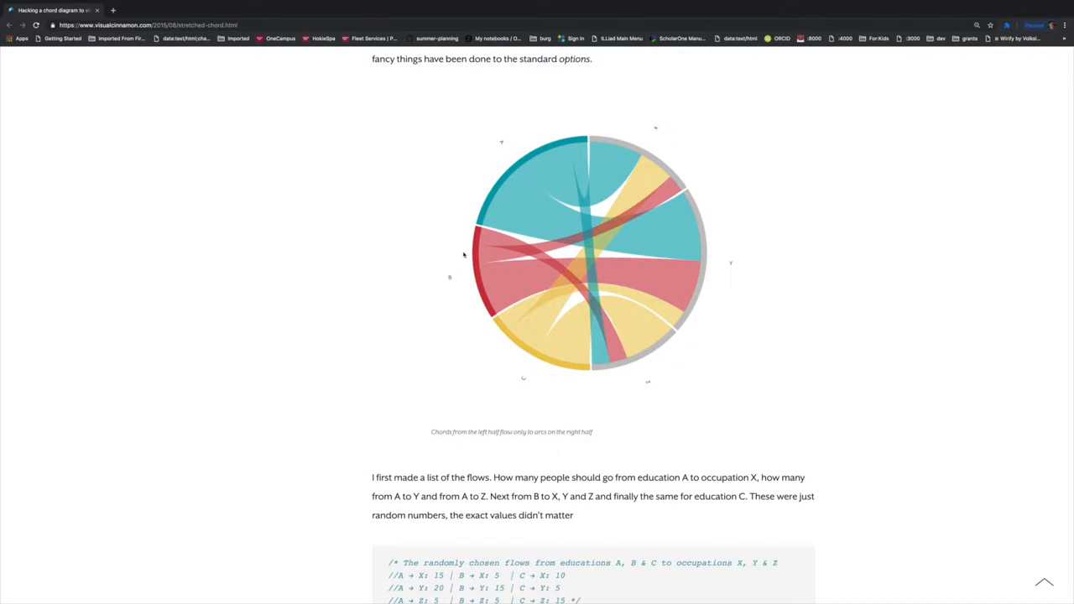
{"action": "mouse_move", "coordinate": [651, 252]}
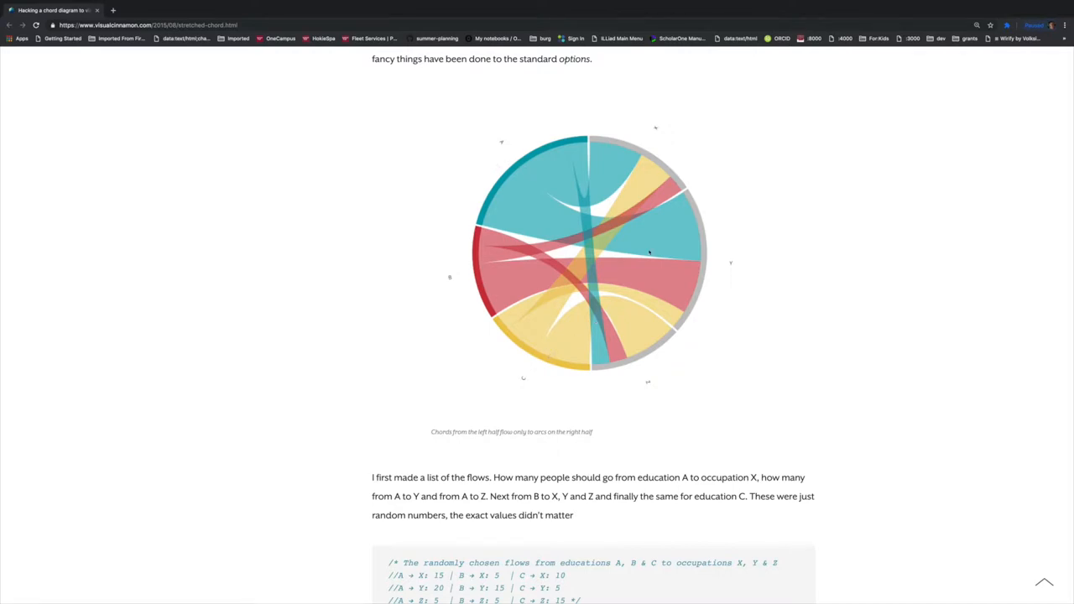
{"action": "mouse_move", "coordinate": [690, 215]}
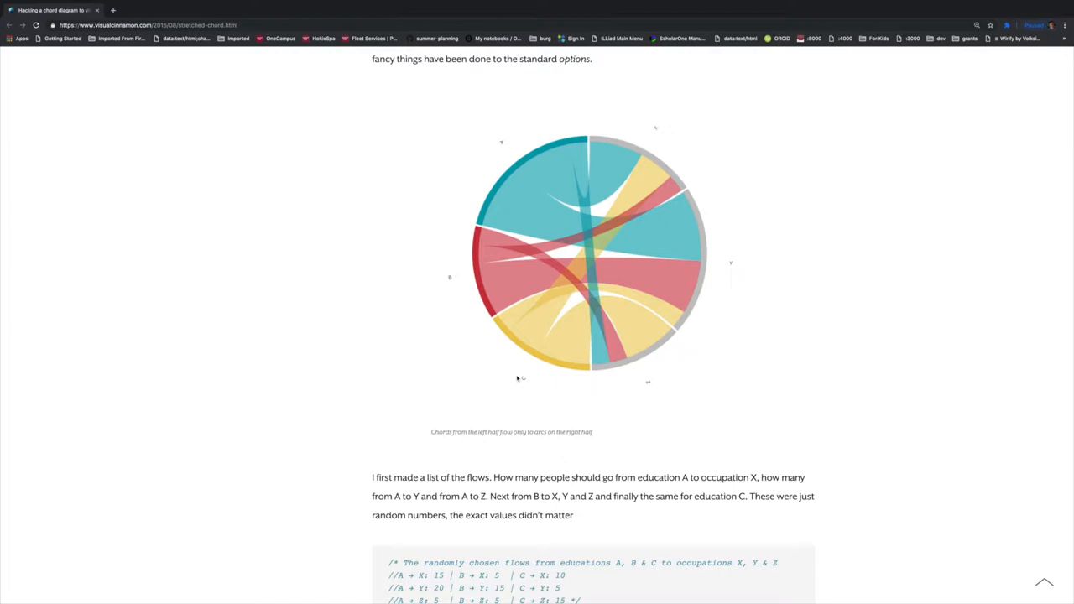
{"action": "mouse_move", "coordinate": [529, 155]}
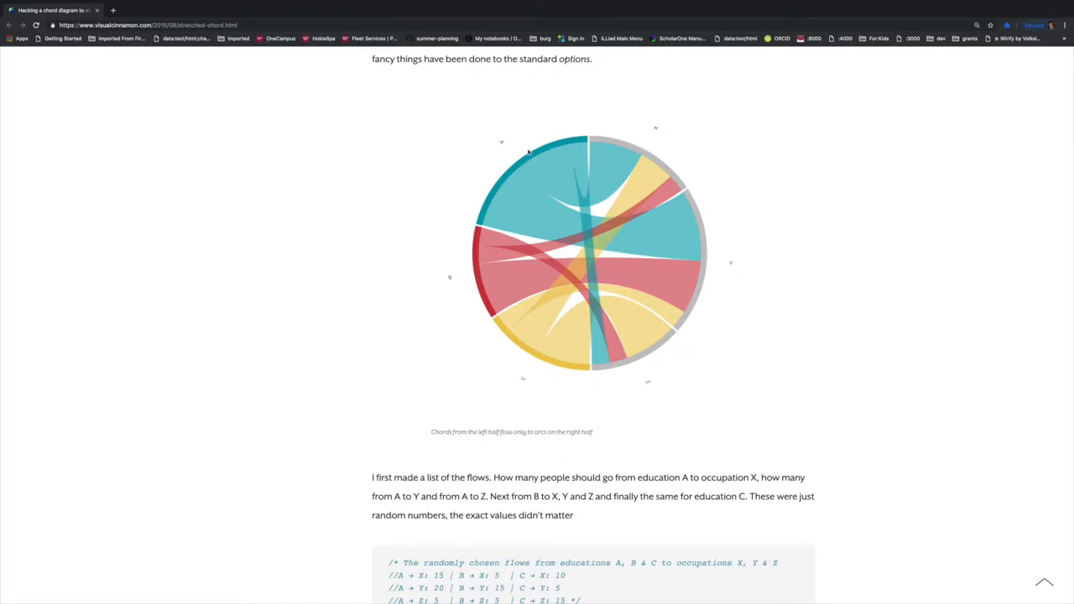
{"action": "mouse_move", "coordinate": [443, 242]}
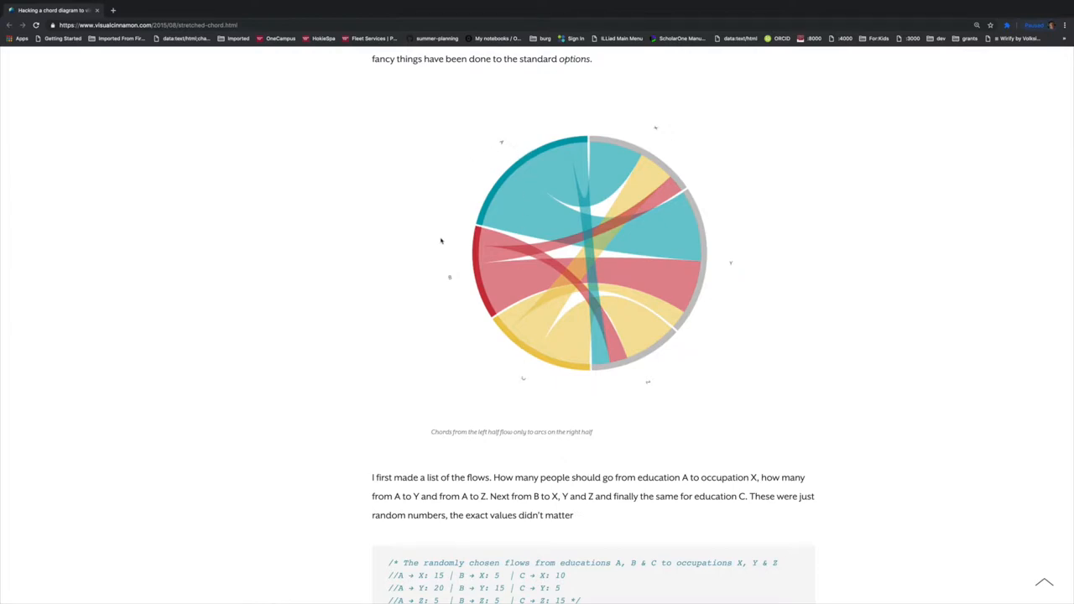
{"action": "mouse_move", "coordinate": [645, 220]}
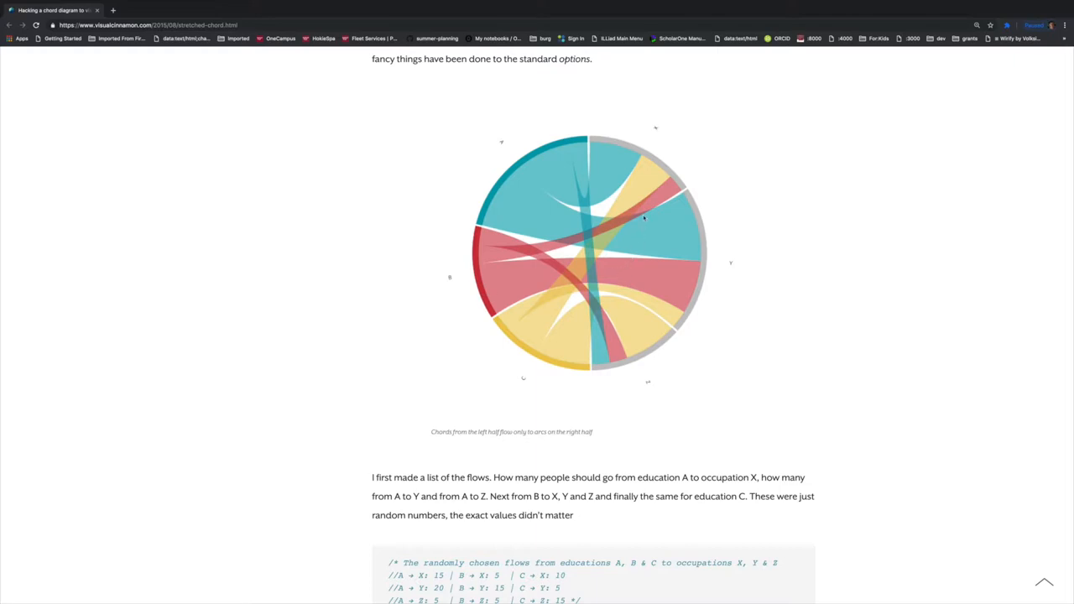
{"action": "mouse_move", "coordinate": [724, 235]}
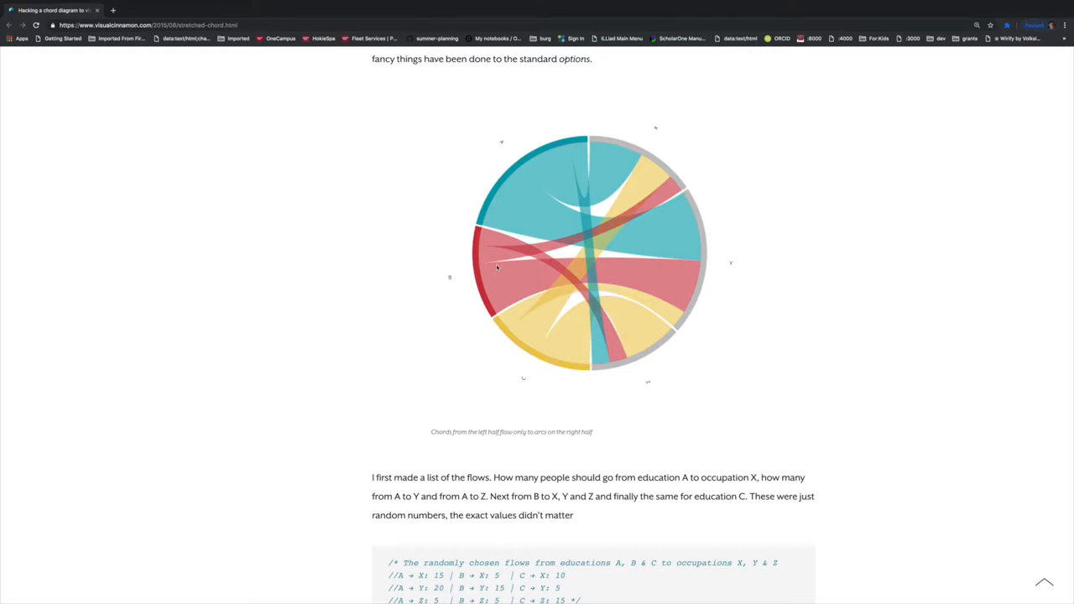
{"action": "mouse_move", "coordinate": [493, 284]}
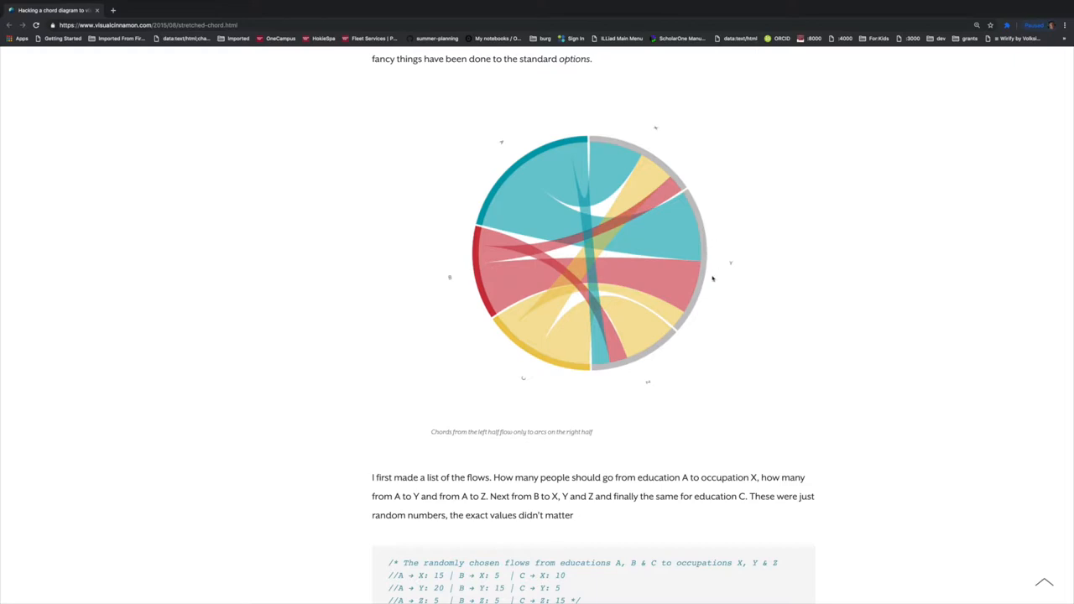
{"action": "mouse_move", "coordinate": [715, 259]}
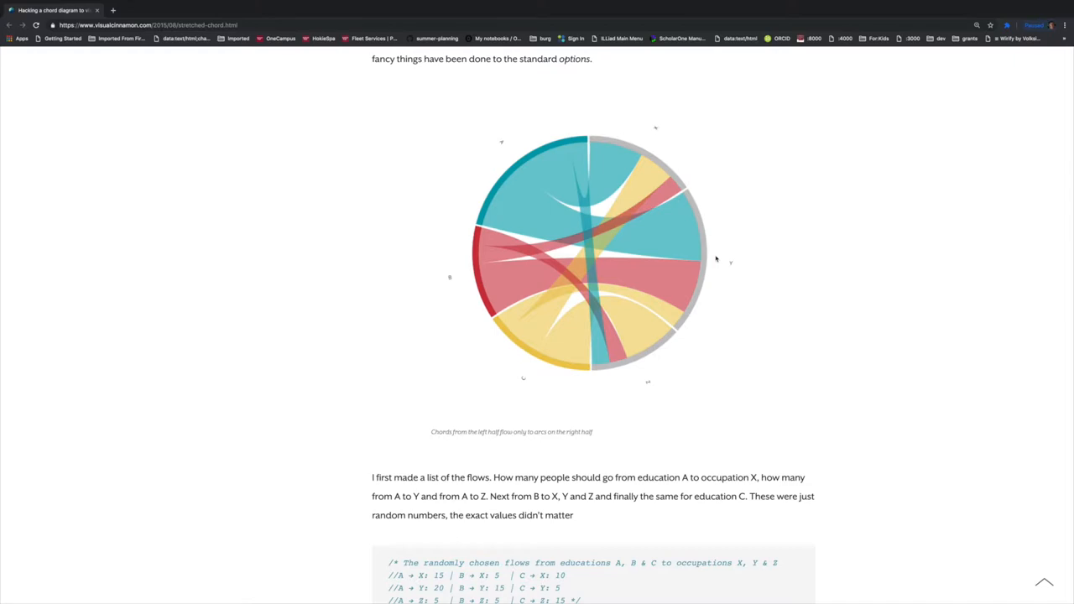
{"action": "mouse_move", "coordinate": [393, 322]}
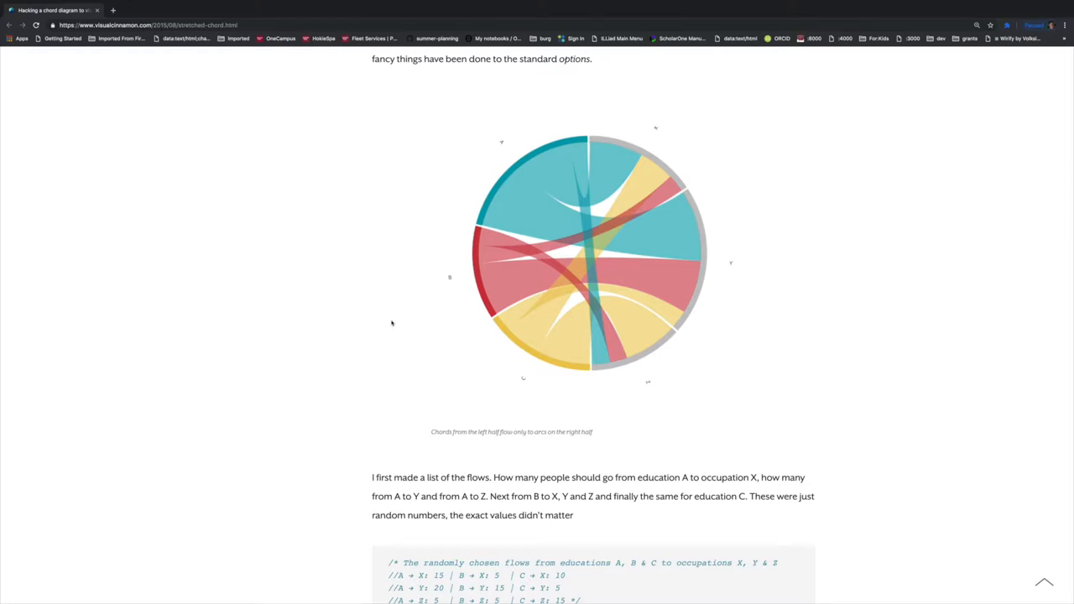
{"action": "scroll", "scroll_direction": "down", "scroll_amount": 3}
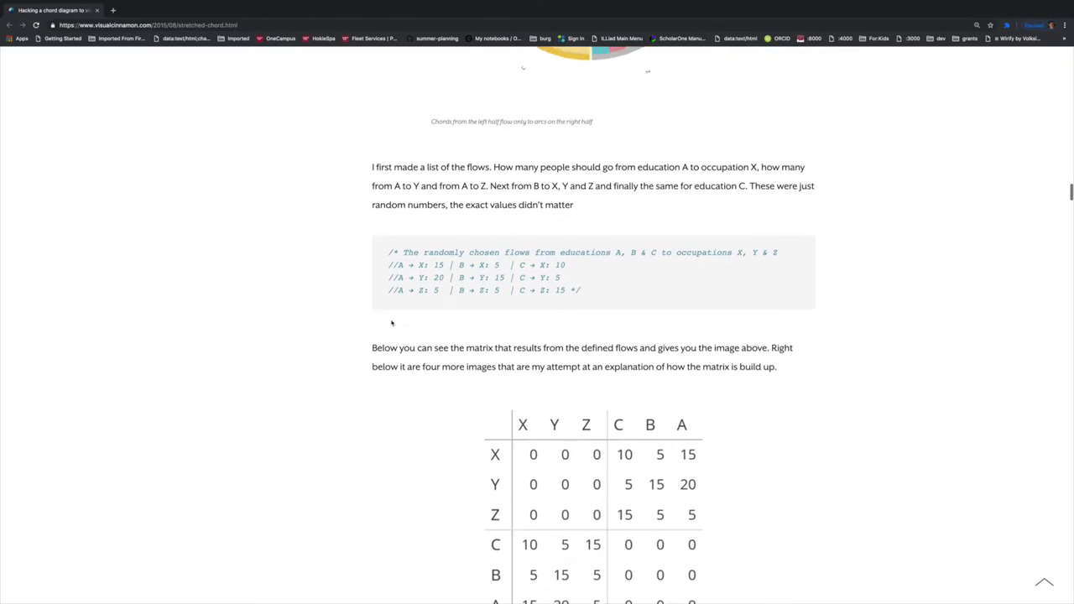
{"action": "scroll", "scroll_direction": "down", "scroll_amount": 3}
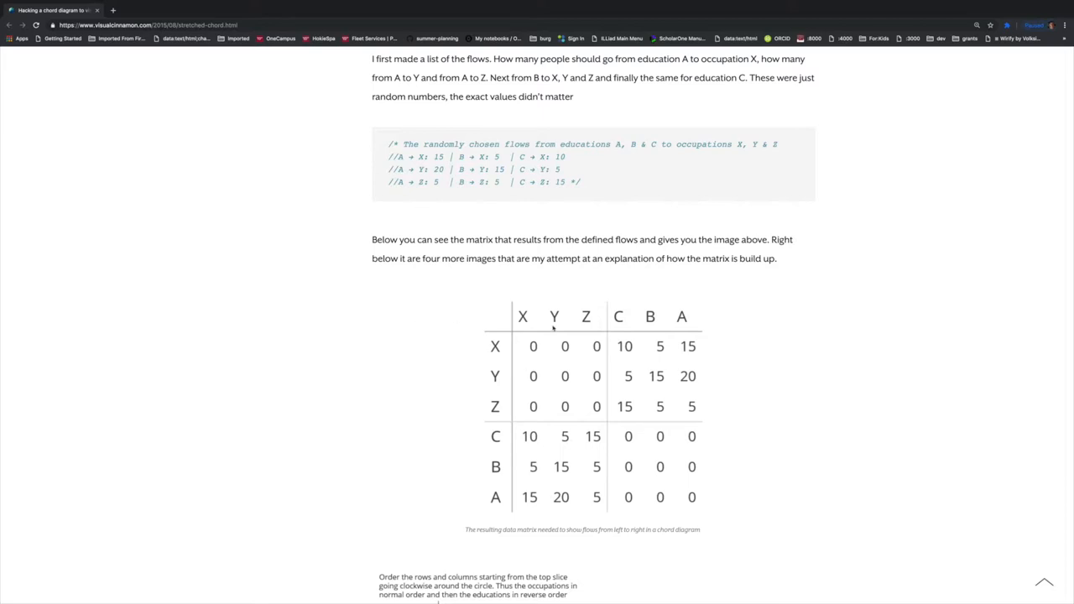
{"action": "mouse_move", "coordinate": [534, 278]}
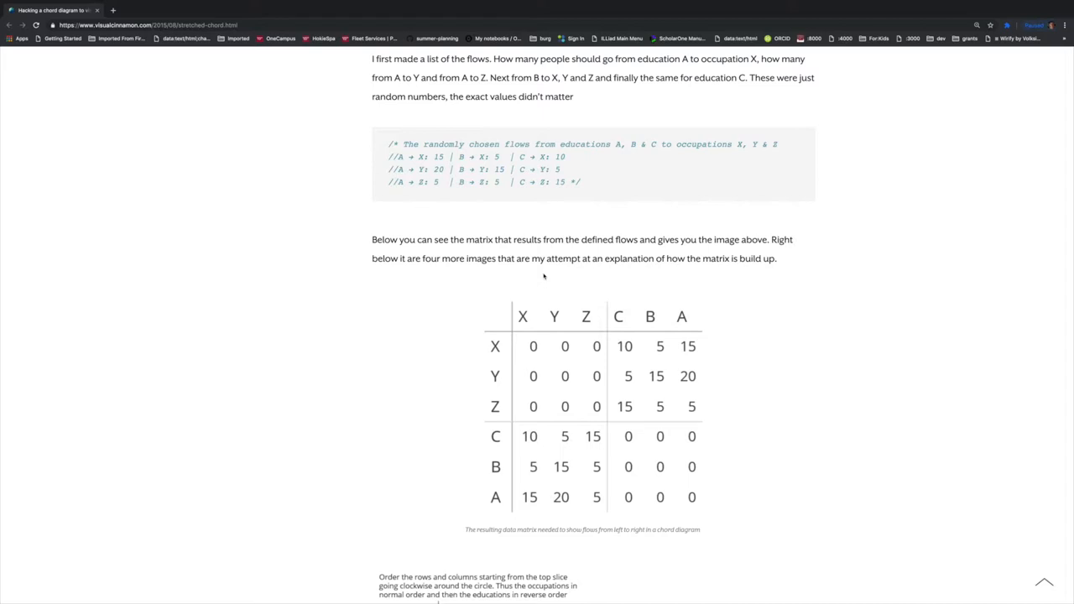
{"action": "mouse_move", "coordinate": [517, 336]}
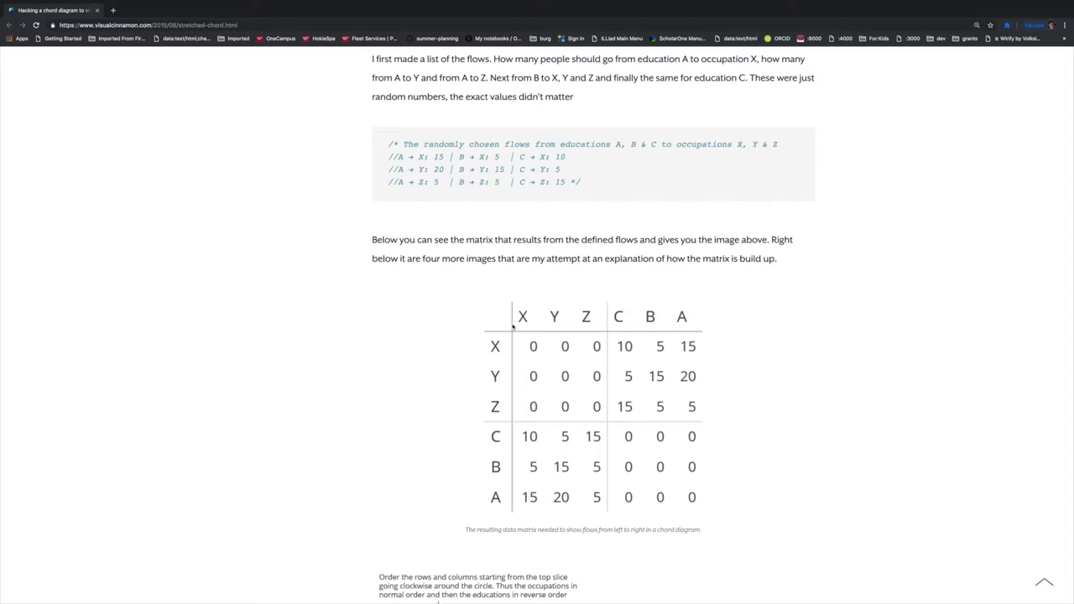
{"action": "mouse_move", "coordinate": [527, 317]}
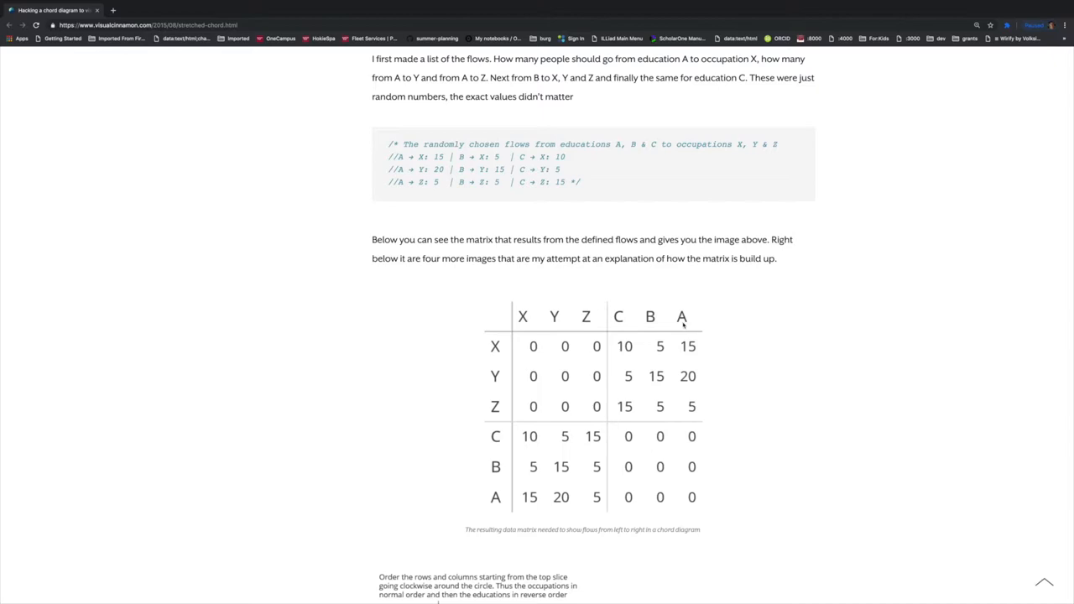
{"action": "mouse_move", "coordinate": [534, 326]}
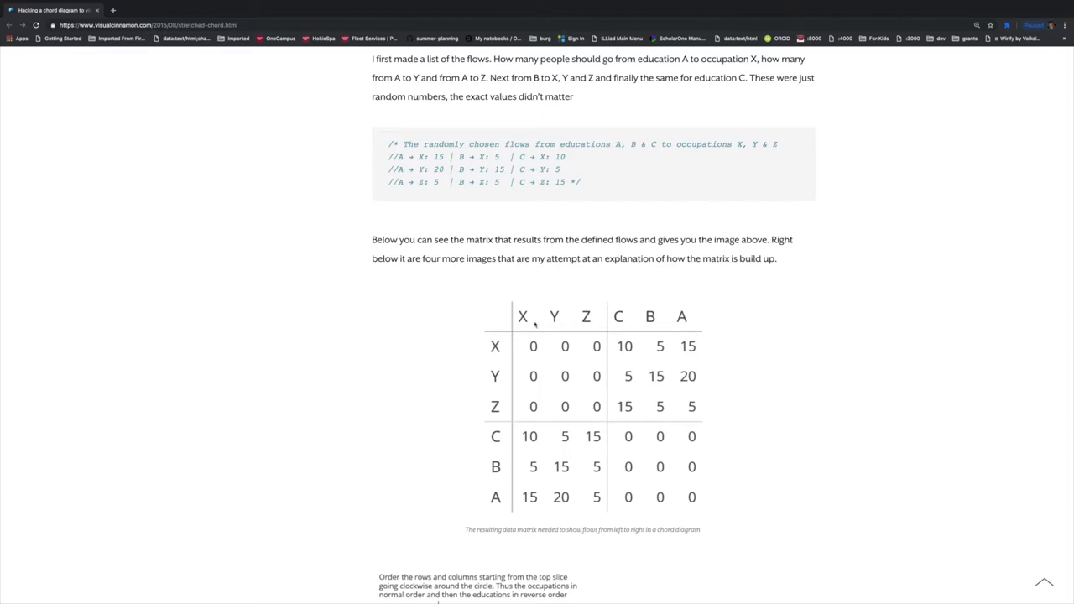
{"action": "mouse_move", "coordinate": [679, 326]}
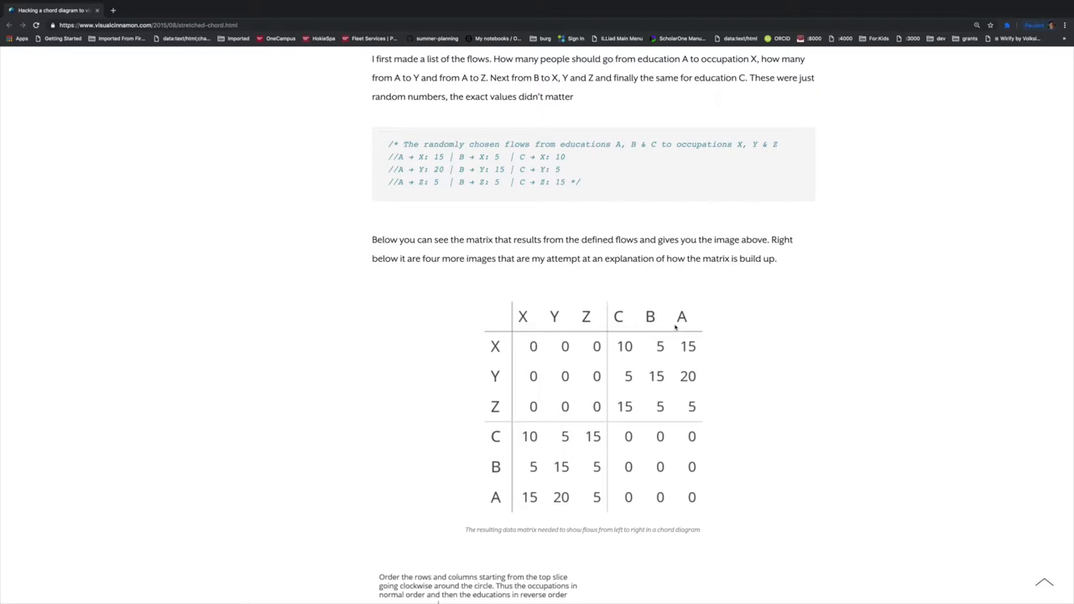
{"action": "mouse_move", "coordinate": [613, 317]}
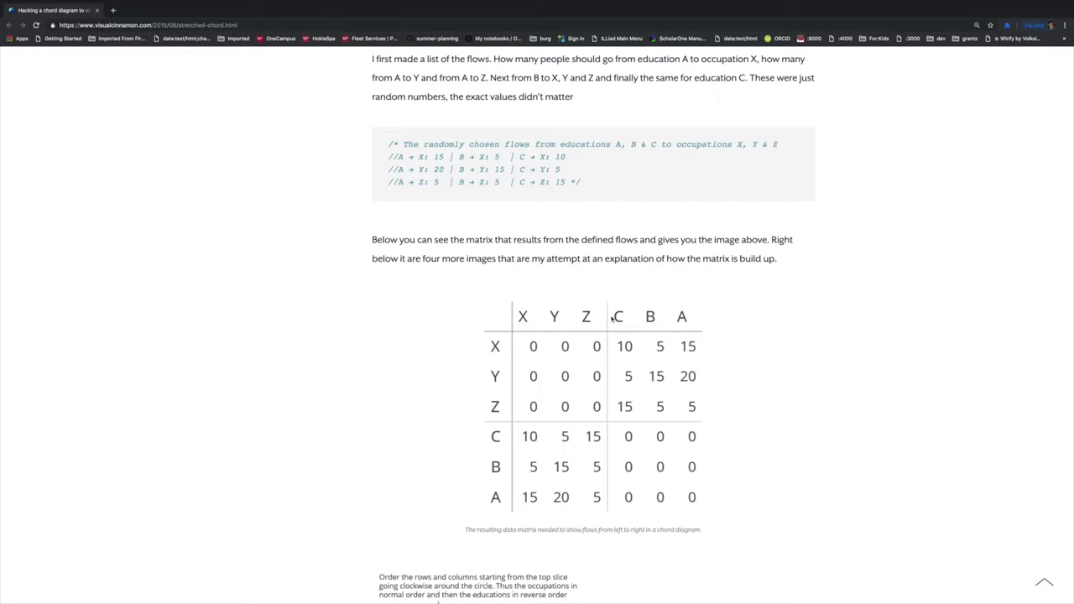
{"action": "mouse_move", "coordinate": [606, 309]}
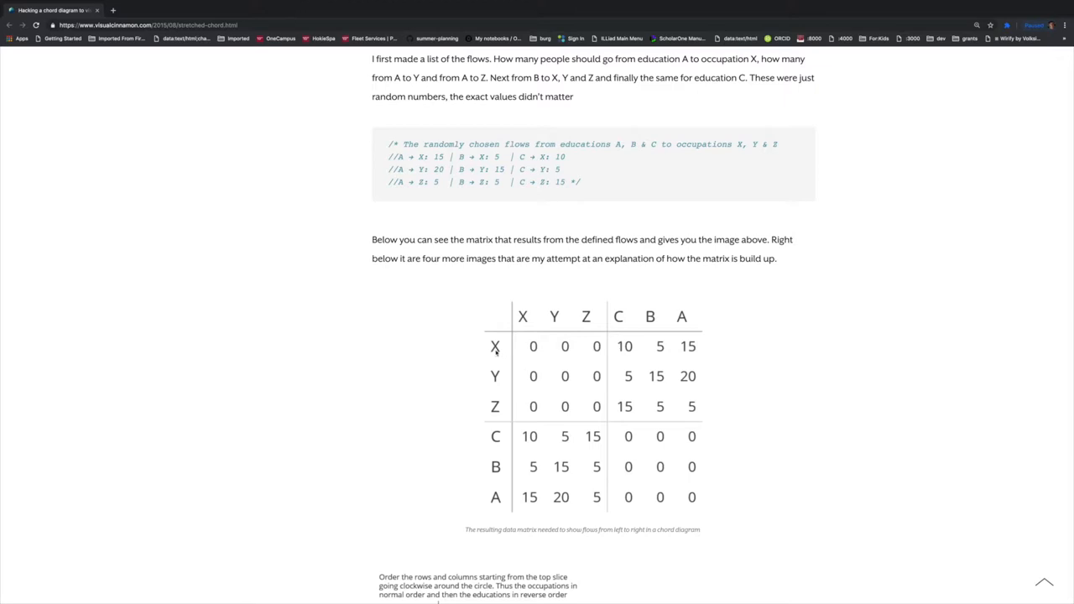
{"action": "mouse_move", "coordinate": [530, 354]}
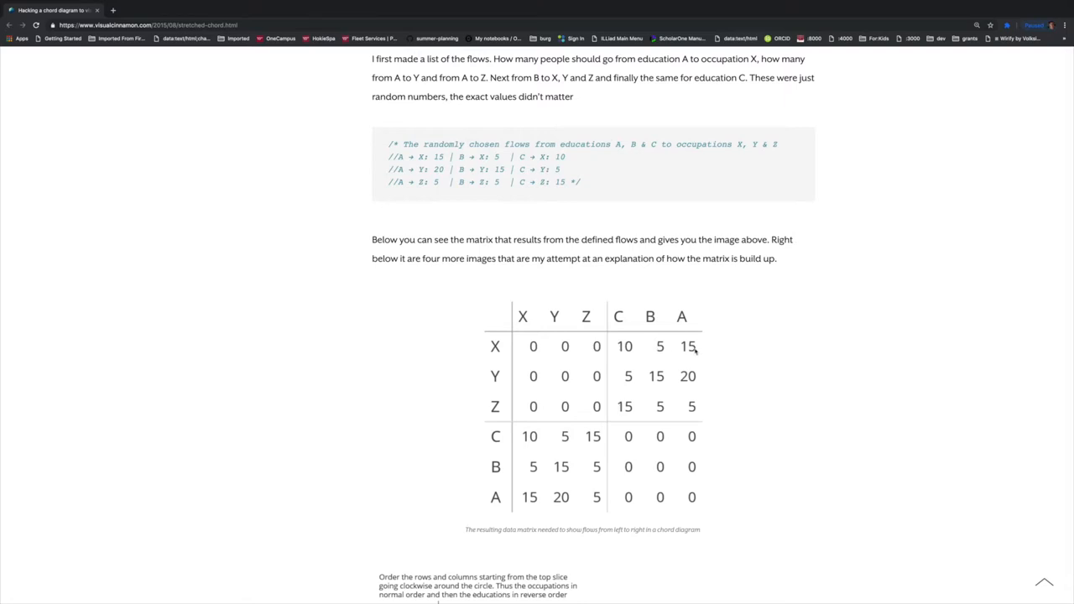
{"action": "scroll", "scroll_direction": "down", "scroll_amount": 3}
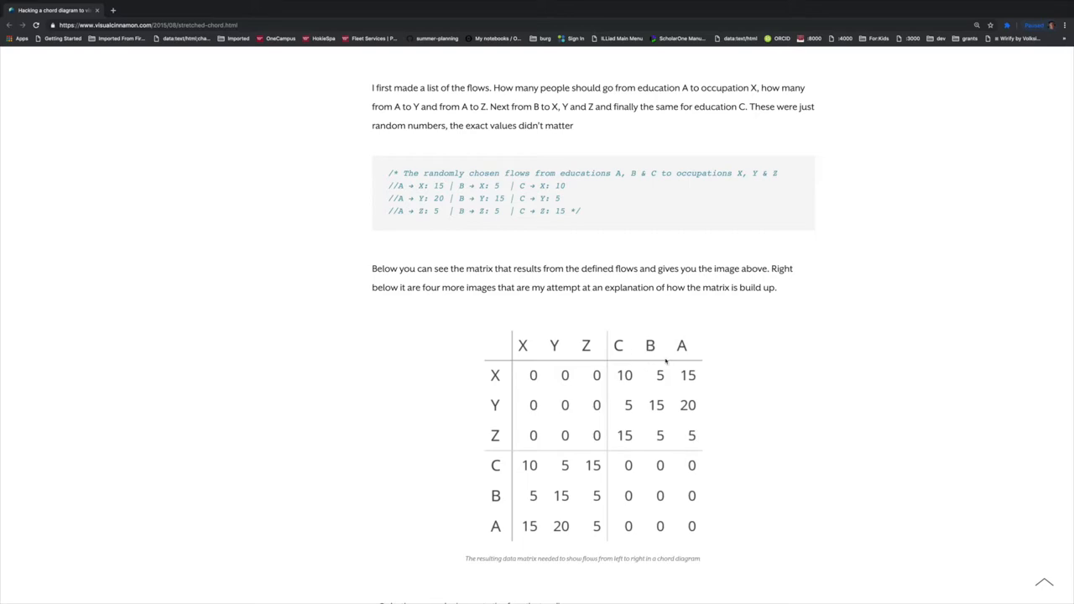
{"action": "scroll", "scroll_direction": "up", "scroll_amount": 3}
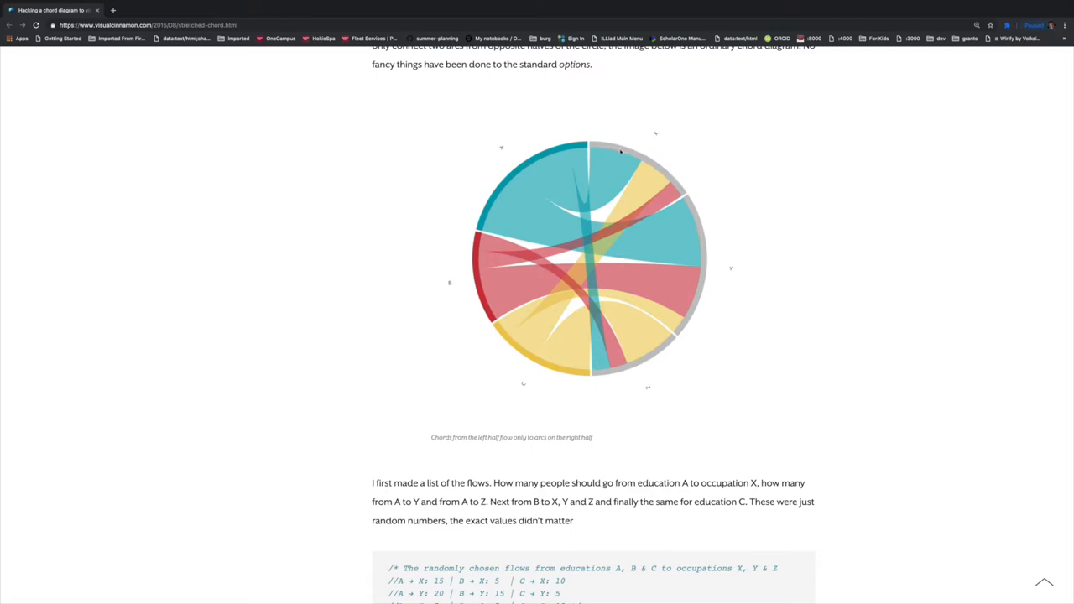
{"action": "mouse_move", "coordinate": [661, 176]}
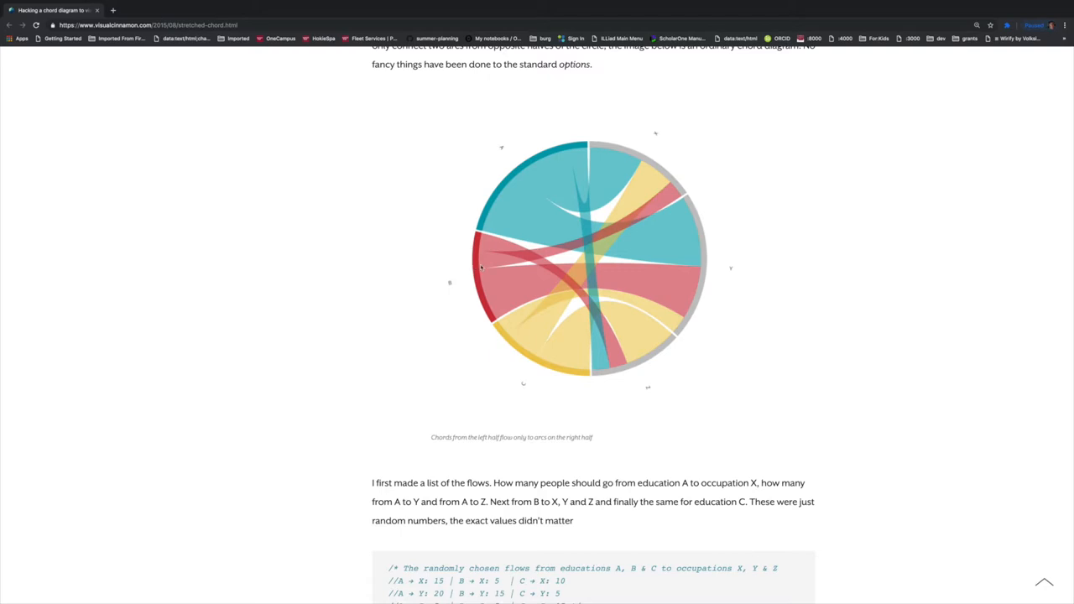
{"action": "scroll", "scroll_direction": "down", "scroll_amount": 3}
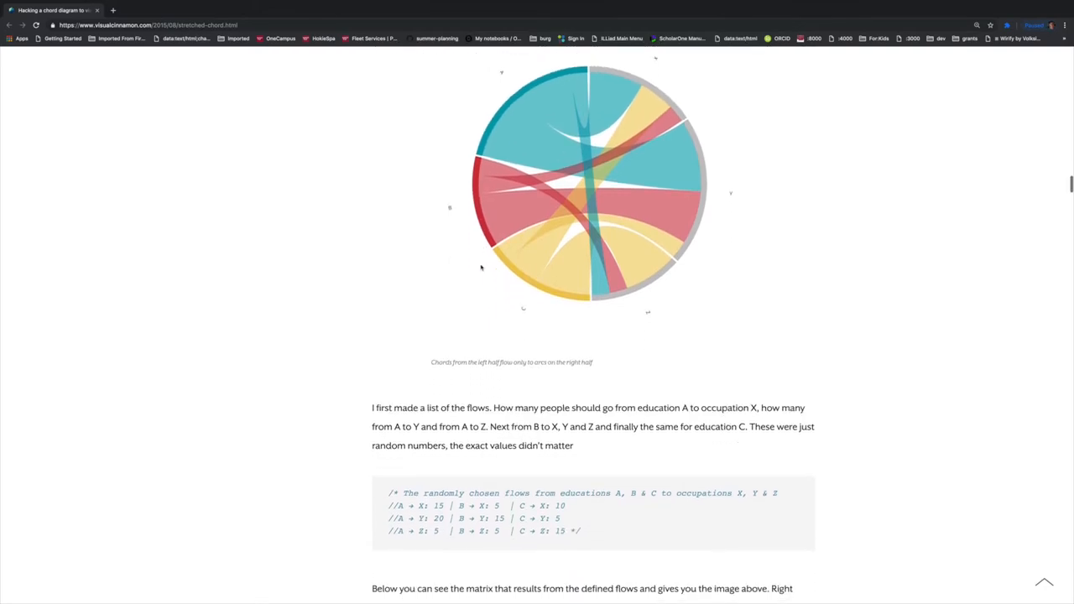
{"action": "scroll", "scroll_direction": "down", "scroll_amount": 3}
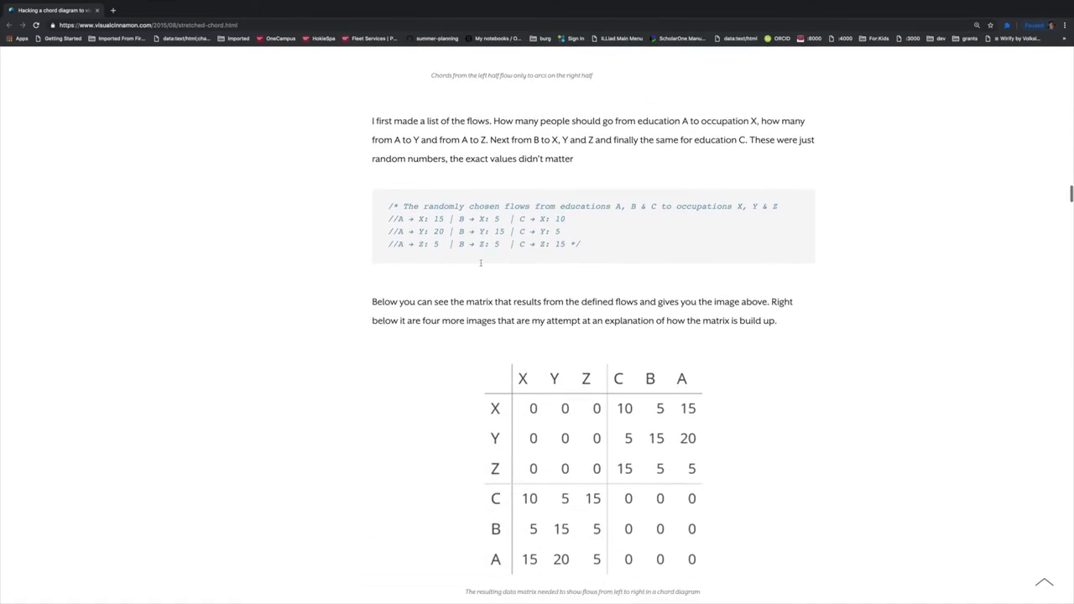
{"action": "scroll", "scroll_direction": "down", "scroll_amount": 3}
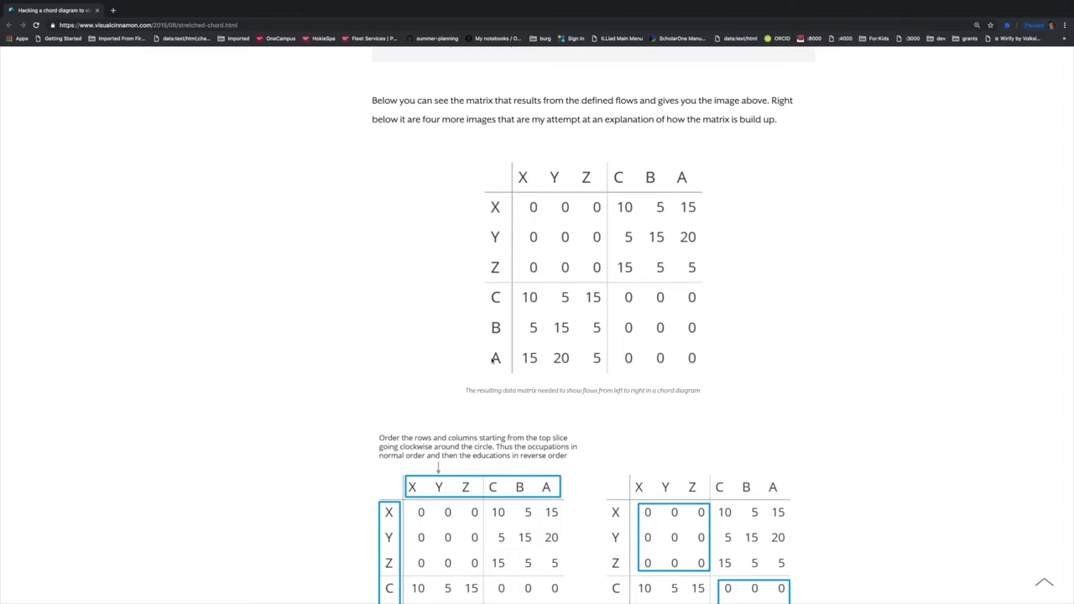
- Scroll down past the four matrix breakdown images to the JavaScript var matrix code block
{"action": "scroll", "scroll_direction": "down", "scroll_amount": 3}
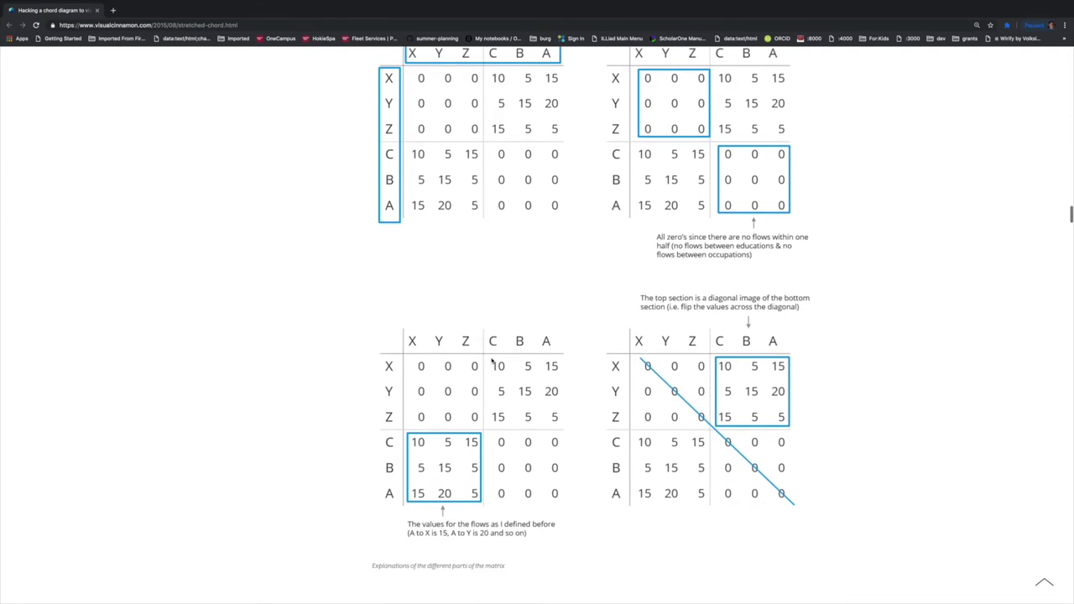
{"action": "scroll", "scroll_direction": "down", "scroll_amount": 3}
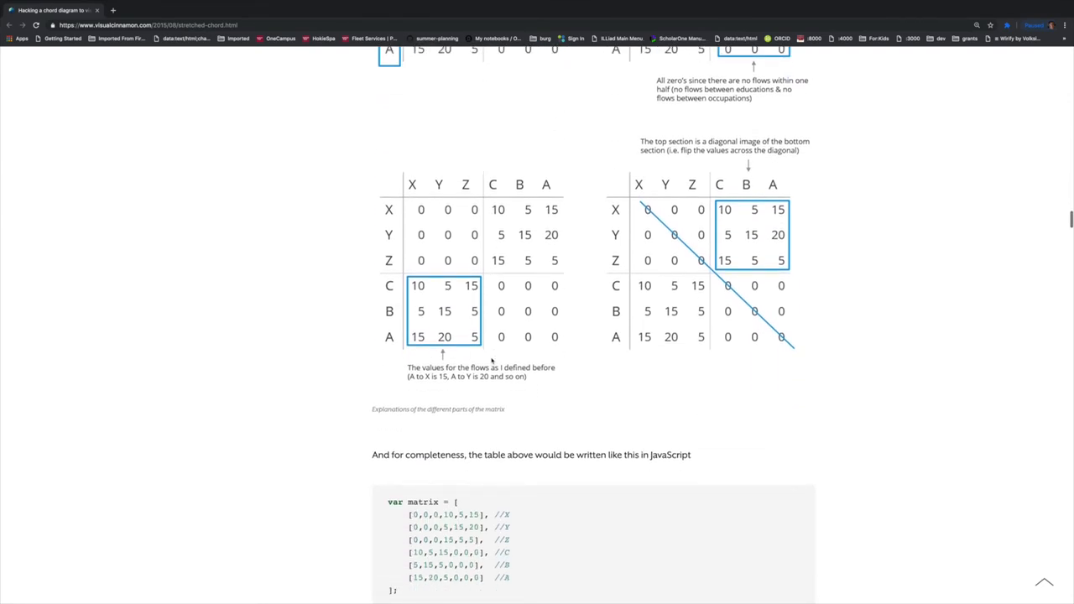
{"action": "scroll", "scroll_direction": "down", "scroll_amount": 3}
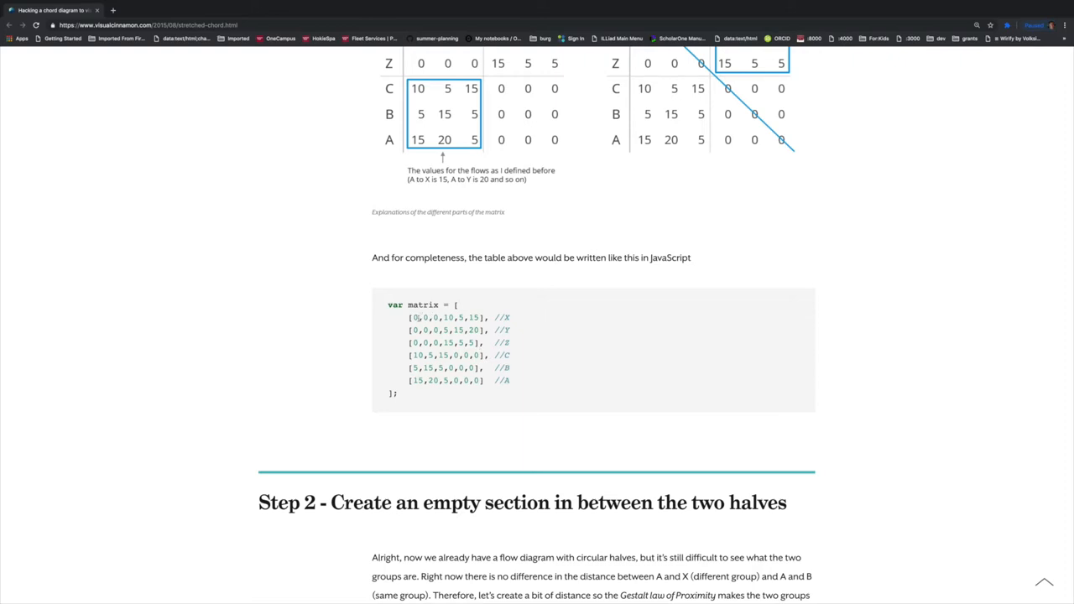
{"action": "mouse_move", "coordinate": [413, 317]}
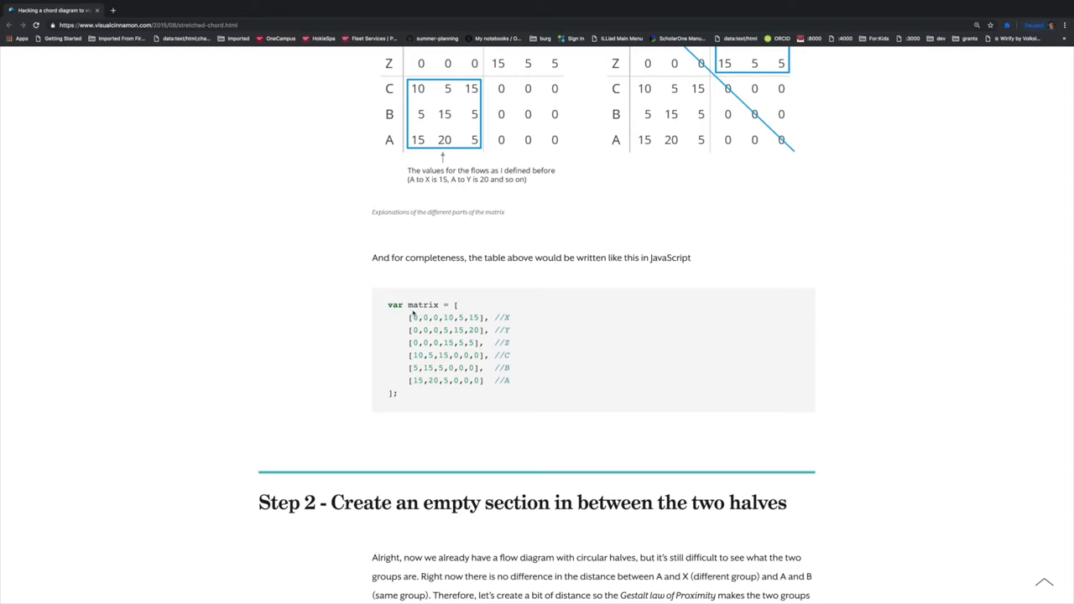
- Highlight the first row of var matrix values, then clear the highlight
{"action": "double_click", "coordinate": [423, 306]}
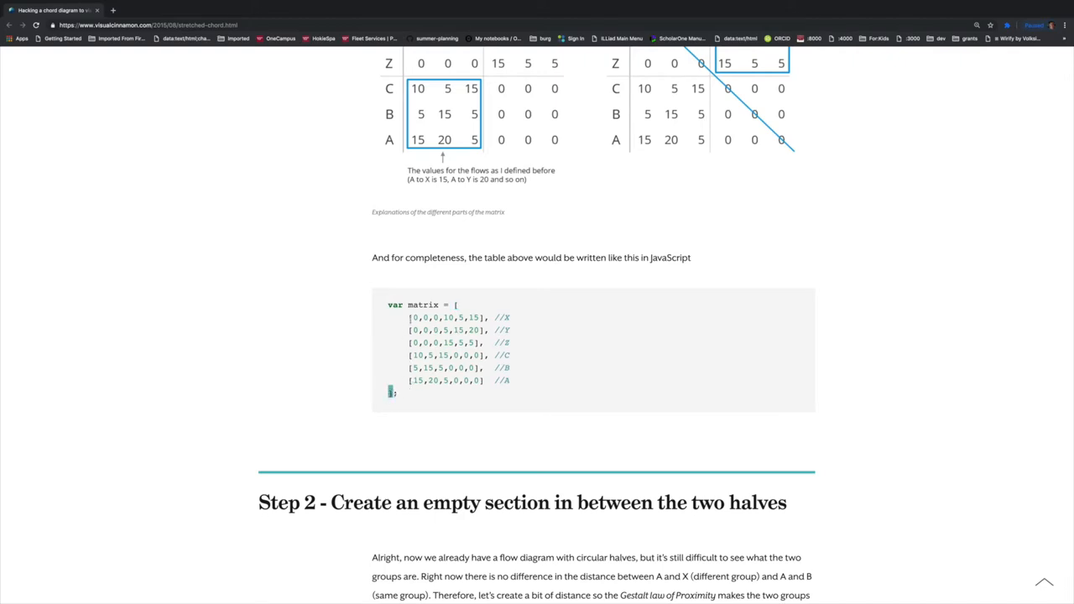
{"action": "double_click", "coordinate": [445, 317]}
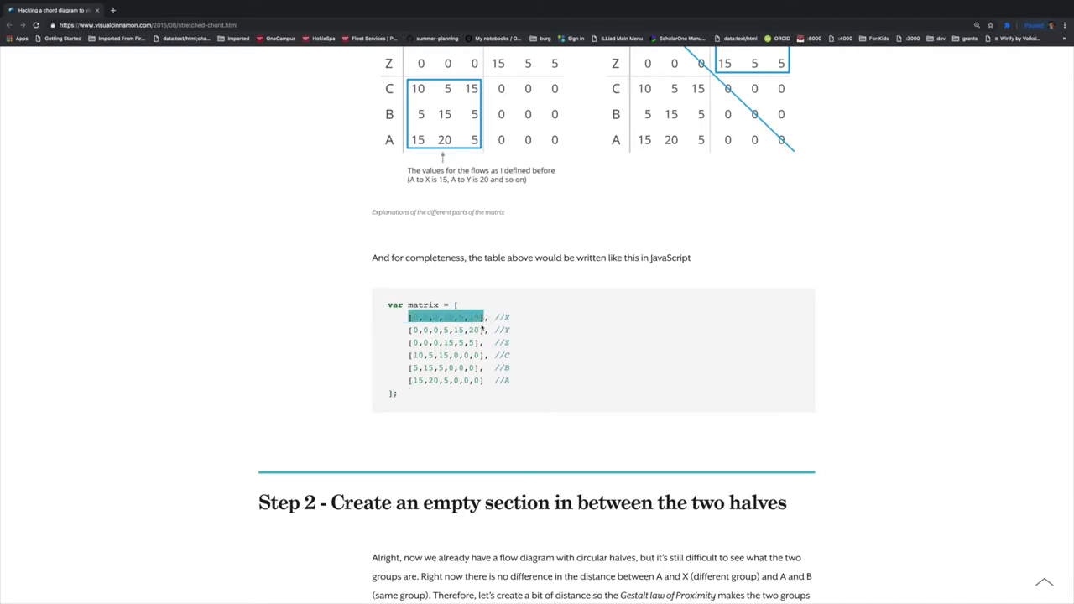
{"action": "left_click", "coordinate": [487, 355]}
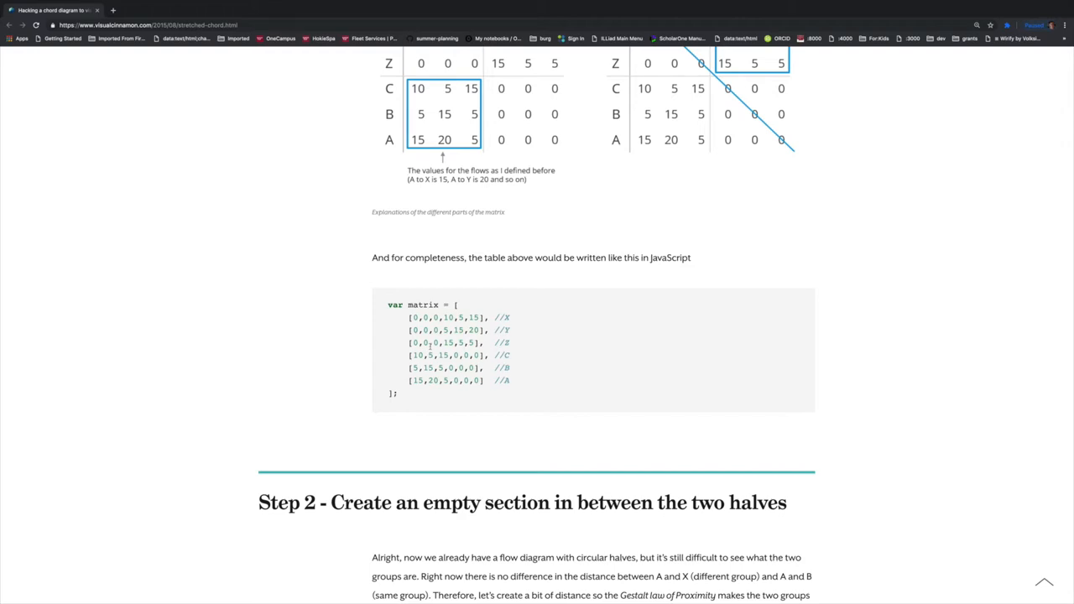
{"action": "mouse_move", "coordinate": [494, 202]}
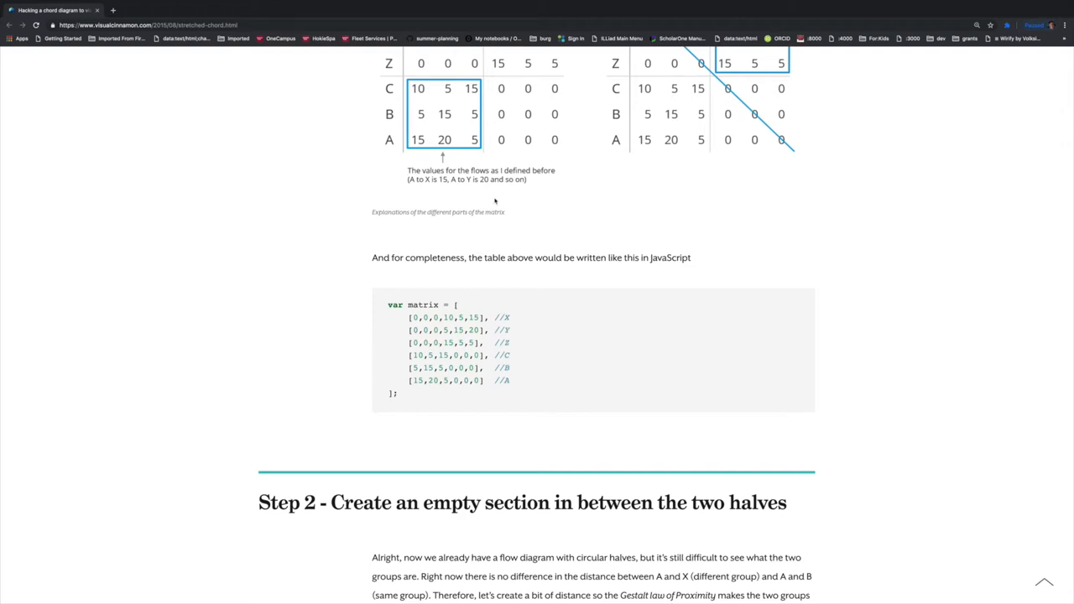
{"action": "scroll", "scroll_direction": "up", "scroll_amount": 3}
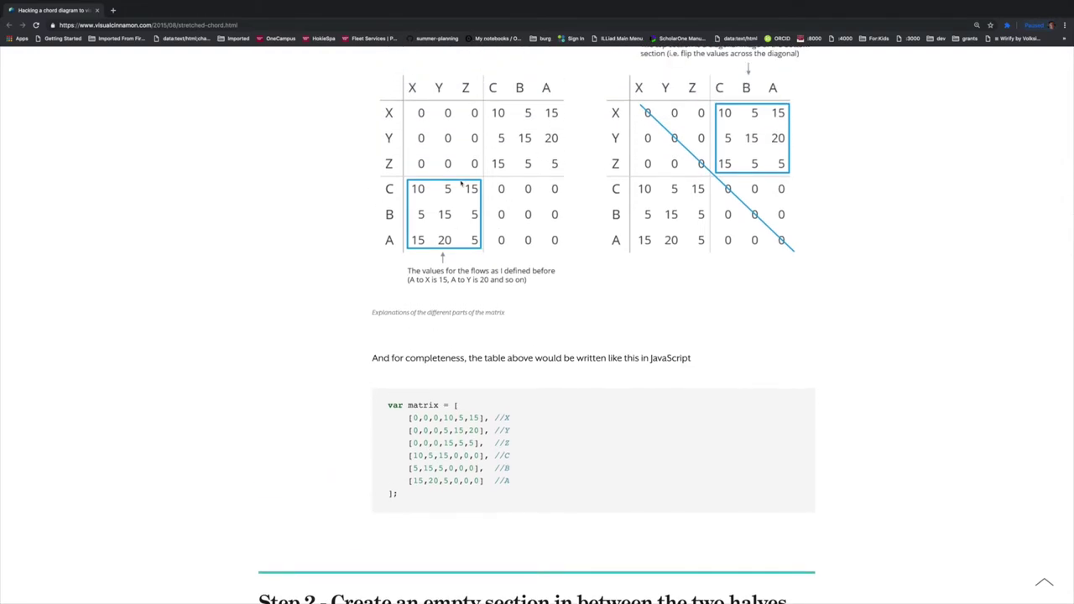